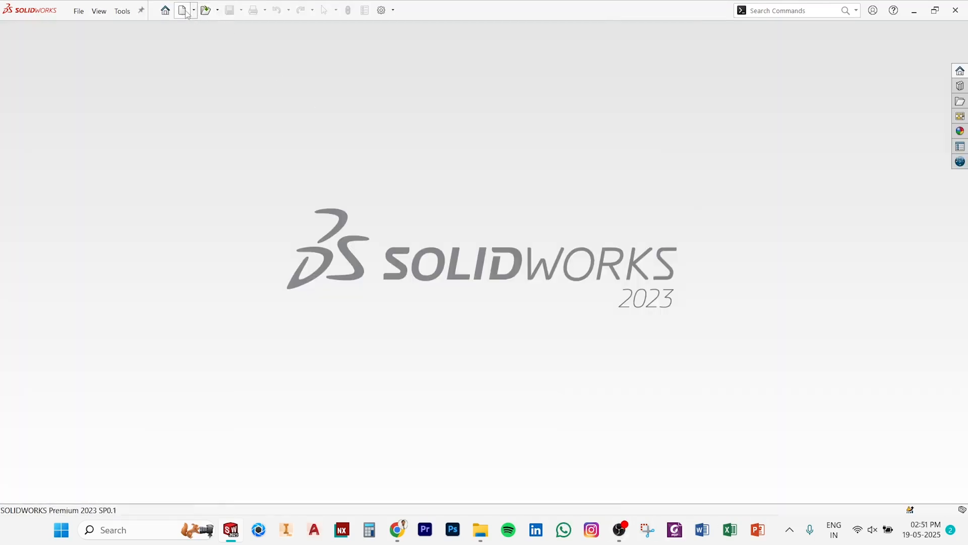
# Step: Create a new part document and start a sketch on the Front Plane
pyautogui.click(180, 10)
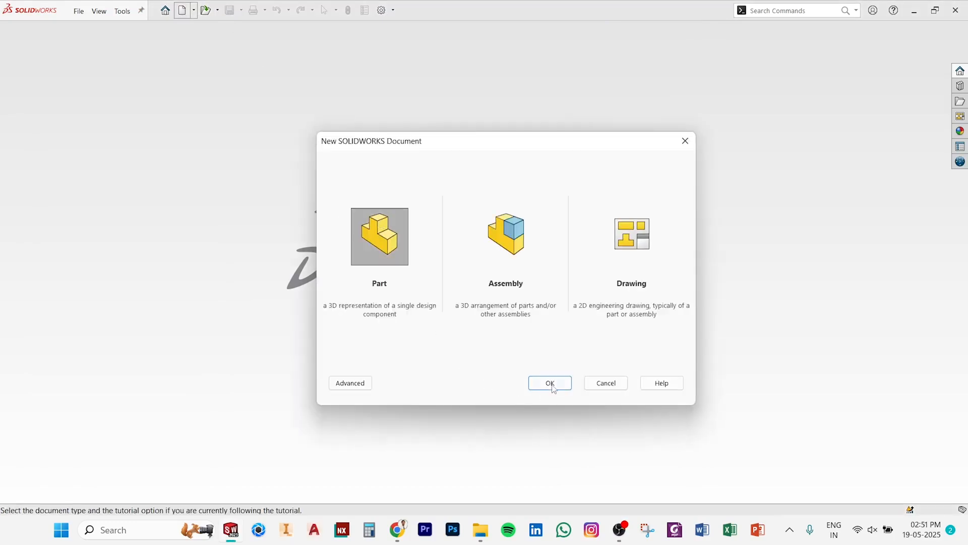
pyautogui.click(549, 382)
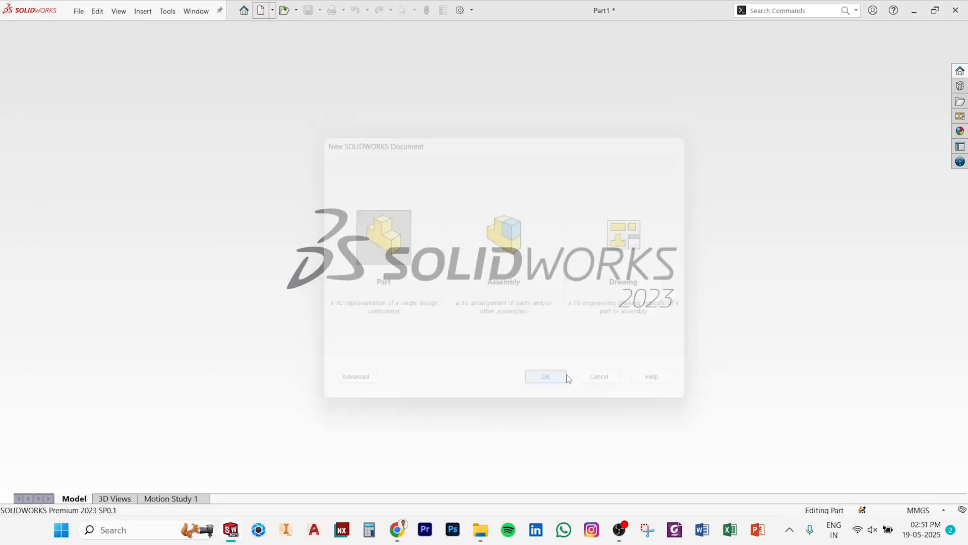
pyautogui.click(545, 376)
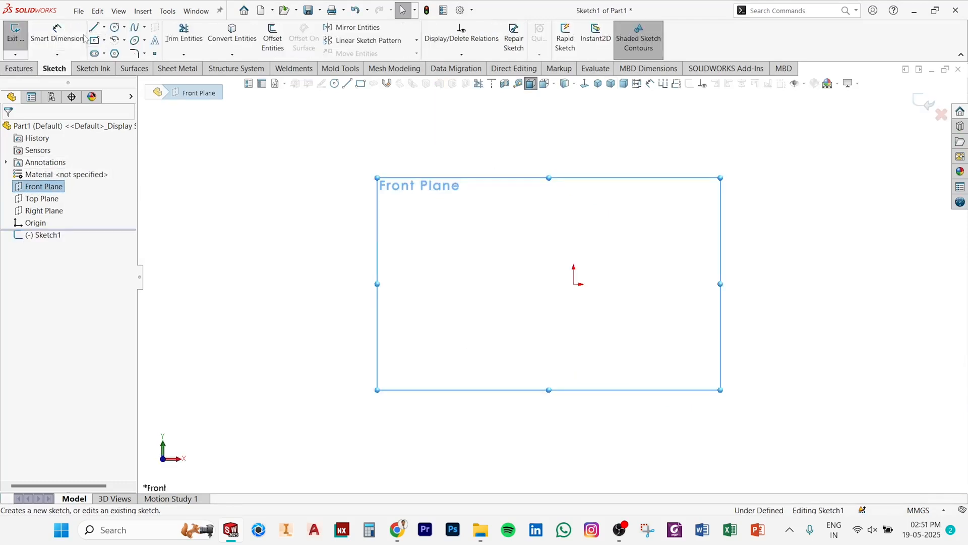
# Step: Sketch a horizontal line through the origin and dimension its length to 146 mm
pyautogui.click(94, 27)
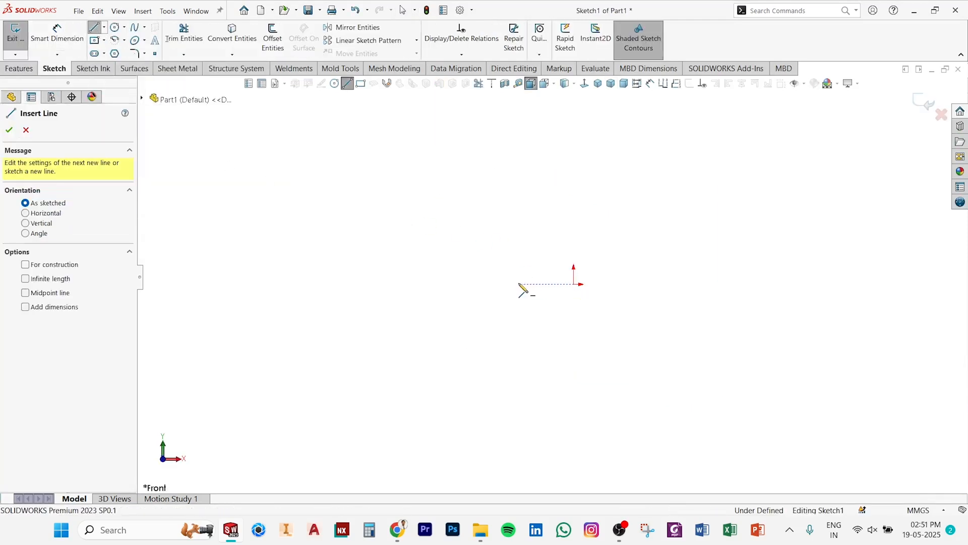
pyautogui.moveTo(521, 284); pyautogui.dragTo(637, 285)
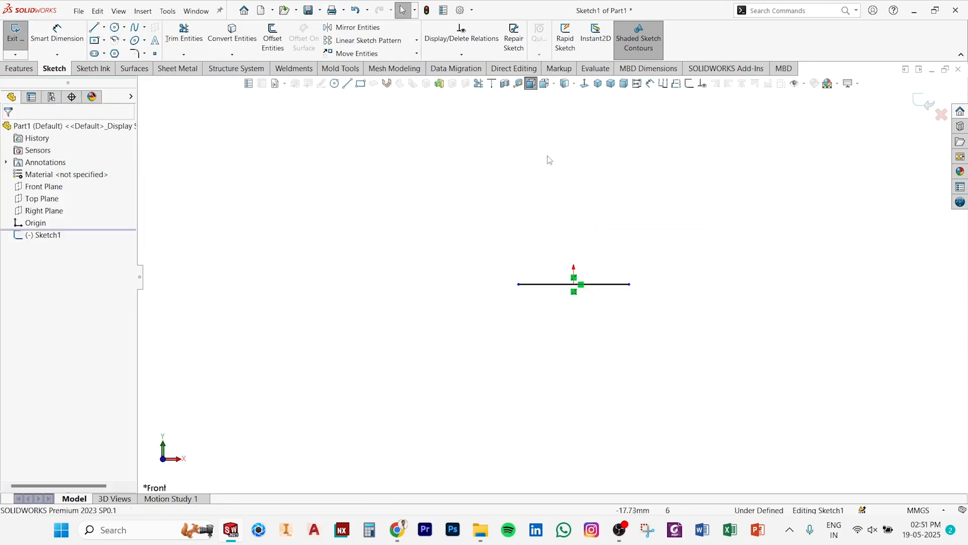
pyautogui.click(56, 35)
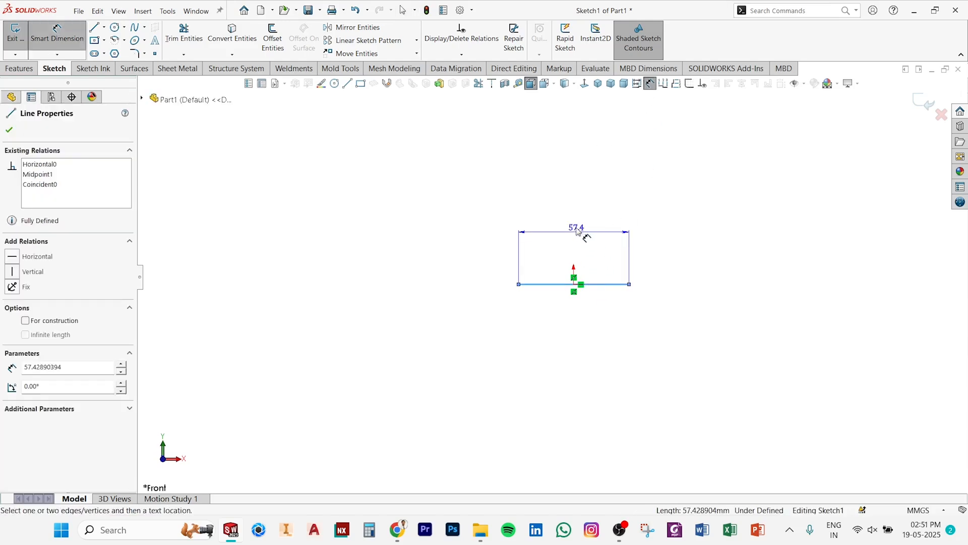
pyautogui.click(576, 232)
pyautogui.write('146')
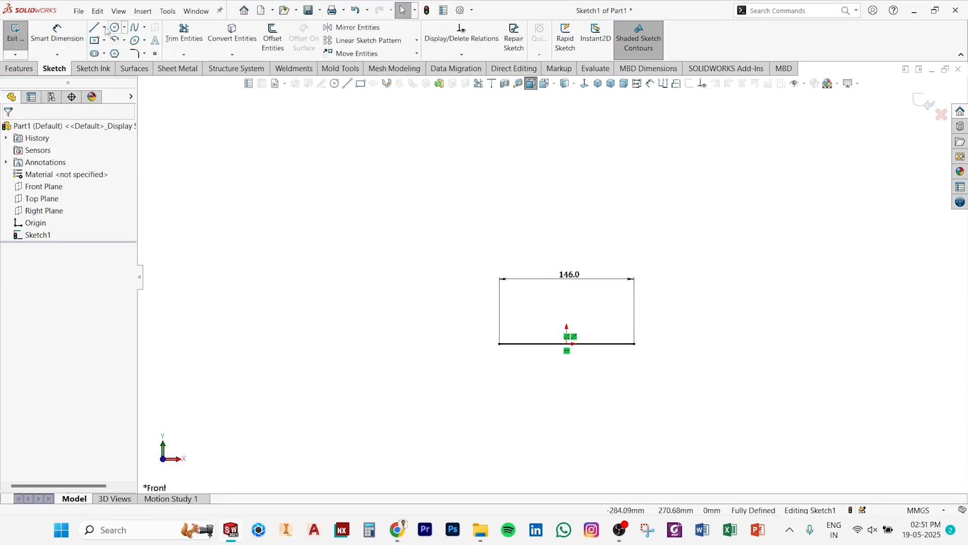
# Step: Close the trapezoid outline and dimension its overall height to 637 mm
pyautogui.click(94, 27)
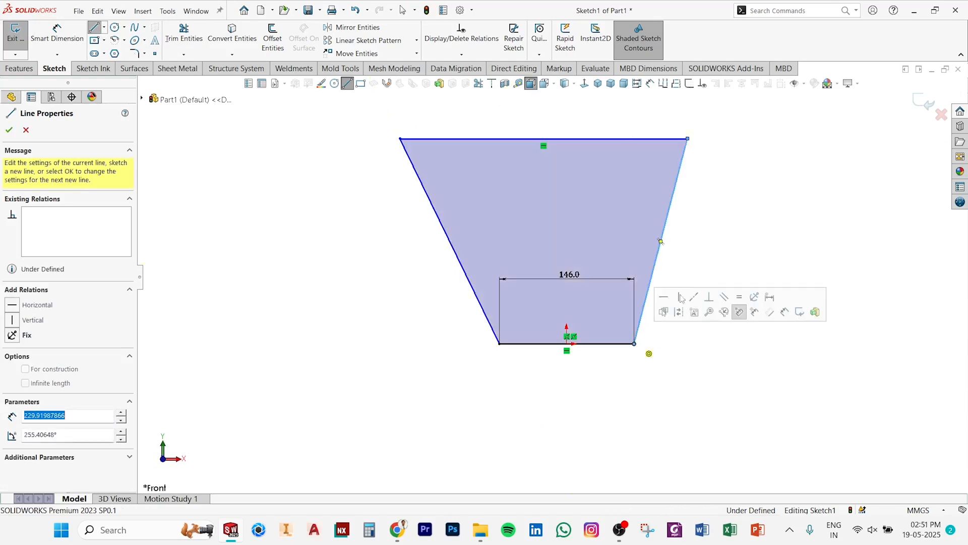
pyautogui.click(9, 130)
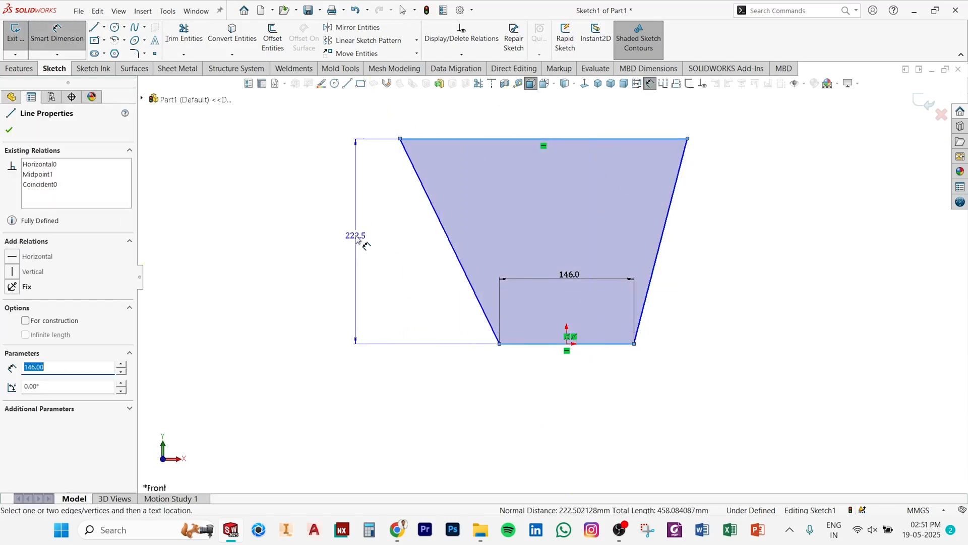
pyautogui.click(355, 235)
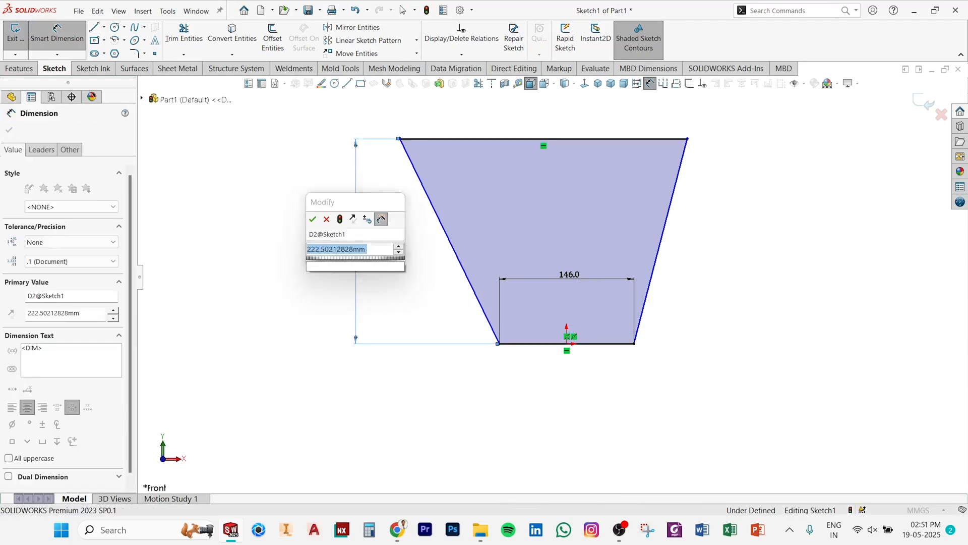
pyautogui.click(313, 219)
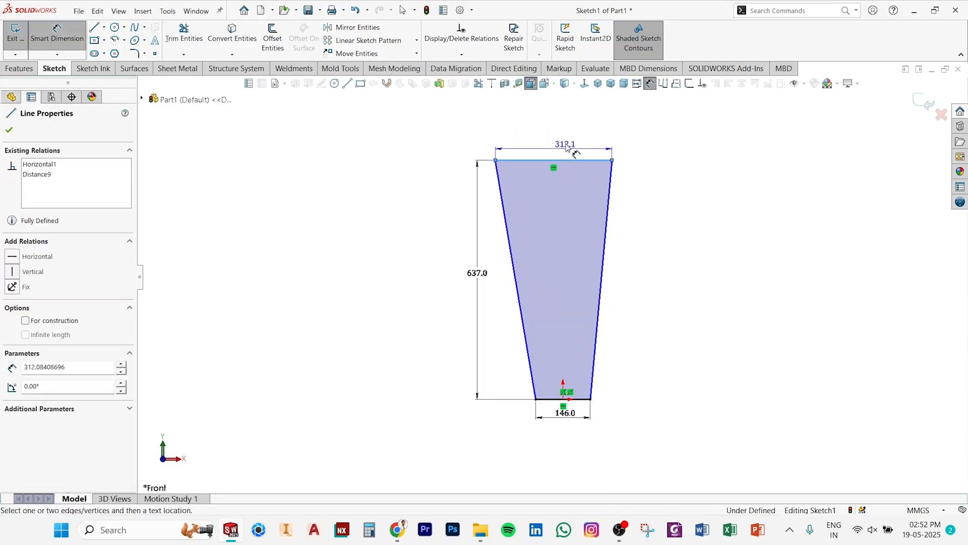
# Step: Set the top width of the trapezoid to 565.6 mm
pyautogui.doubleClick(565, 144)
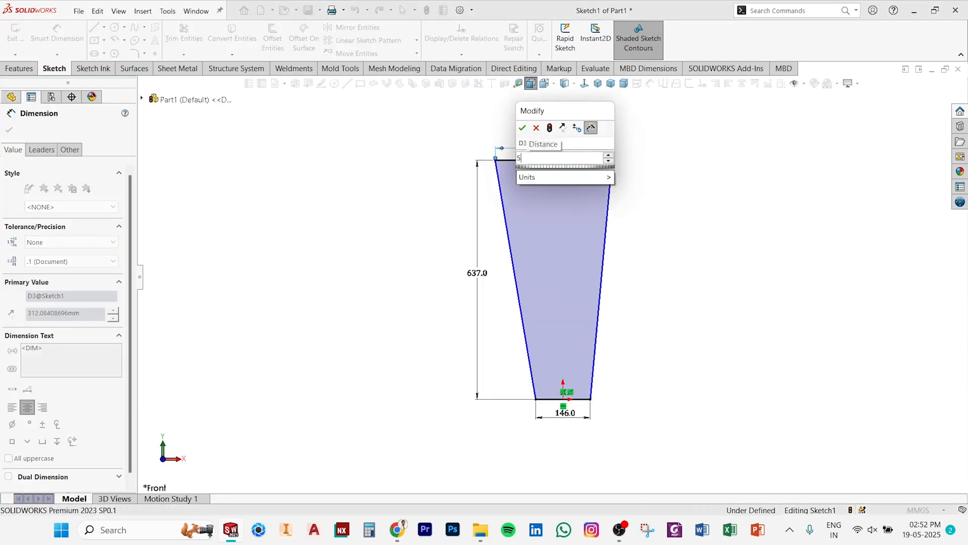
pyautogui.write('565.')
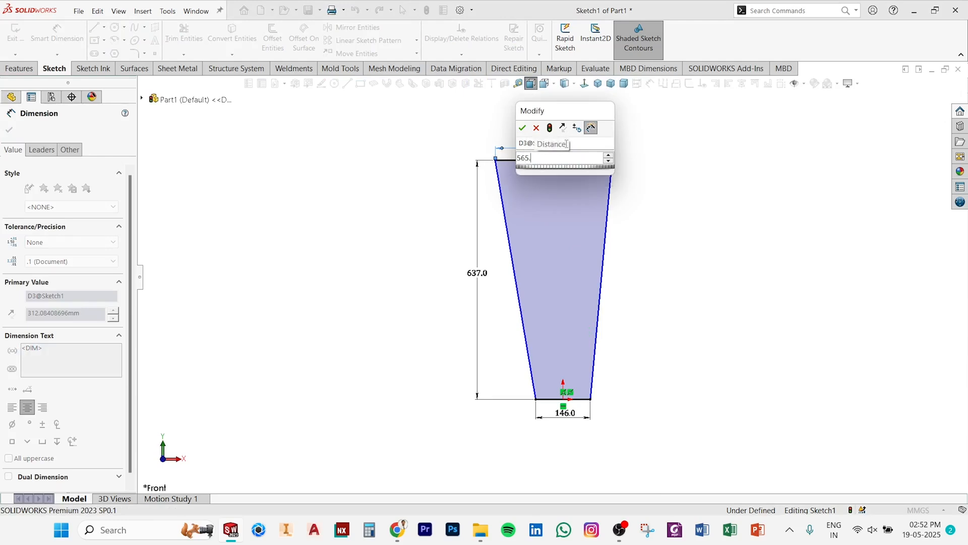
pyautogui.click(522, 128)
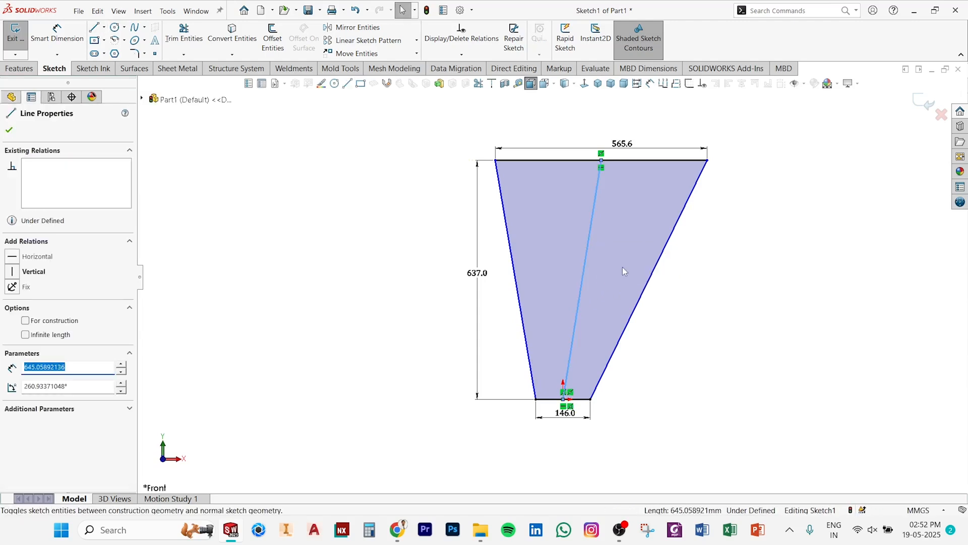
# Step: Make the trapezoid a sheet-metal Base Flange with 2 mm thickness
pyautogui.click(626, 233)
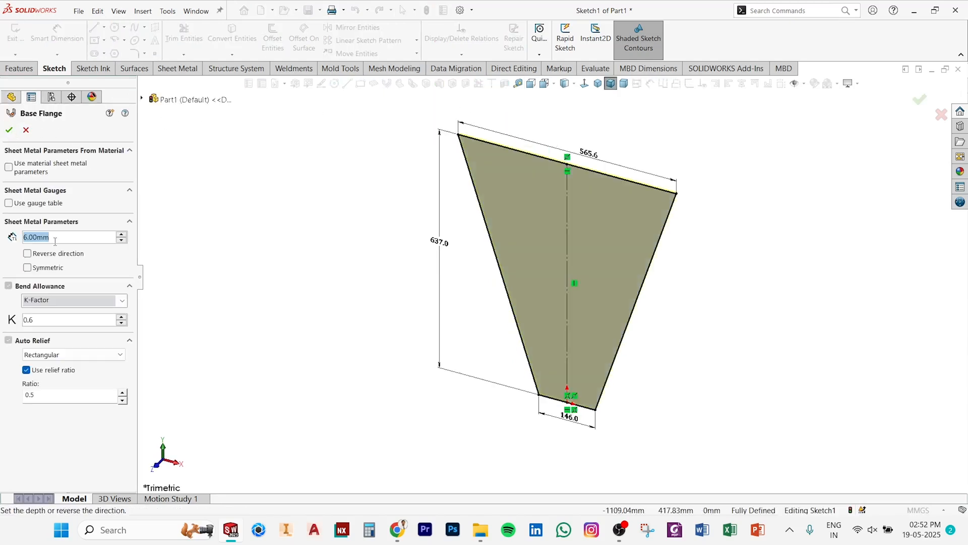
pyautogui.write('2')
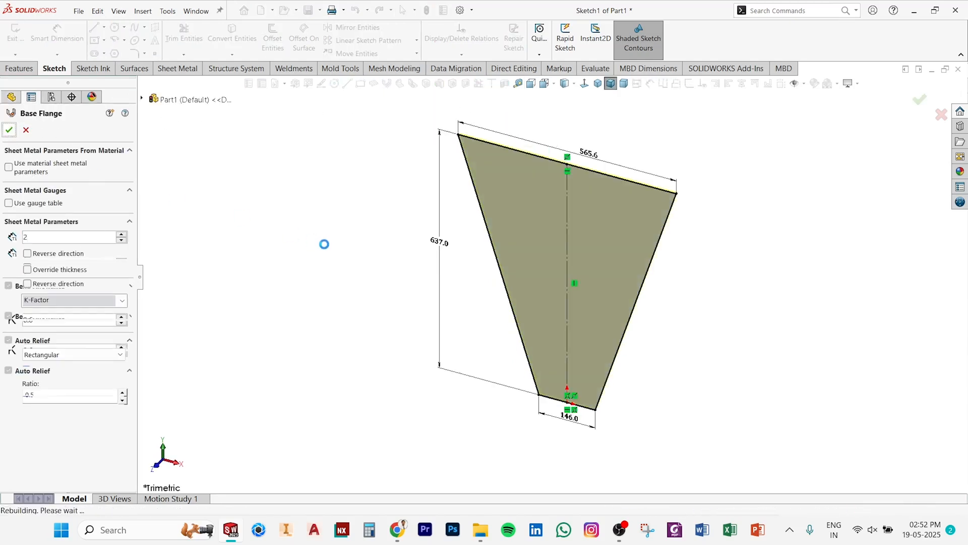
pyautogui.click(9, 130)
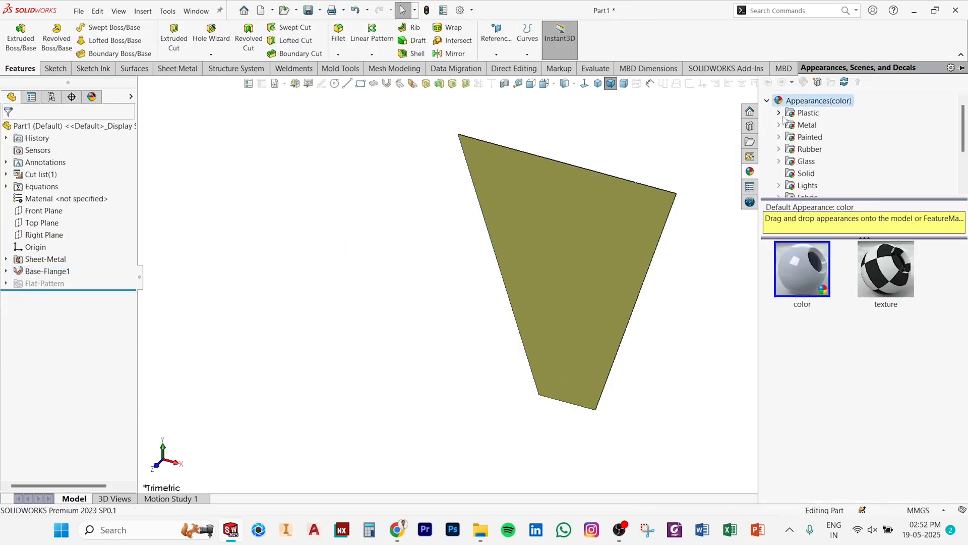
# Step: Assign Plain Carbon Steel material and save the part as Hopper Sheet 01
pyautogui.rightClick(39, 199)
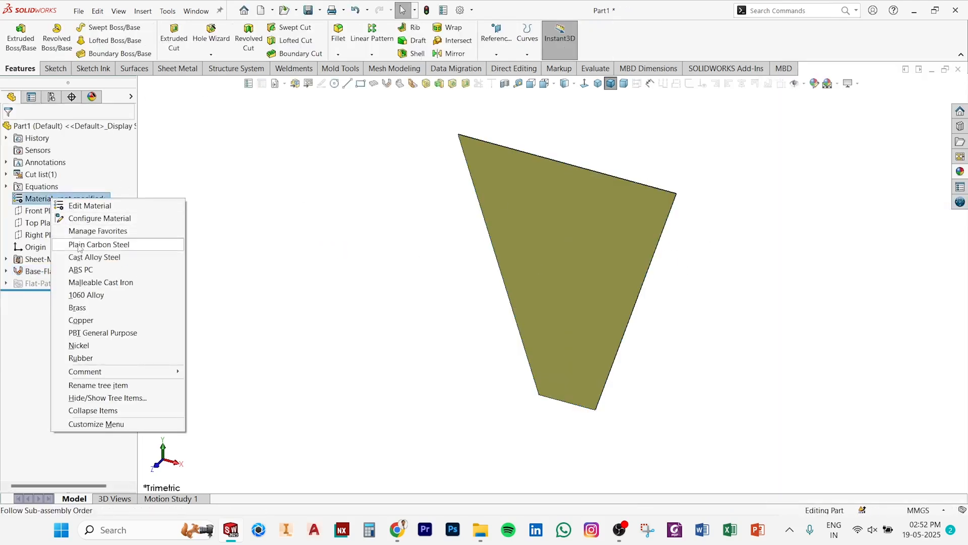
pyautogui.click(98, 244)
pyautogui.write('Hopper')
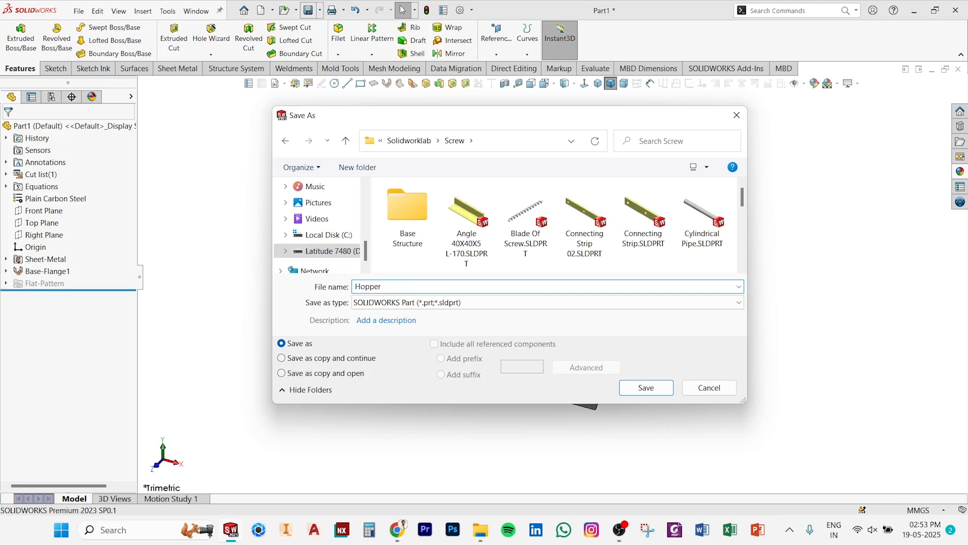
pyautogui.write('Sheet')
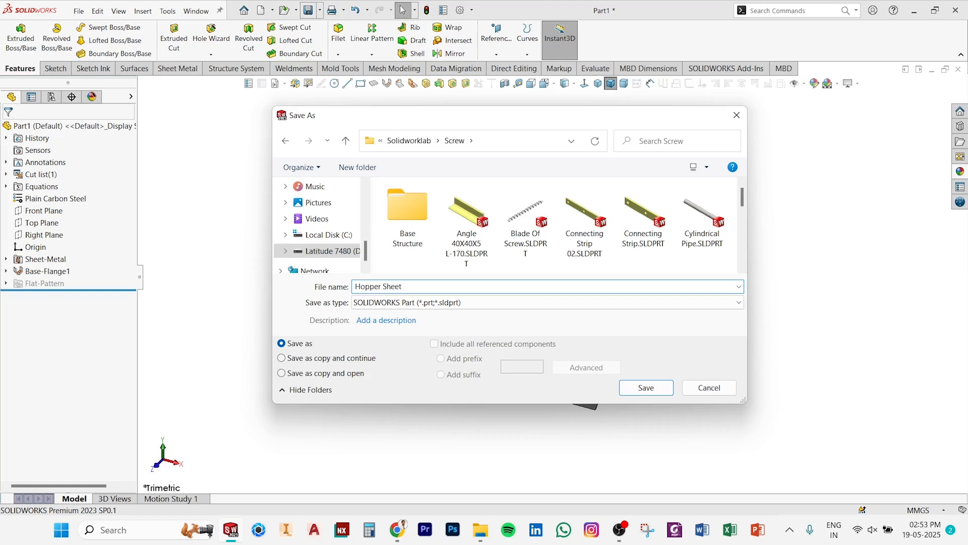
pyautogui.write('01')
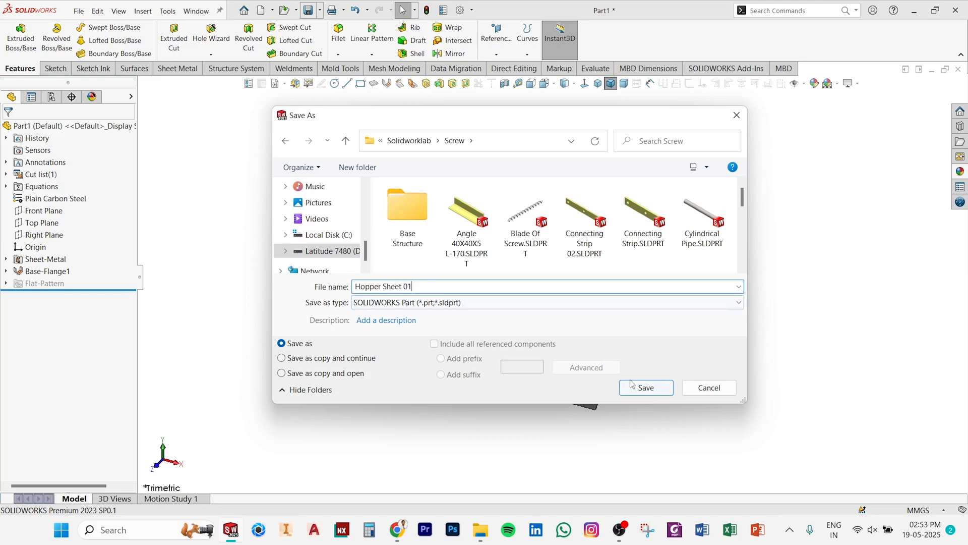
pyautogui.click(646, 387)
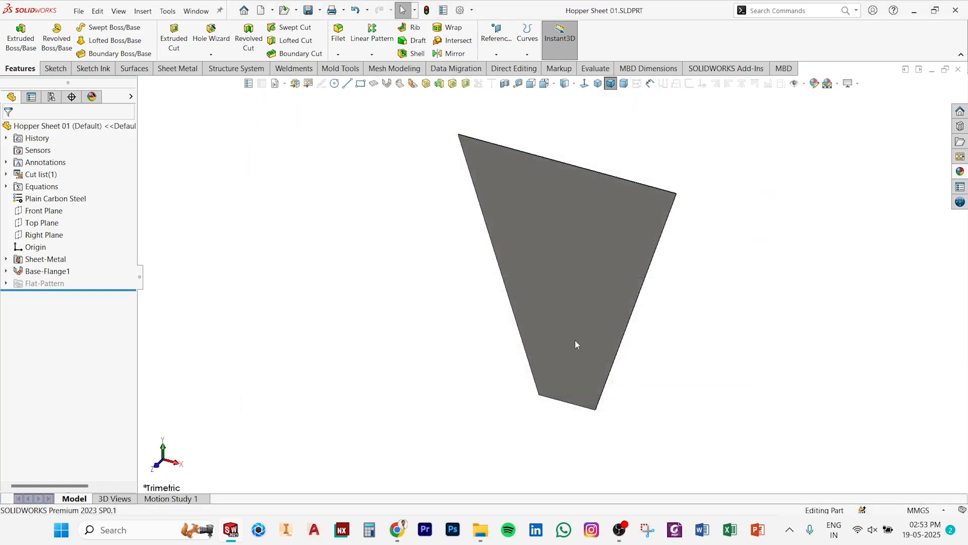
# Step: Create a second new part and begin sketching on its Front Plane
pyautogui.click(262, 10)
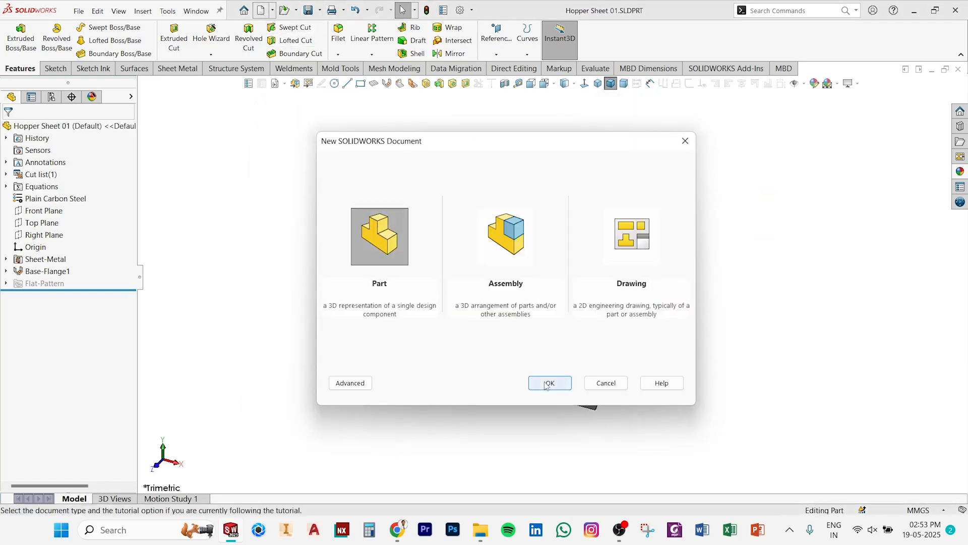
pyautogui.click(548, 383)
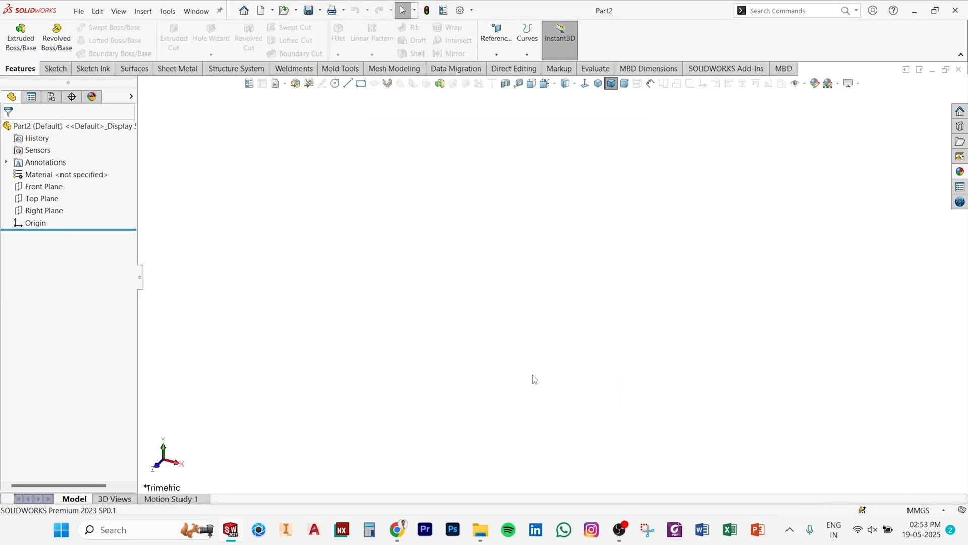
pyautogui.click(43, 185)
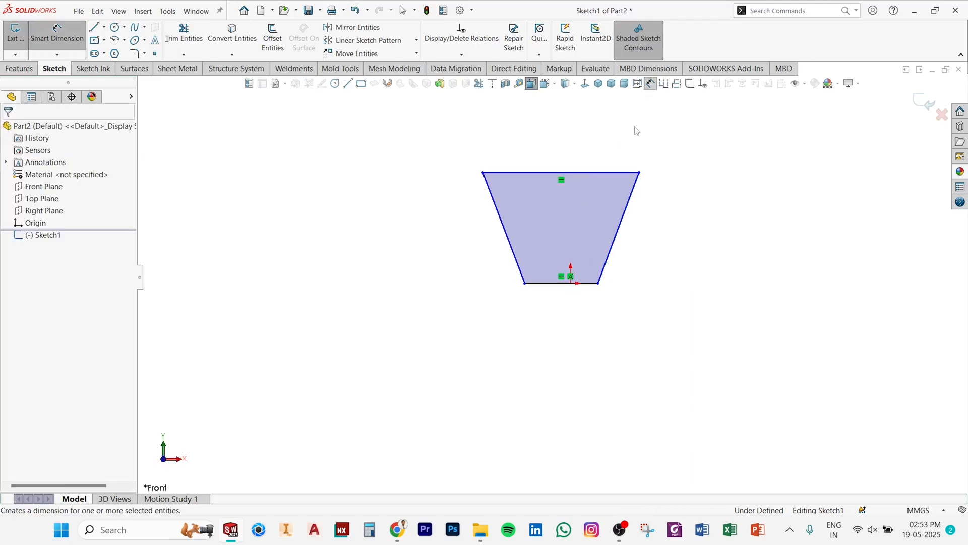
# Step: Dimension the trapezoid 570 top, 150 bottom, 455 tall, with a vertical centre line
pyautogui.click(558, 283)
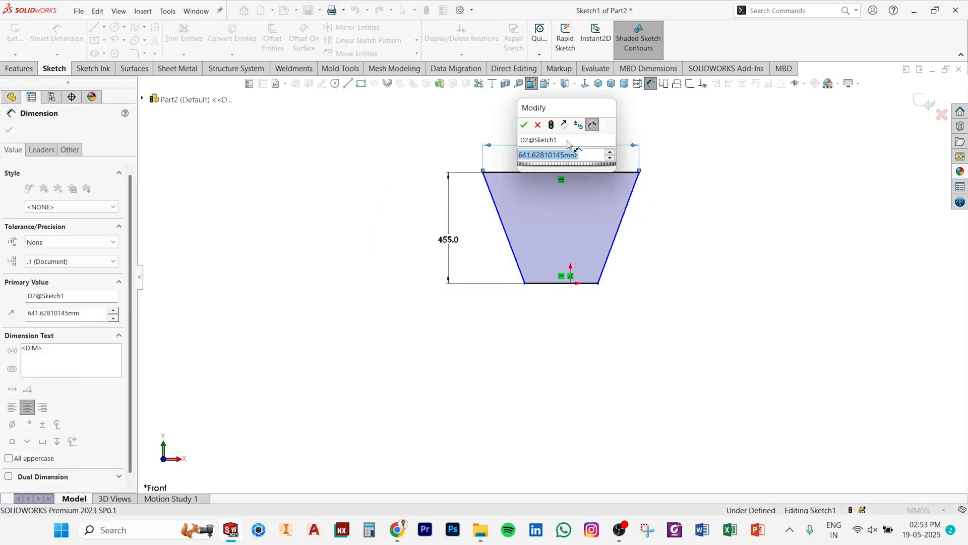
pyautogui.click(523, 125)
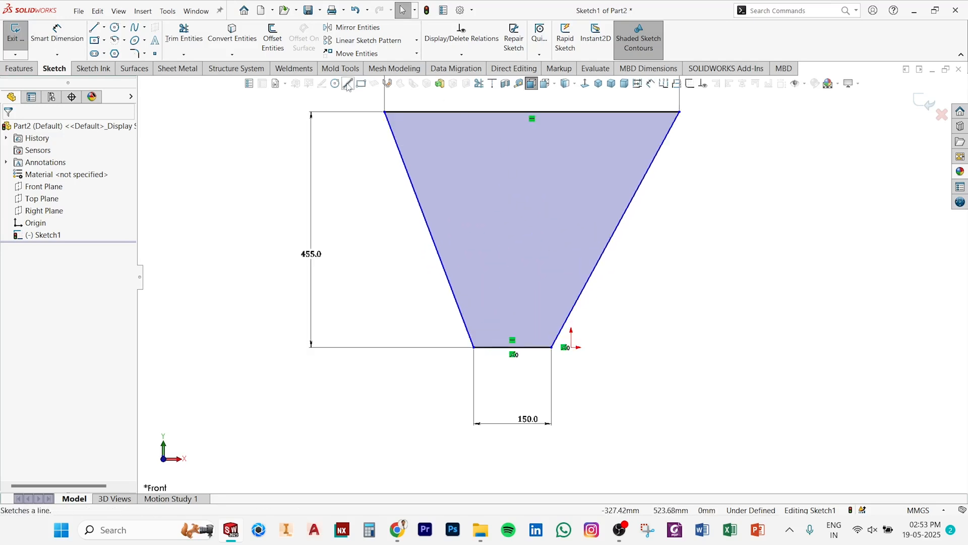
pyautogui.click(532, 113)
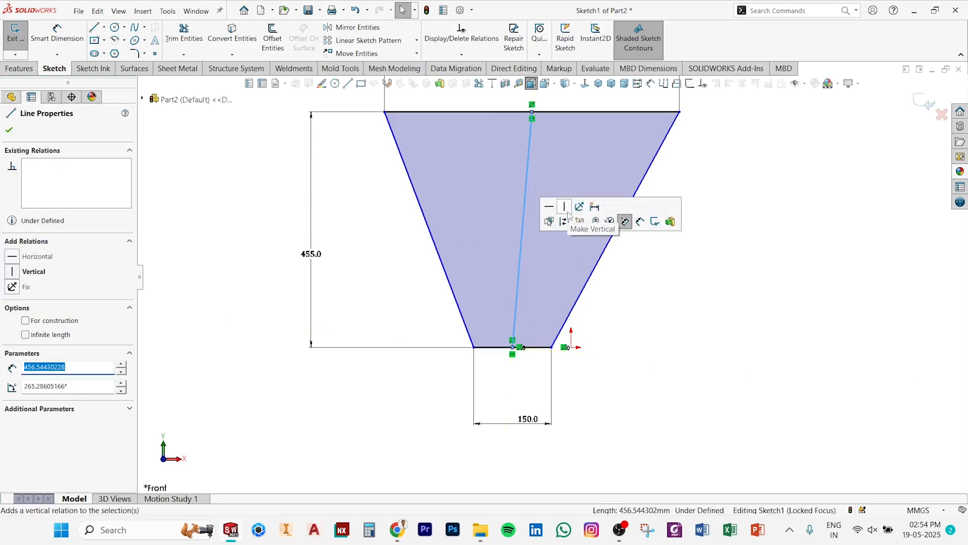
pyautogui.click(562, 205)
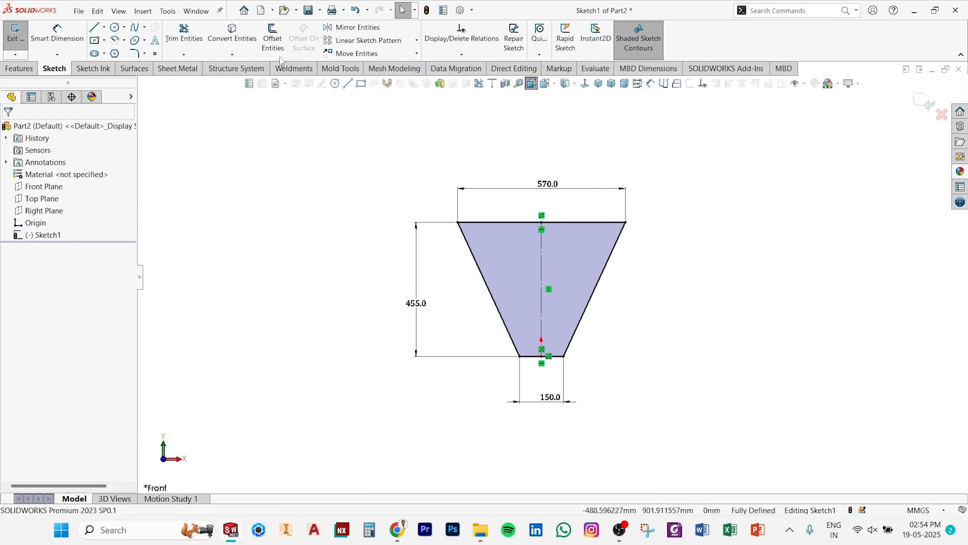
# Step: Save the part as Hopper Sheet 02
pyautogui.click(305, 10)
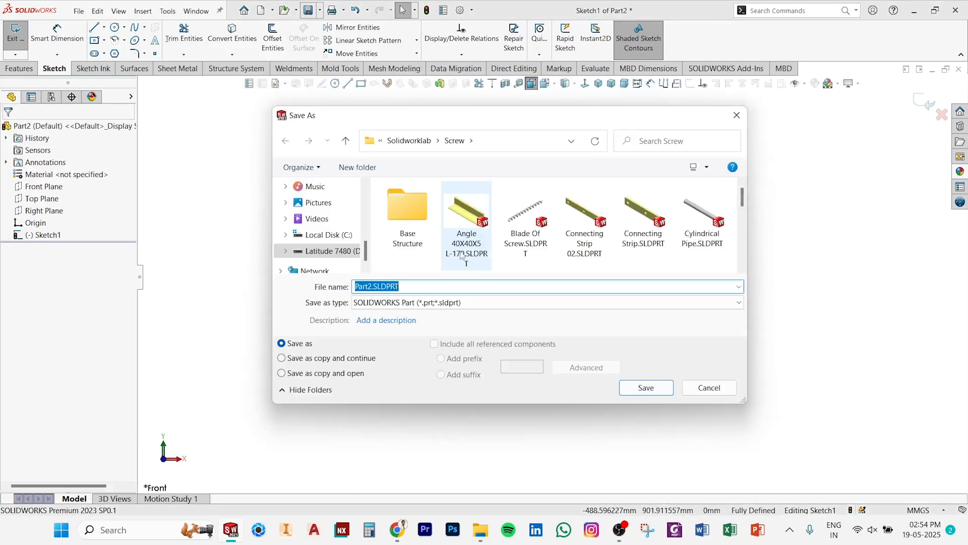
pyautogui.scroll(-3)
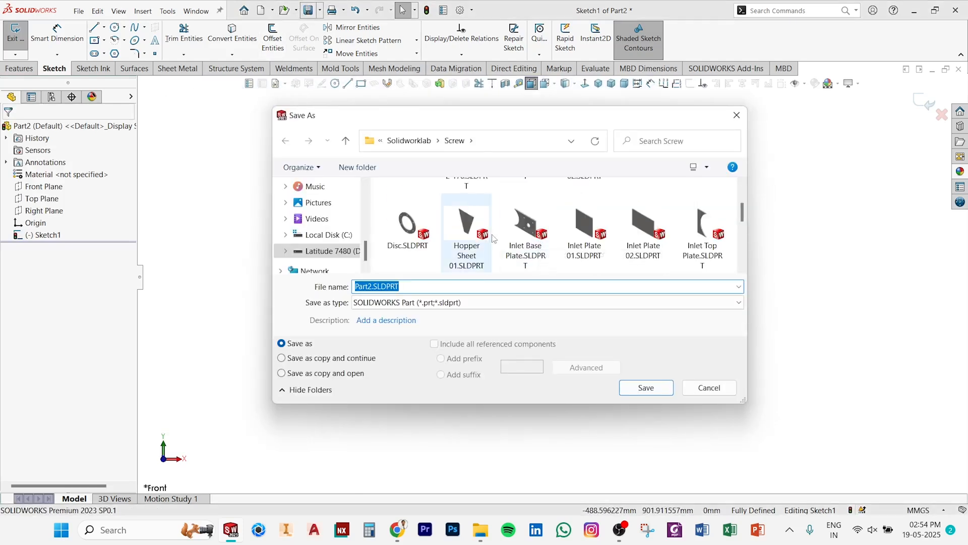
pyautogui.click(466, 221)
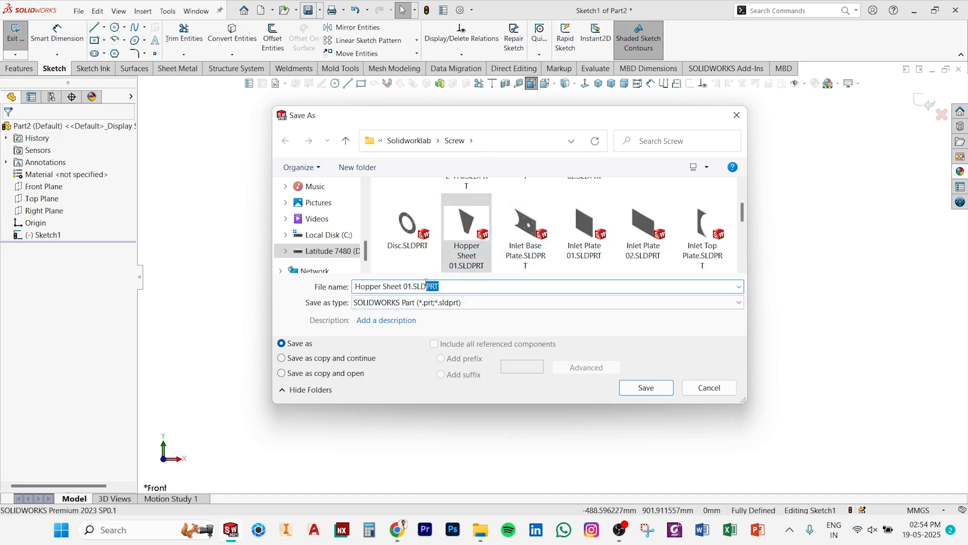
pyautogui.write('Hopper Sheet 02')
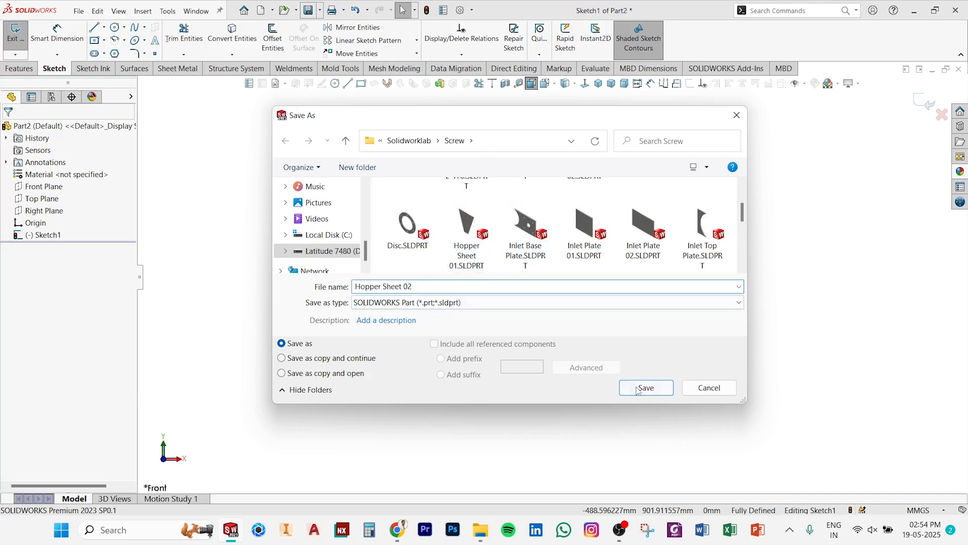
pyautogui.click(646, 389)
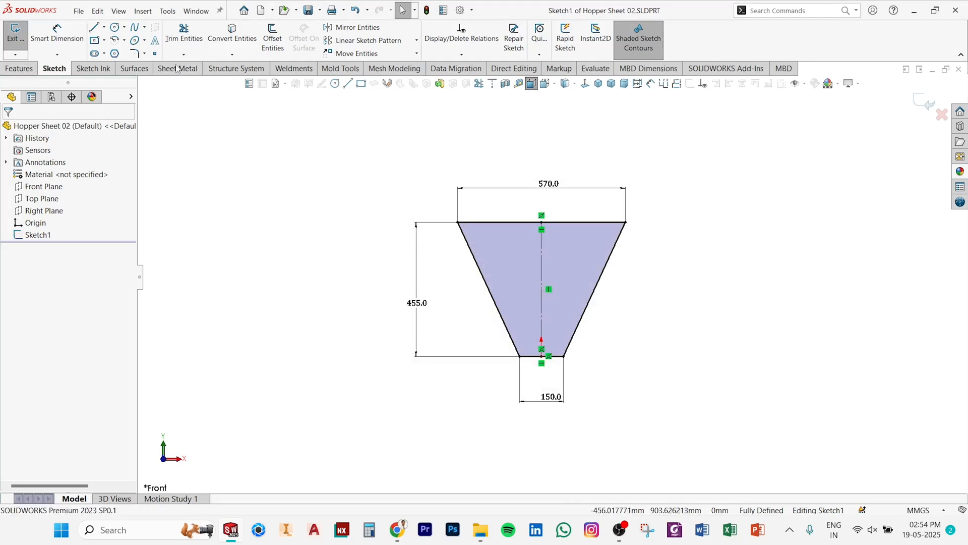
# Step: Start converting the sketch into a sheet-metal Base Flange
pyautogui.click(177, 68)
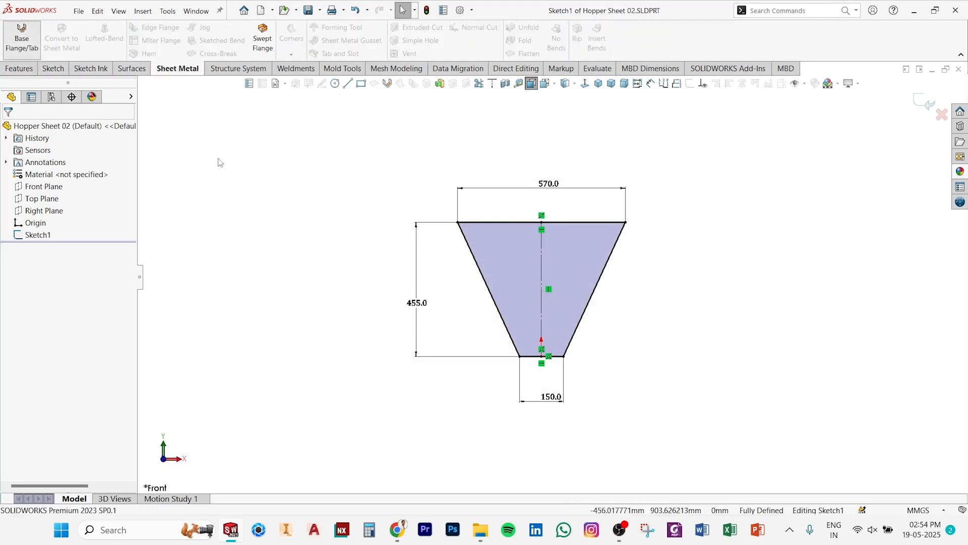
pyautogui.click(21, 39)
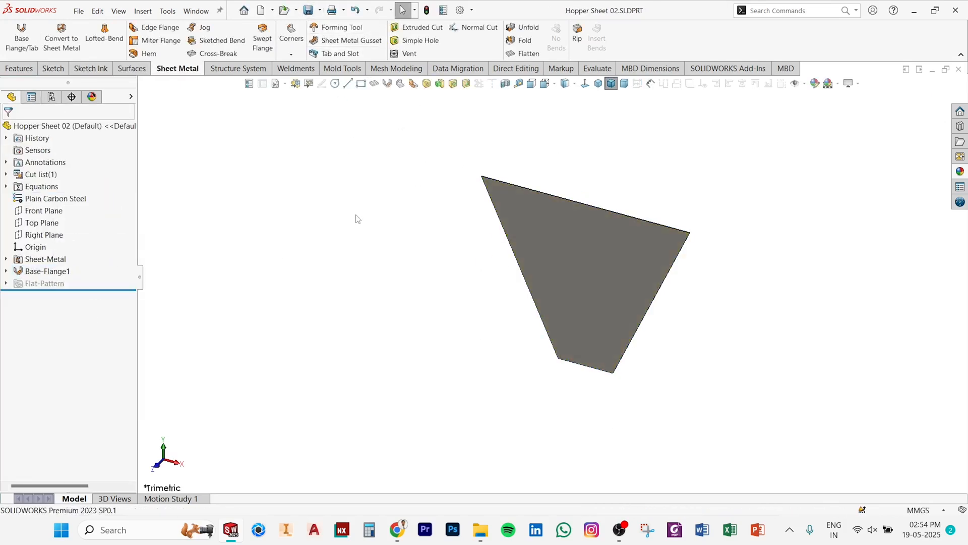
pyautogui.moveTo(860, 147)
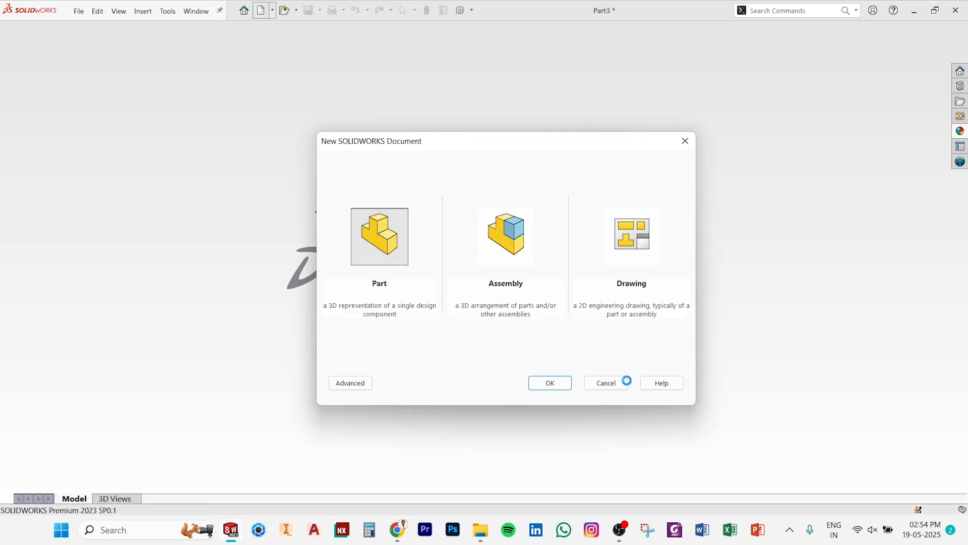
# Step: In a new part, dimension the side-sheet outline to 145 bottom, 598 top, 501 tall
pyautogui.click(549, 383)
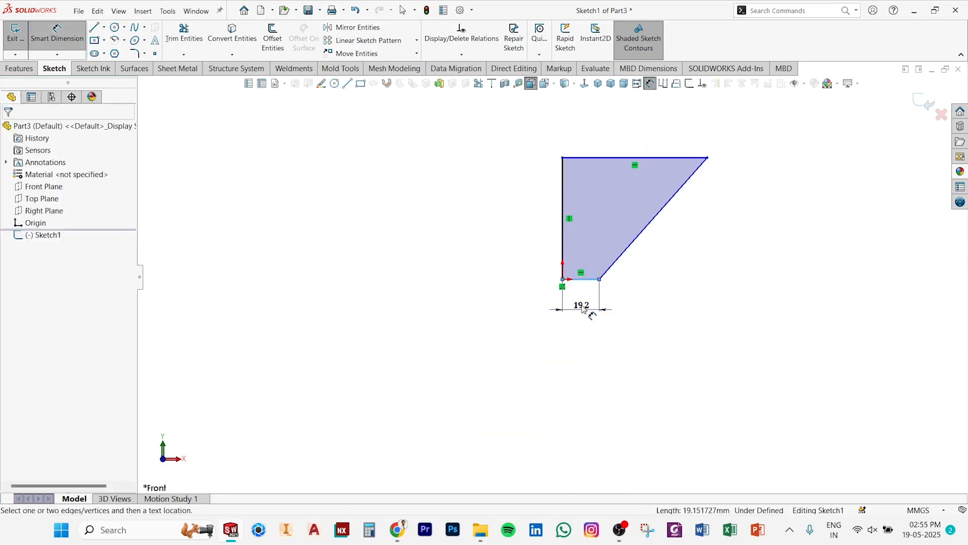
pyautogui.write('145')
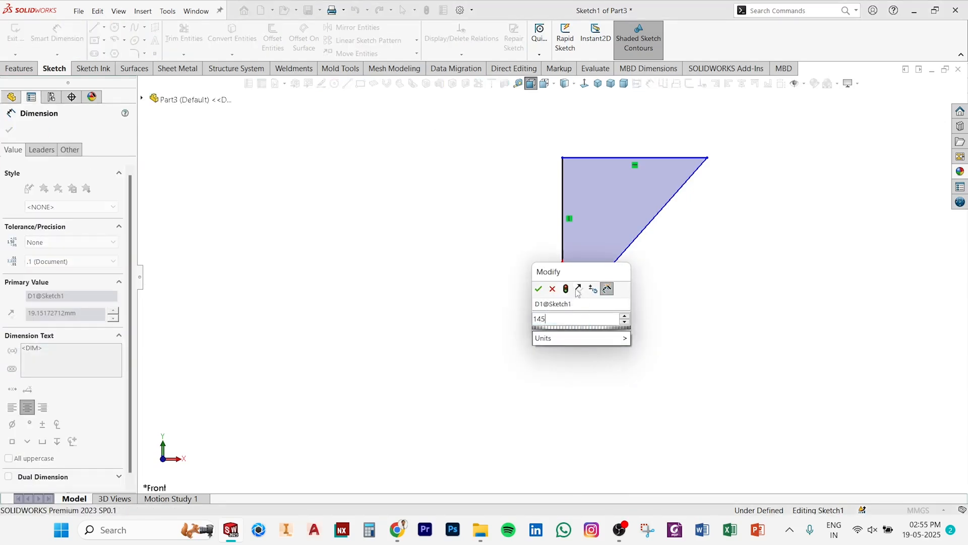
pyautogui.click(538, 290)
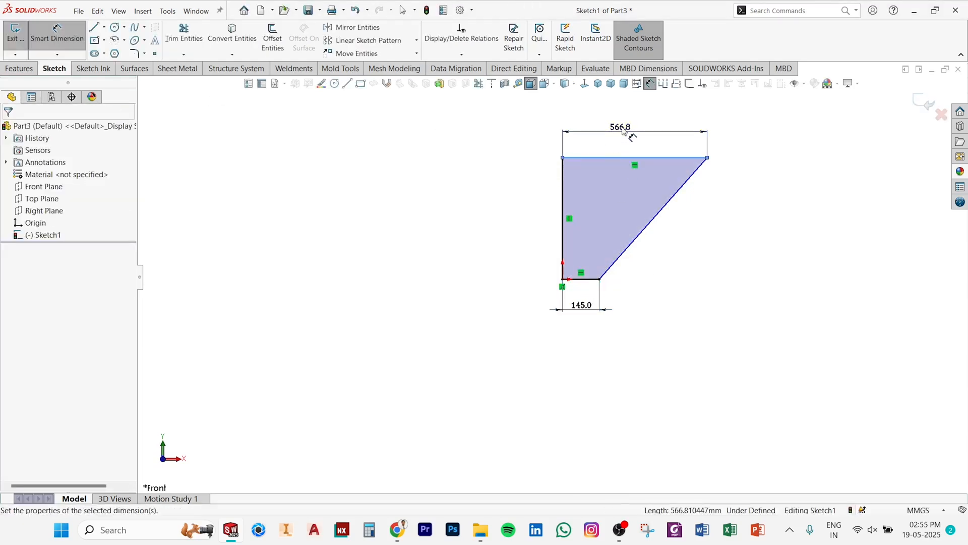
pyautogui.click(620, 127)
pyautogui.write('50')
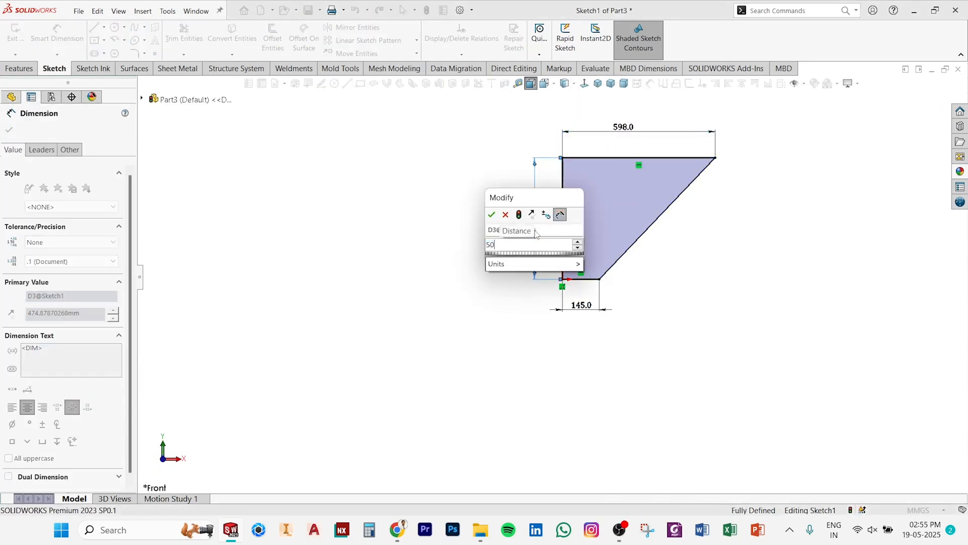
pyautogui.write('1')
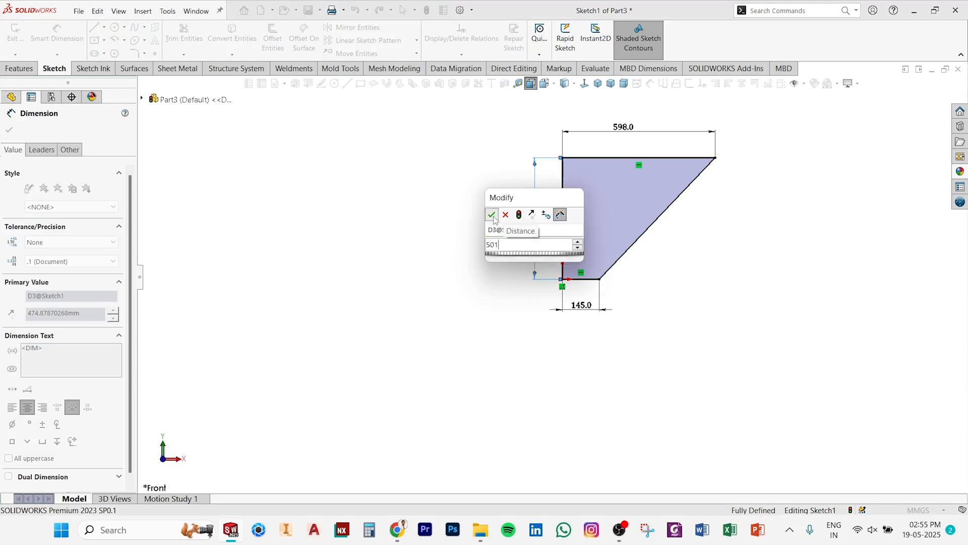
pyautogui.click(492, 213)
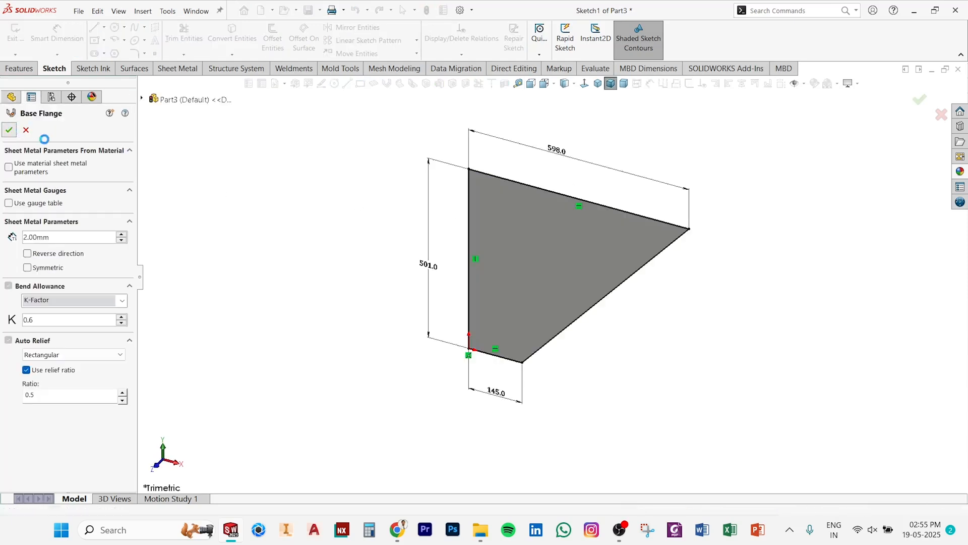
# Step: Assign Plain Carbon Steel material and save the part as Hopper Sheet 03
pyautogui.rightClick(61, 198)
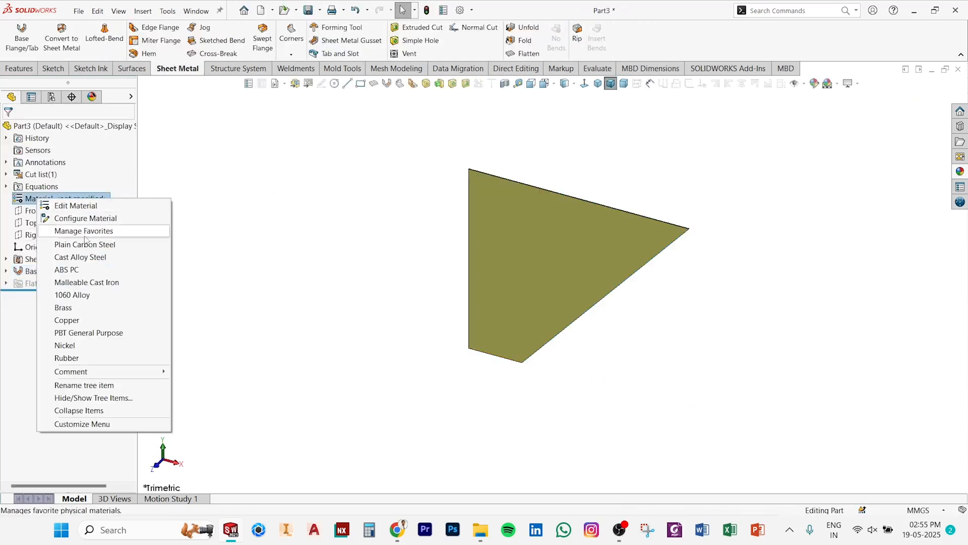
pyautogui.click(85, 244)
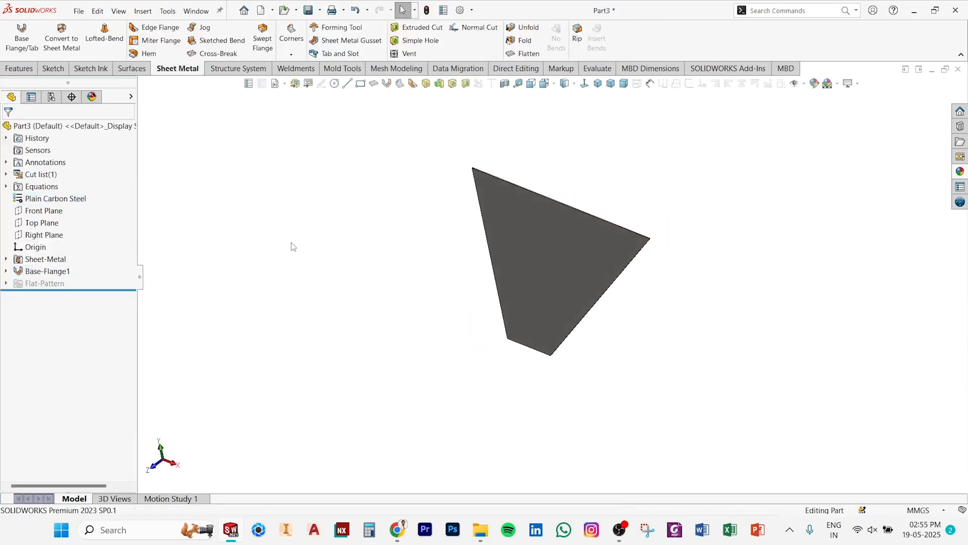
pyautogui.click(307, 10)
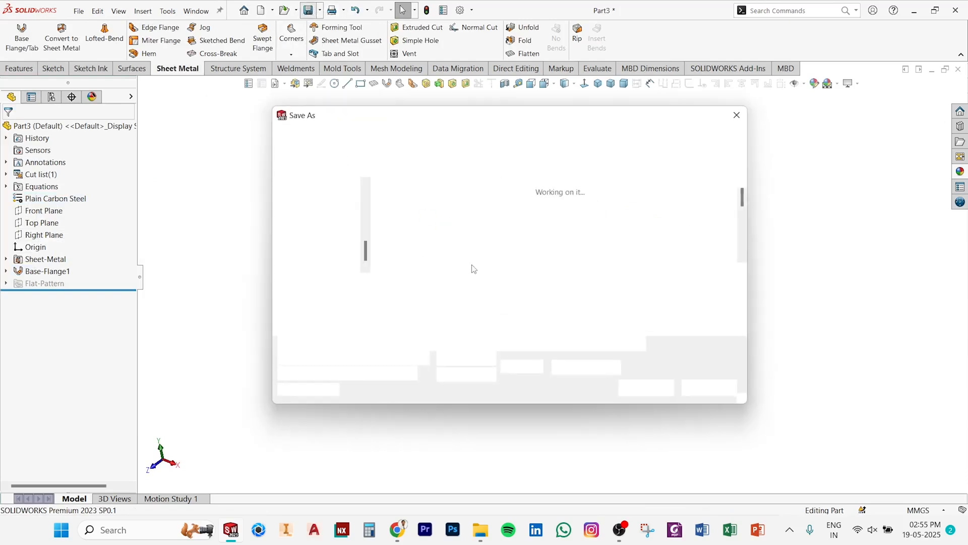
pyautogui.click(525, 222)
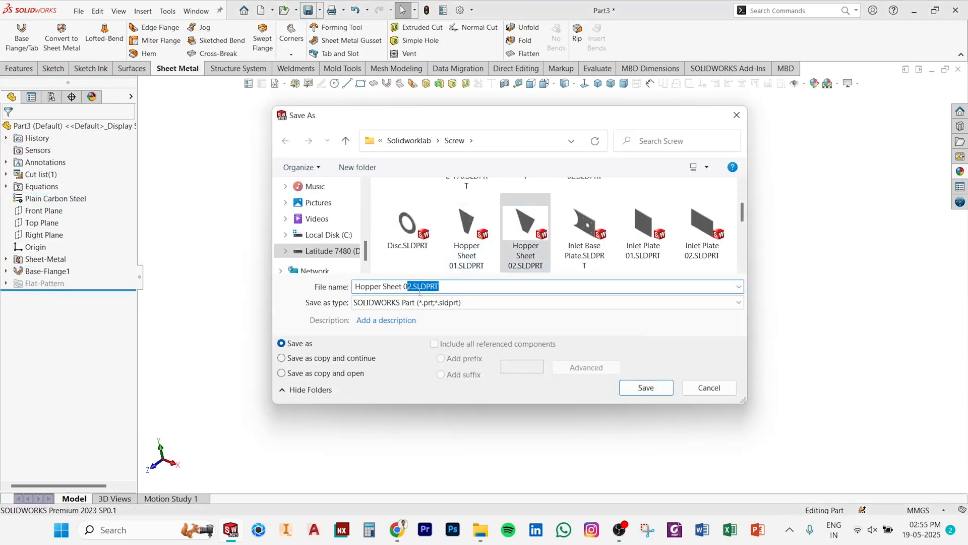
pyautogui.click(646, 387)
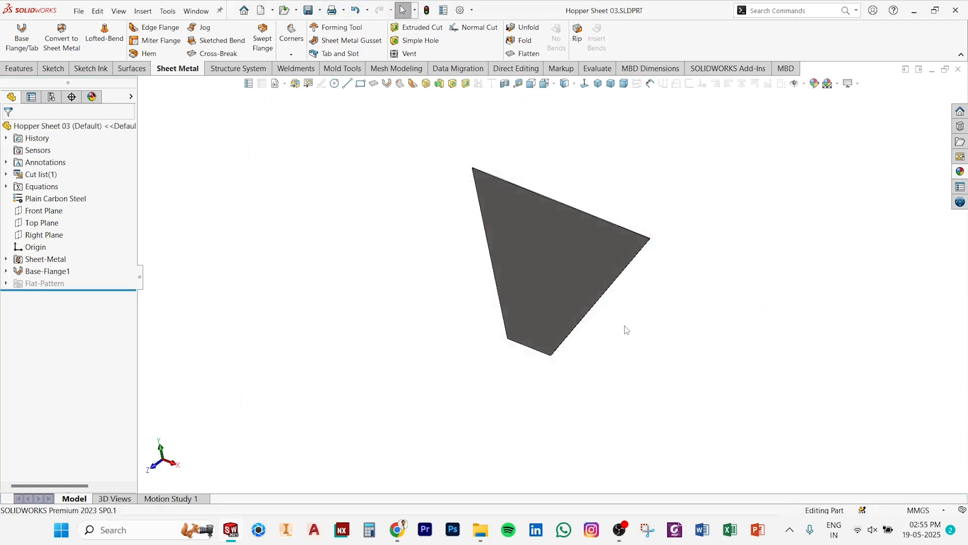
pyautogui.moveTo(620, 329)
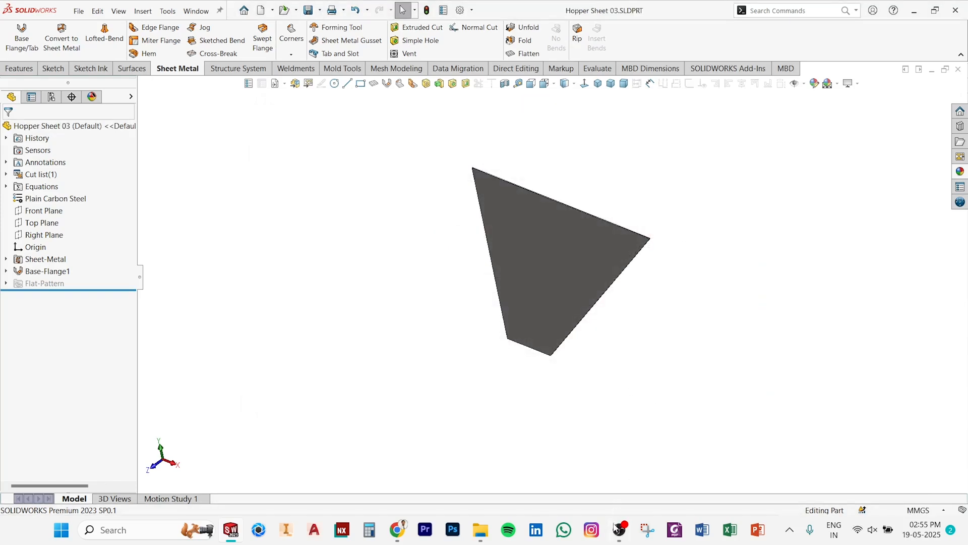
pyautogui.moveTo(788, 181)
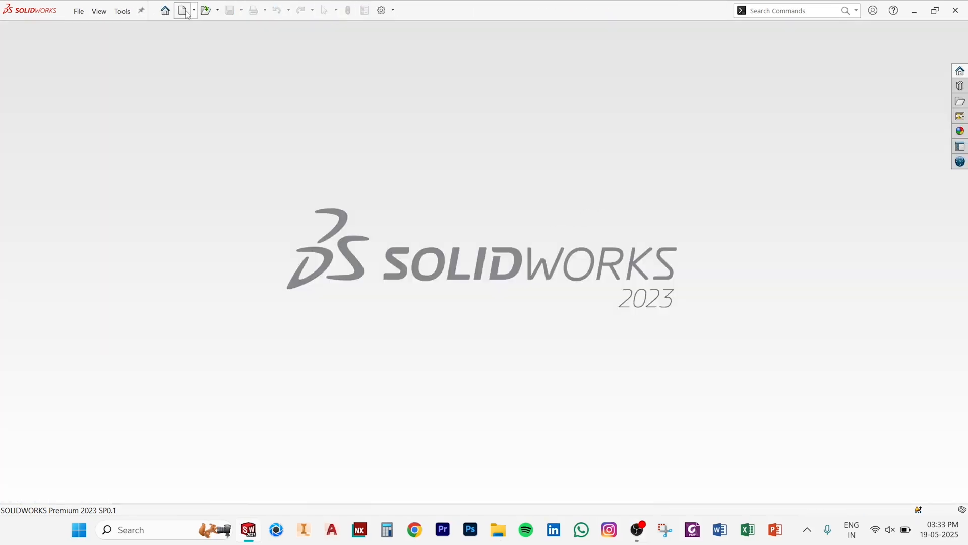
# Step: Start a new part and draw a centre rectangle on the Front Plane about the origin
pyautogui.click(180, 10)
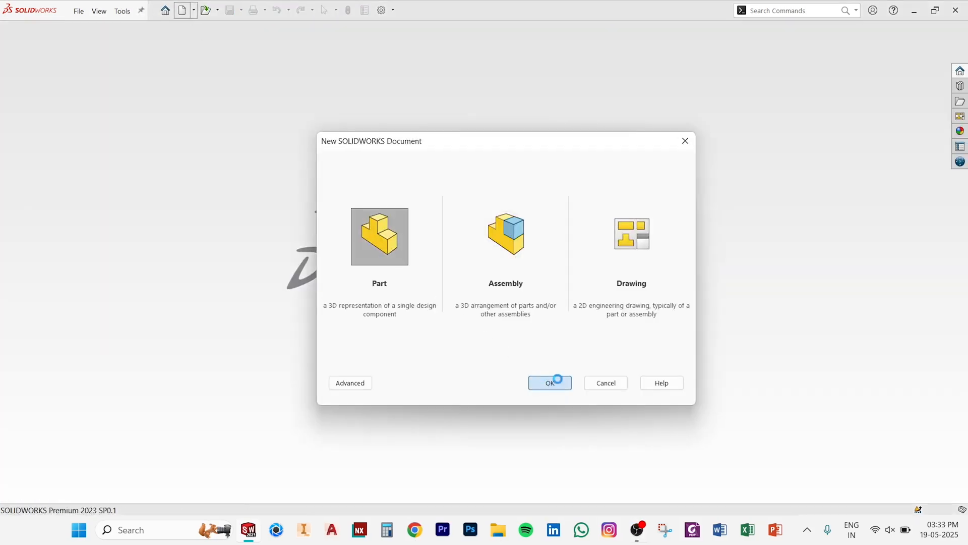
pyautogui.click(549, 382)
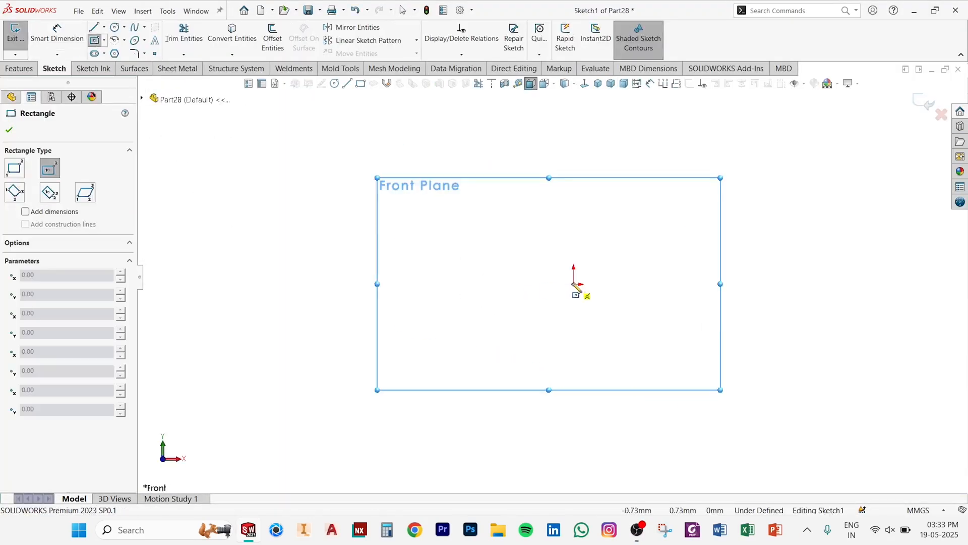
pyautogui.moveTo(572, 283); pyautogui.dragTo(758, 313)
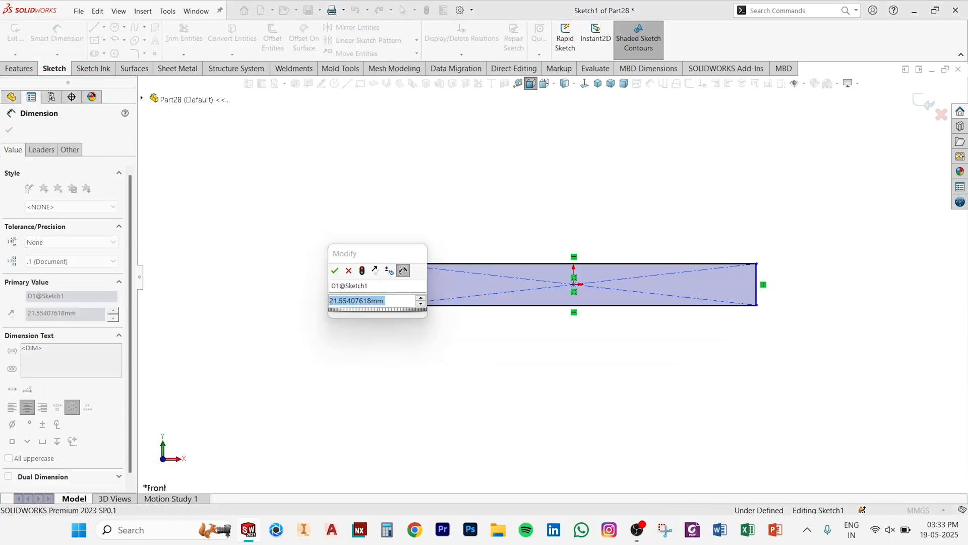
# Step: Dimension the rectangle 25 mm high and 200 mm wide so it is fully defined
pyautogui.click(335, 271)
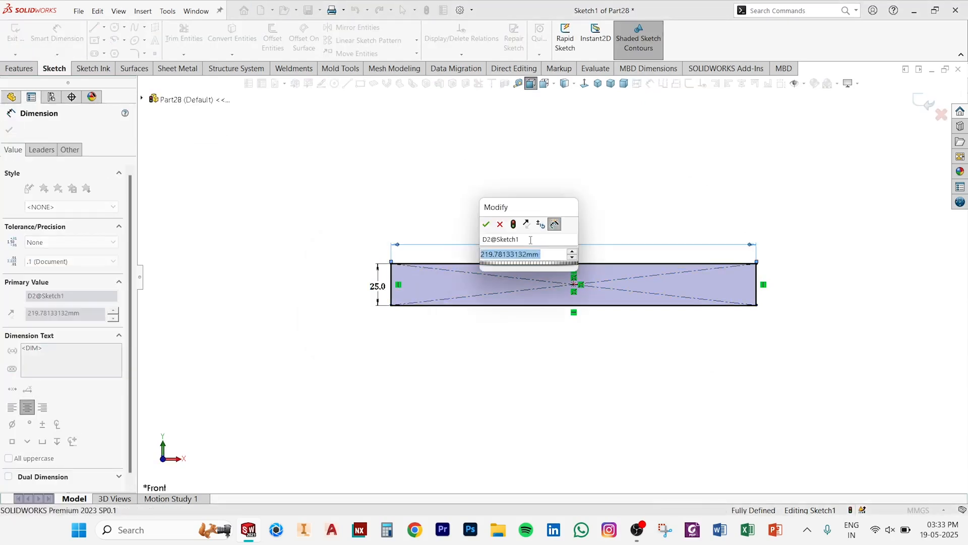
pyautogui.click(486, 224)
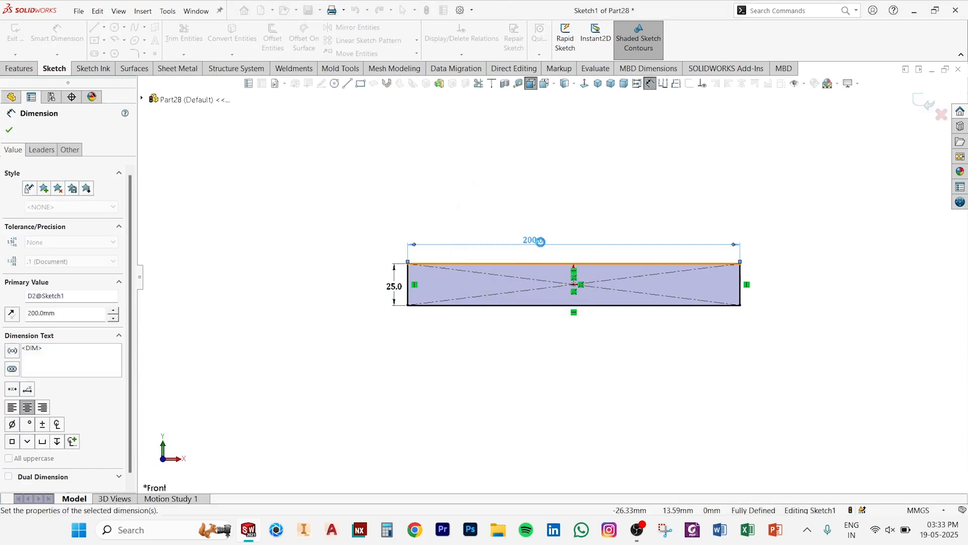
pyautogui.click(20, 67)
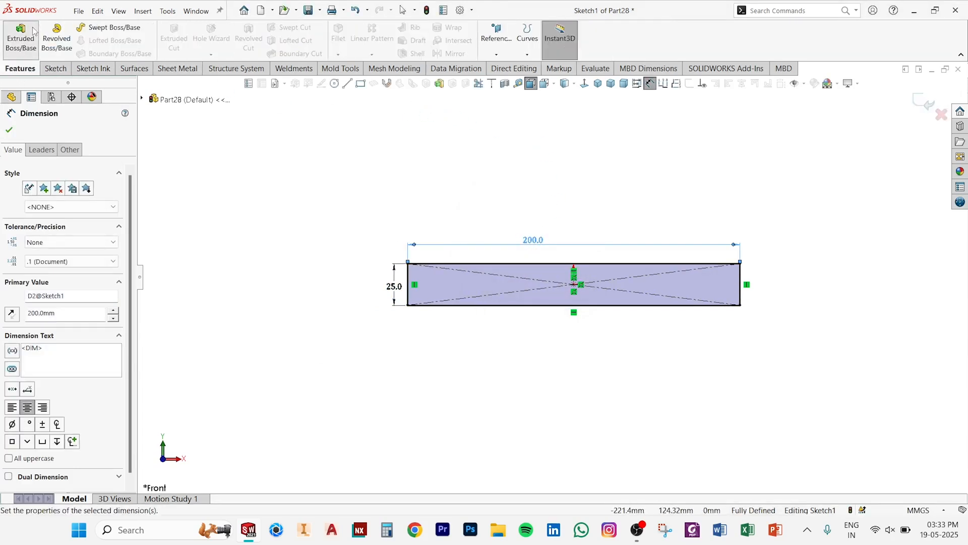
# Step: Boss-extrude the 200 by 25 rectangle 5 mm thick into a solid strip
pyautogui.click(20, 38)
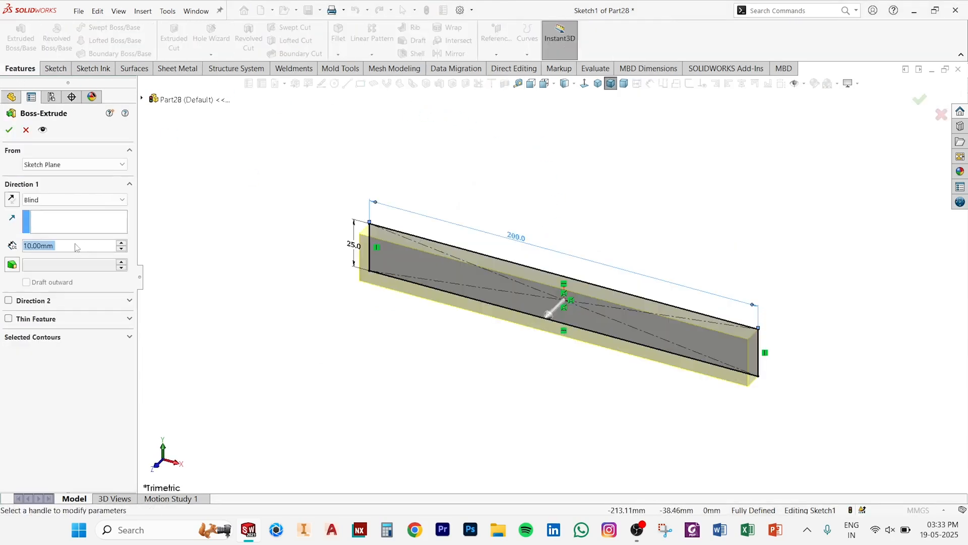
pyautogui.write('5')
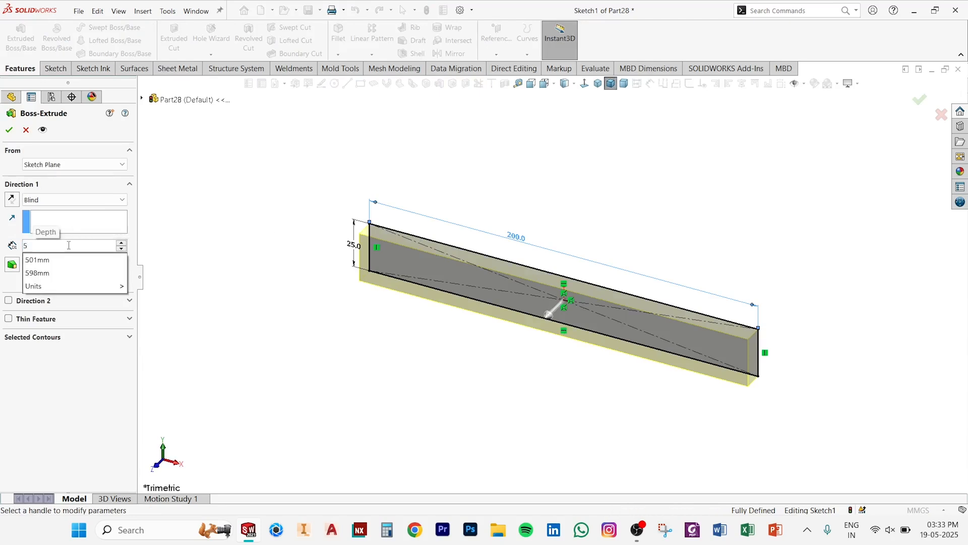
pyautogui.click(9, 130)
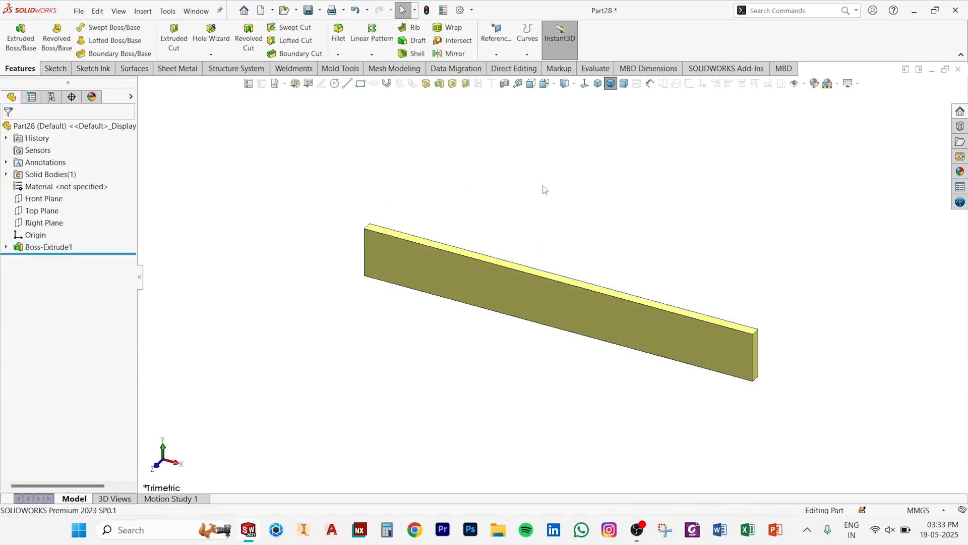
# Step: Assign Plain Carbon Steel as the strip's material
pyautogui.rightClick(39, 187)
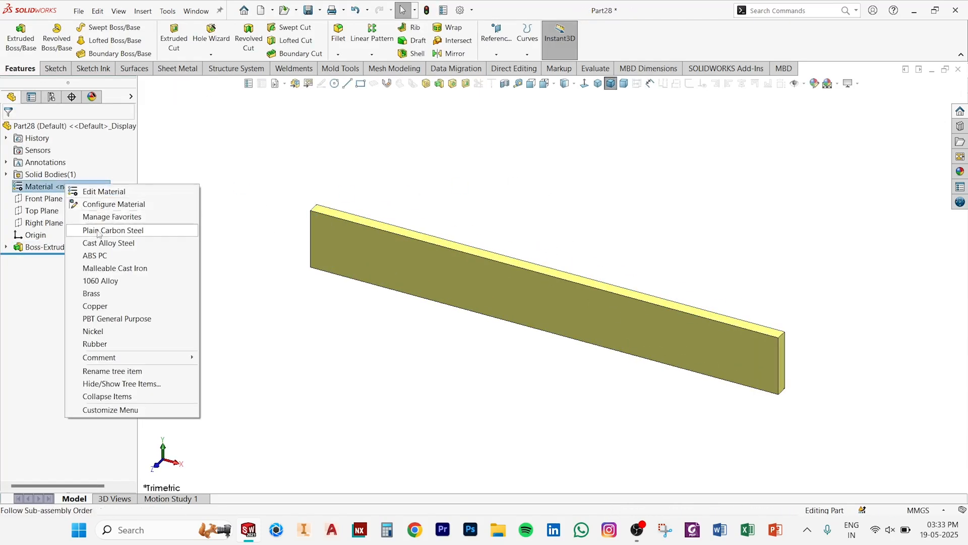
pyautogui.click(113, 230)
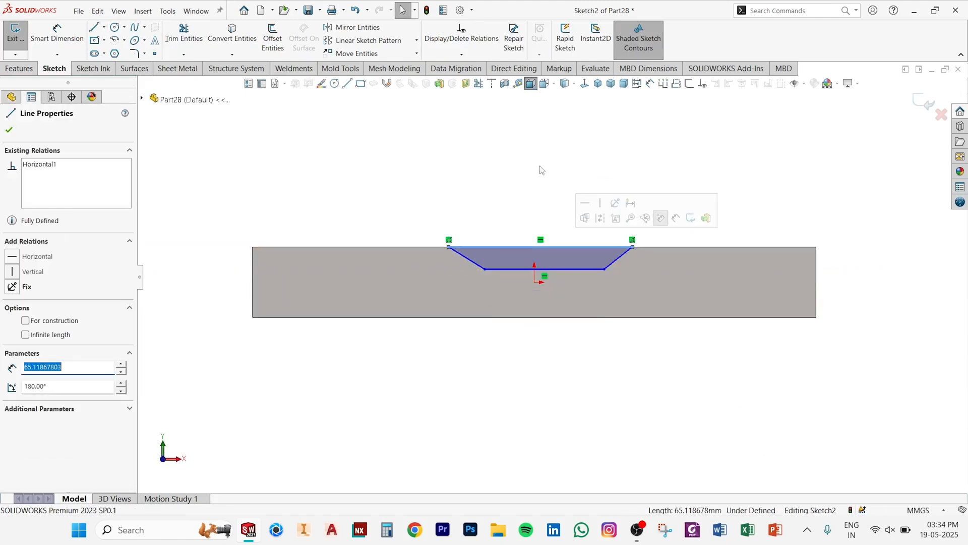
# Step: Draw the trapezoidal notch lines on the strip face and dimension top width 51 and bottom width 35/2
pyautogui.click(96, 27)
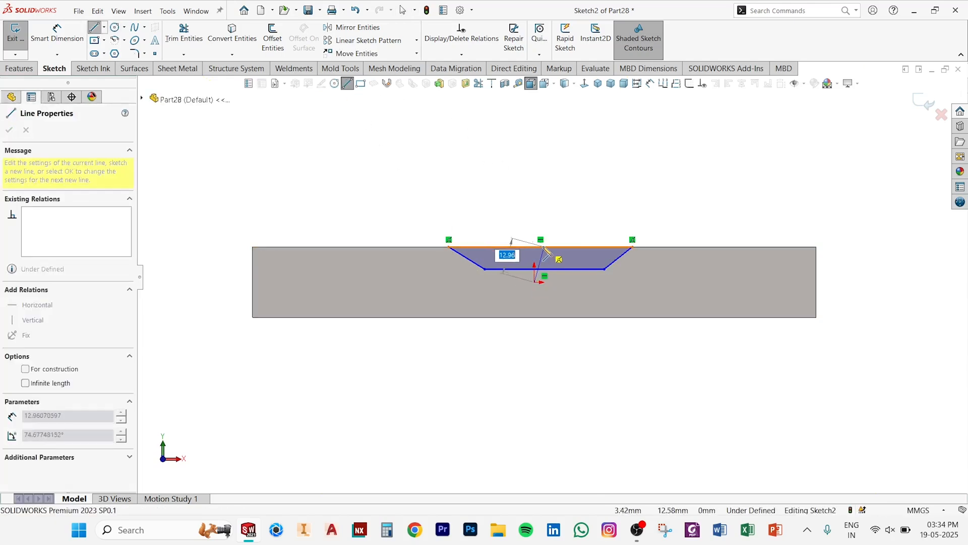
pyautogui.click(9, 130)
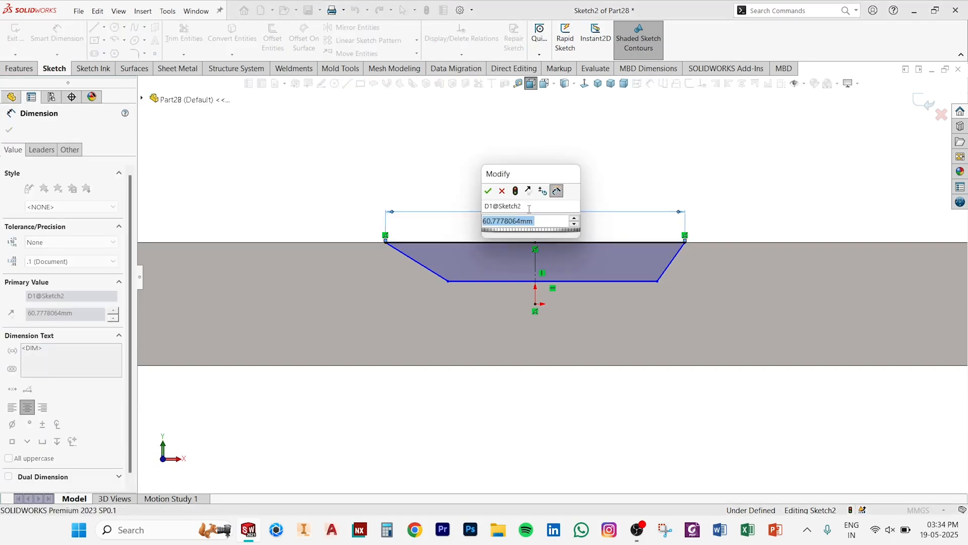
pyautogui.click(488, 191)
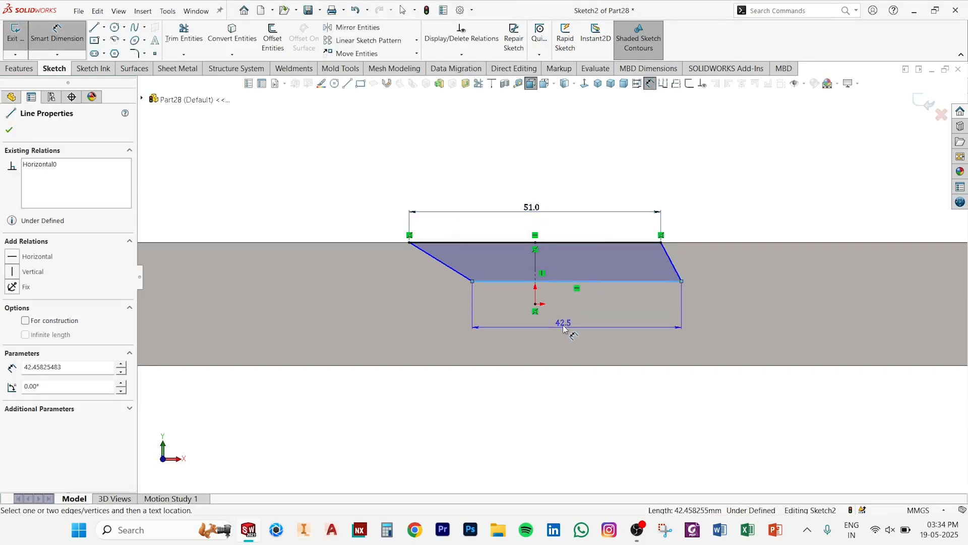
pyautogui.click(562, 323)
pyautogui.write('35')
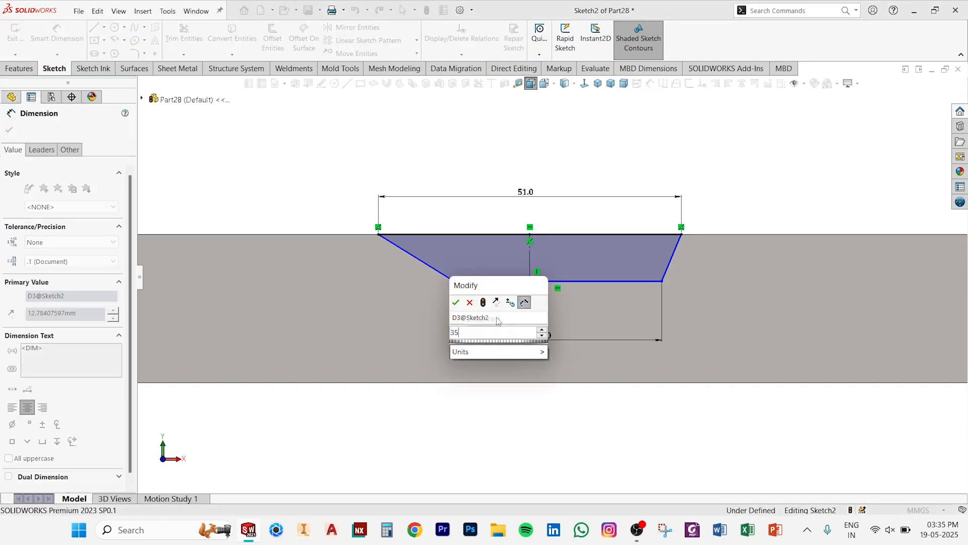
pyautogui.write('/2')
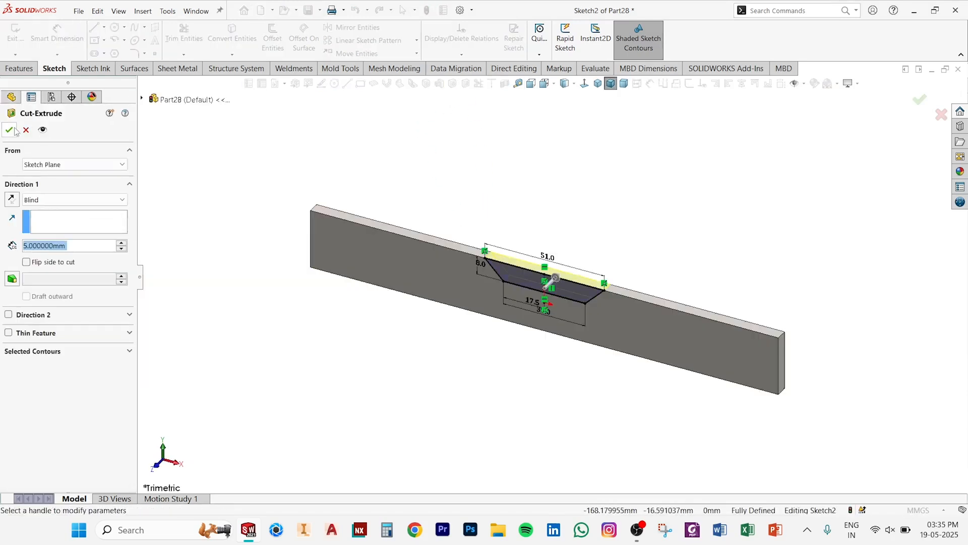
# Step: Cut-extrude the notch into the strip and save the part as Connecting Strip 03
pyautogui.click(9, 130)
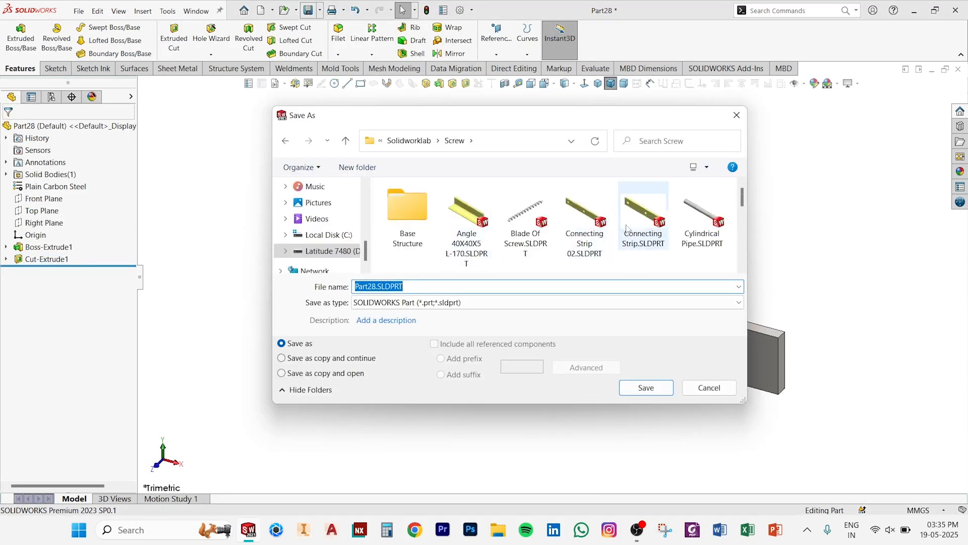
pyautogui.click(584, 219)
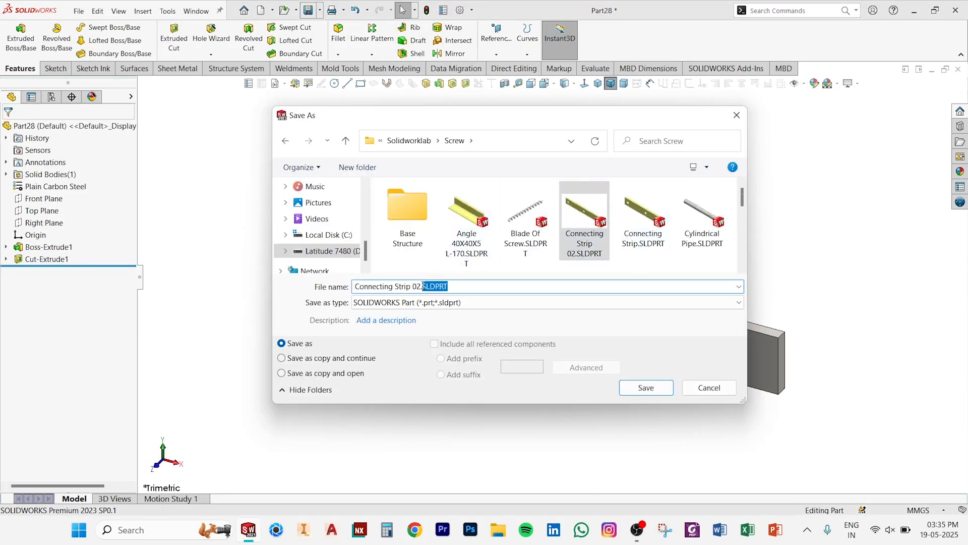
pyautogui.write('Connecting Strip 03')
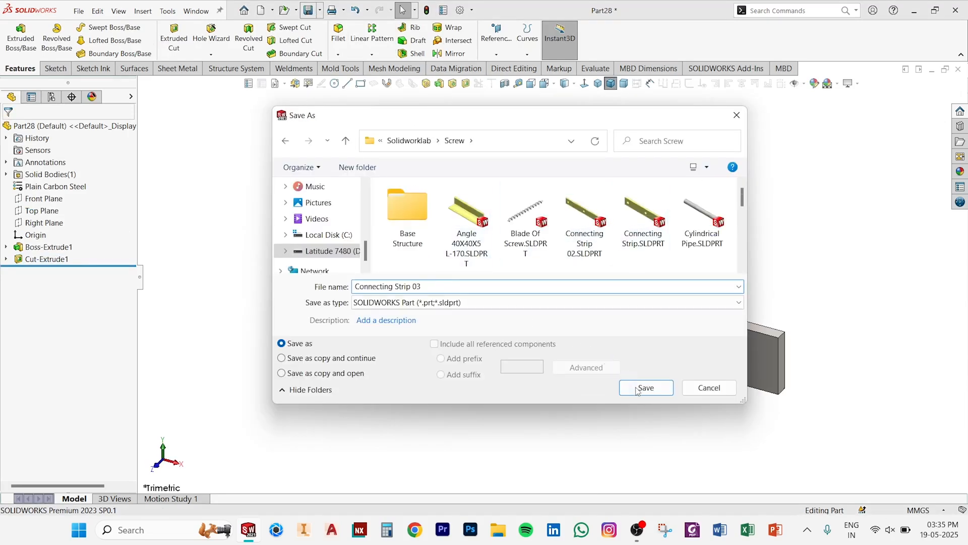
pyautogui.click(645, 387)
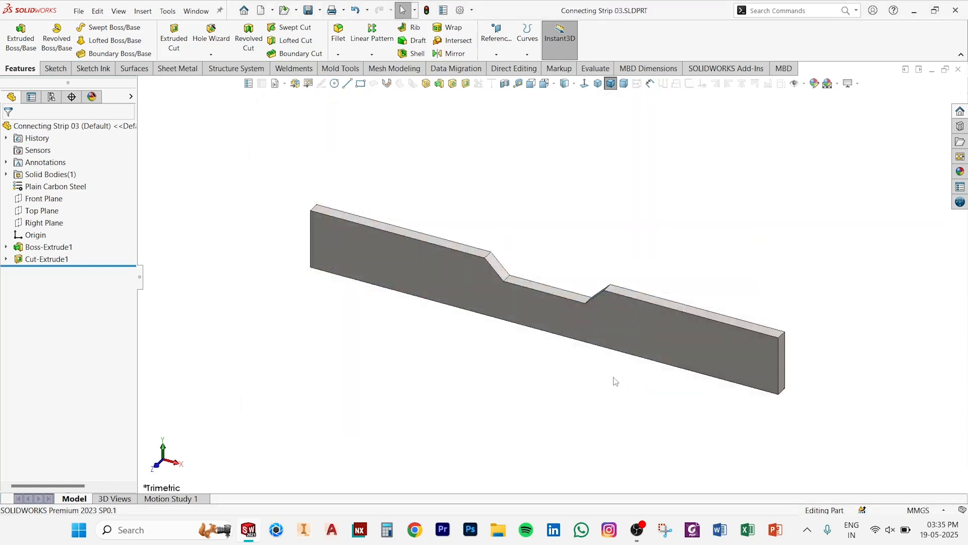
# Step: Start a new part, dimension a rectangle 25 by 600, and set it as a 5 mm Base Flange
pyautogui.click(260, 10)
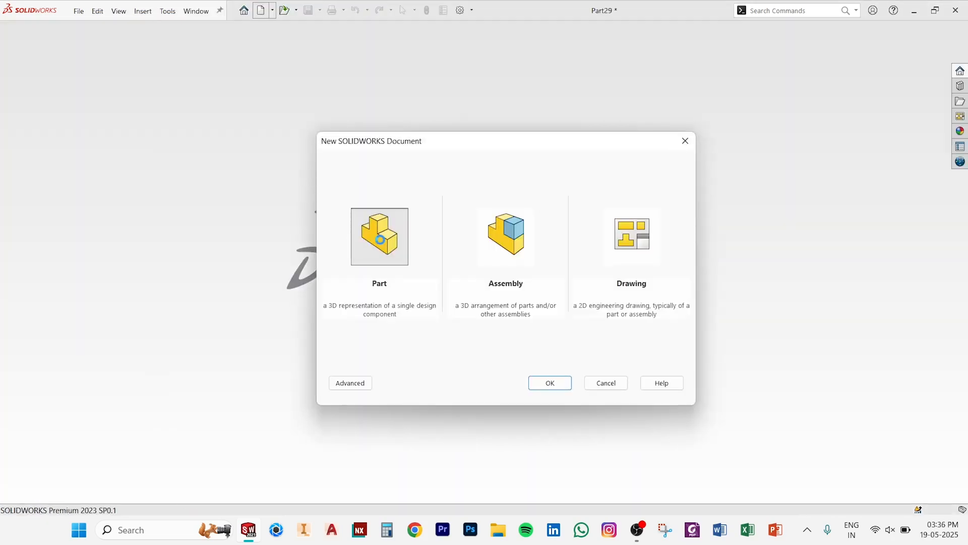
pyautogui.click(549, 383)
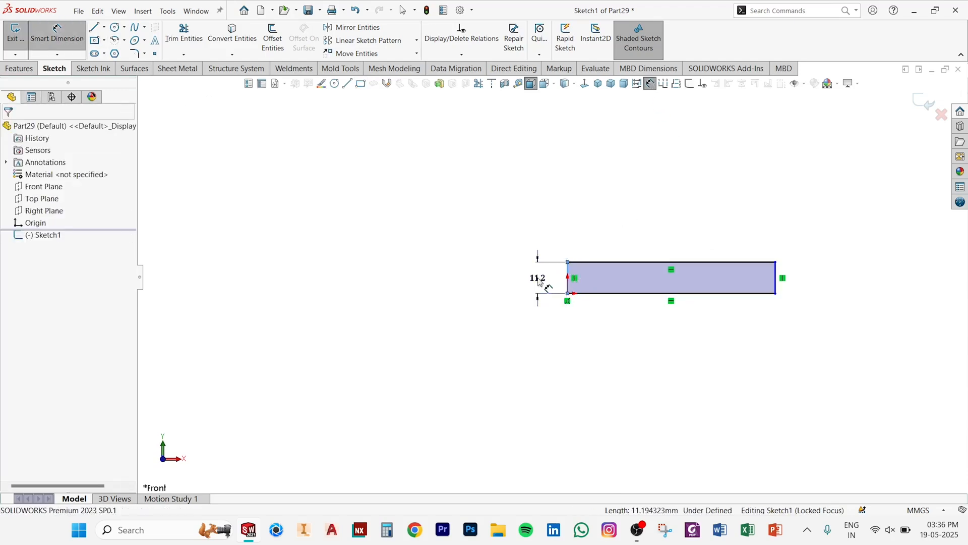
pyautogui.click(536, 278)
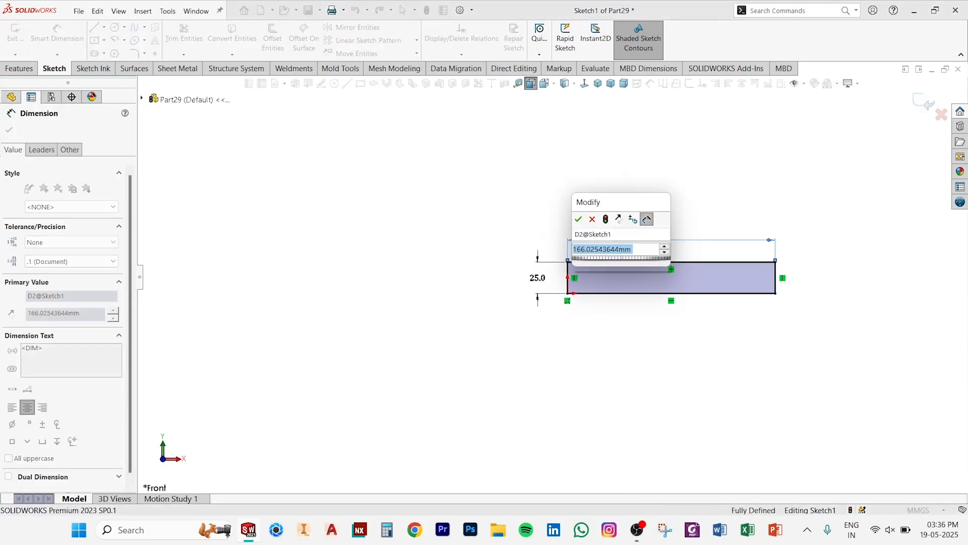
pyautogui.click(577, 218)
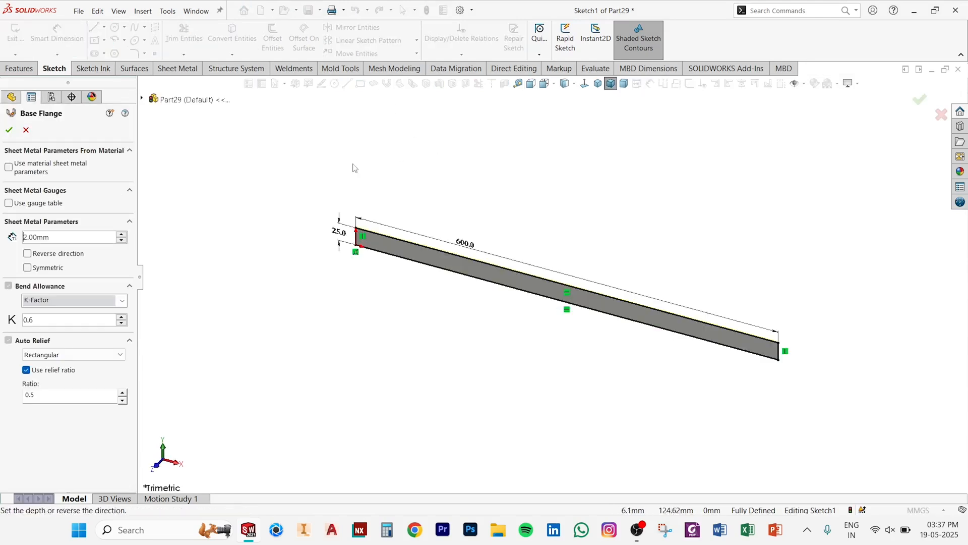
pyautogui.write('5')
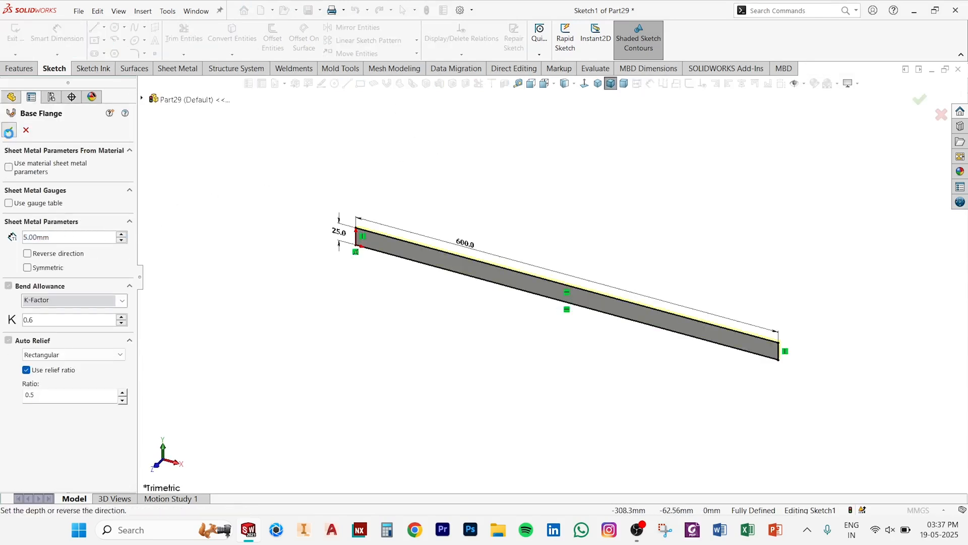
# Step: Assign Plain Carbon Steel as the flat strip's material
pyautogui.rightClick(41, 198)
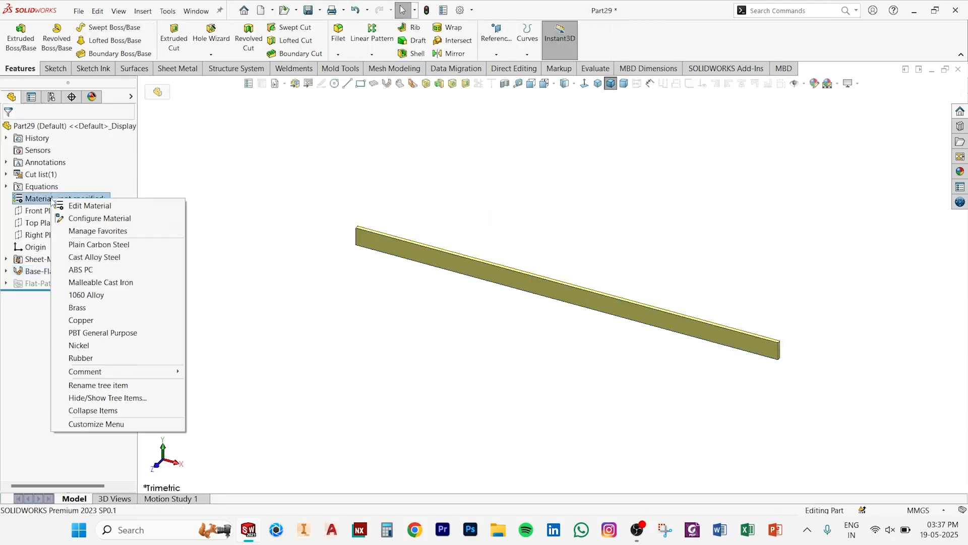
pyautogui.click(98, 244)
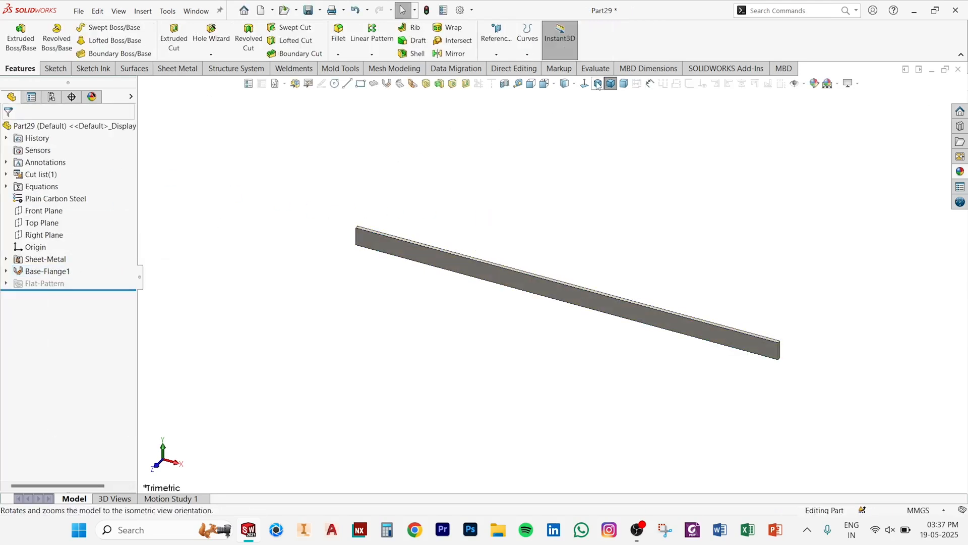
# Step: Save the sheet-metal strip as Support Flat 01
pyautogui.click(308, 10)
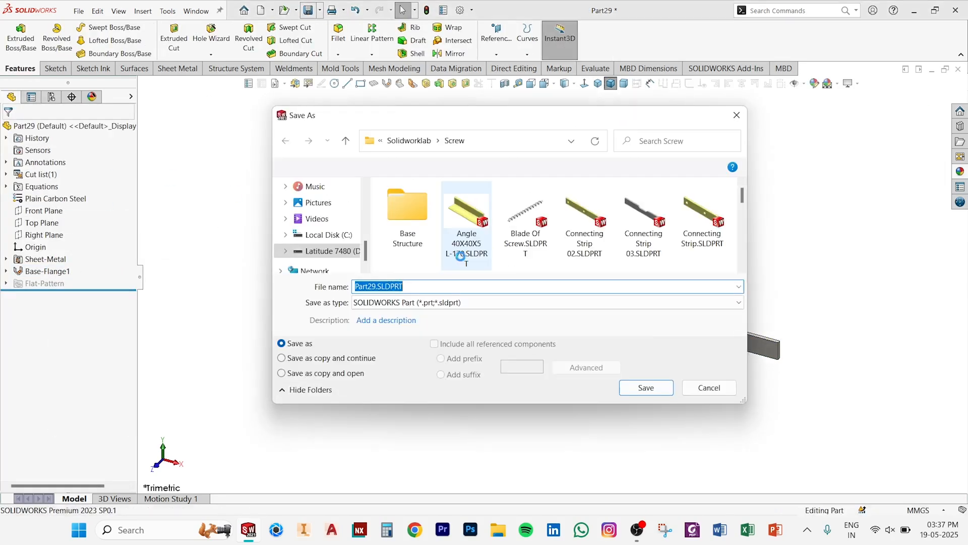
pyautogui.write('Support')
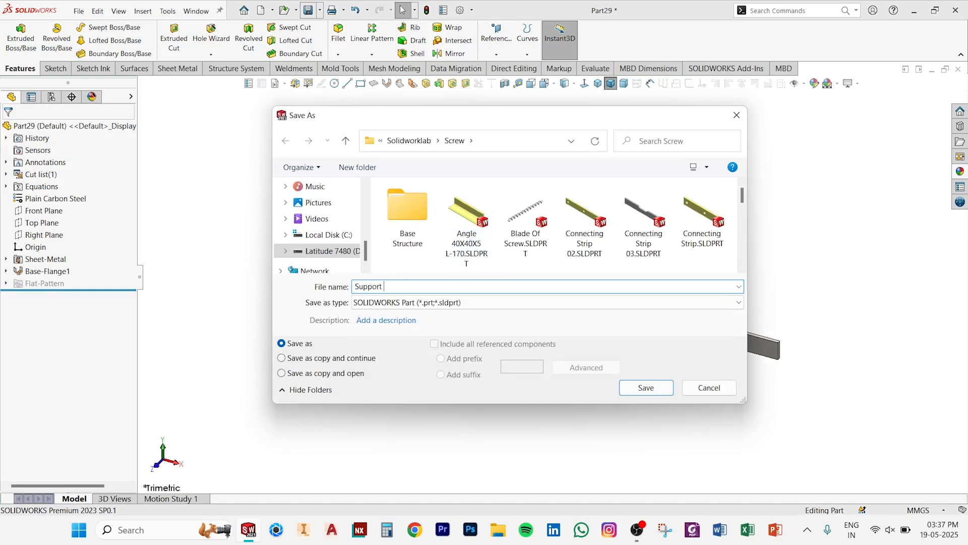
pyautogui.write('Flte')
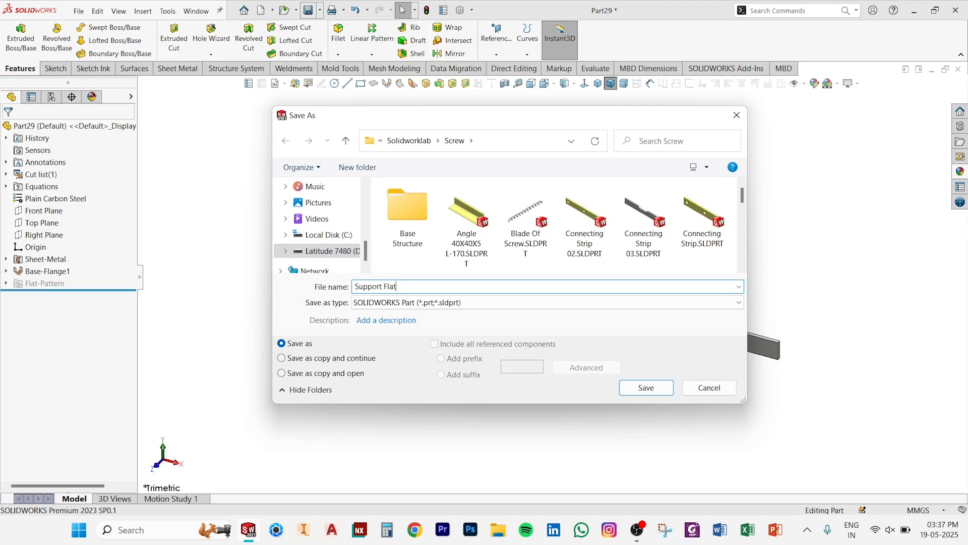
pyautogui.write('01')
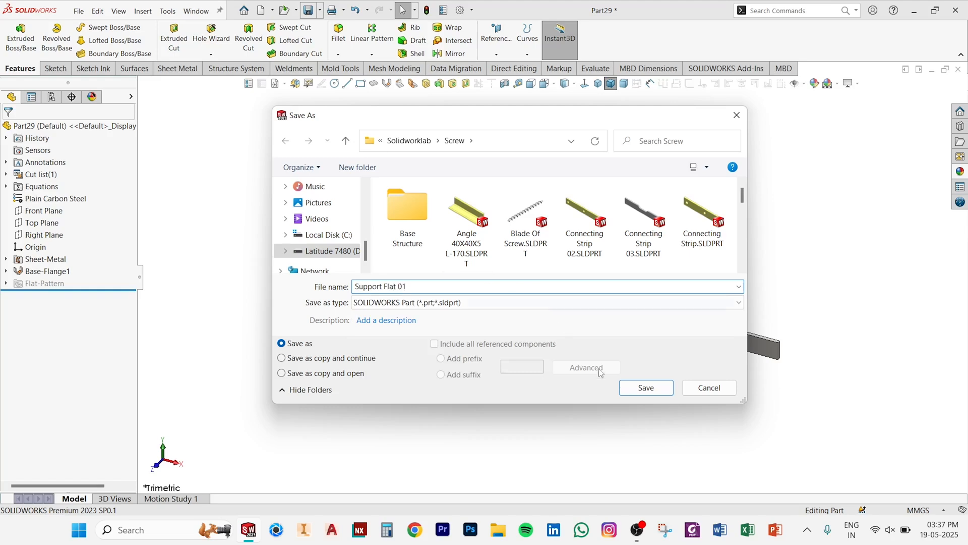
pyautogui.click(644, 387)
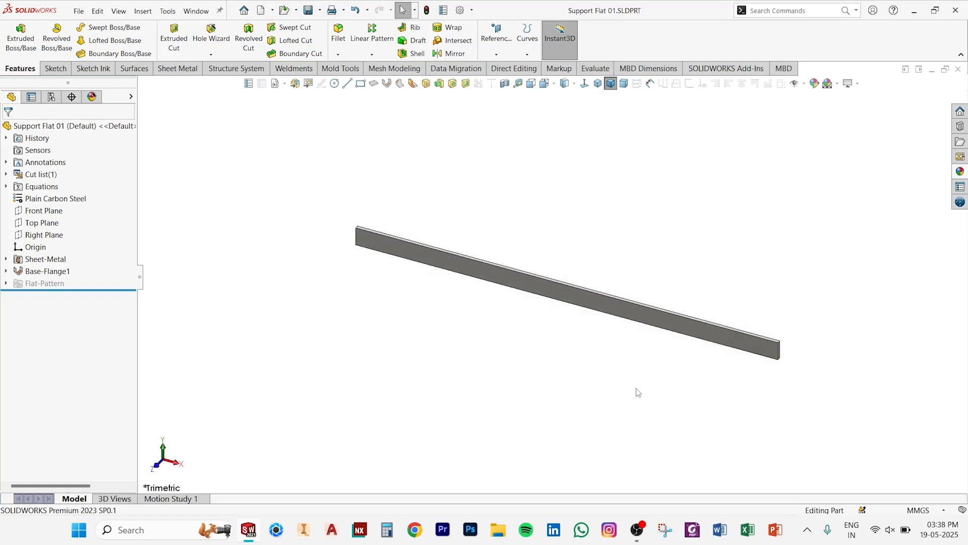
# Step: Save a copy of the strip as Support Flat 02
pyautogui.click(308, 10)
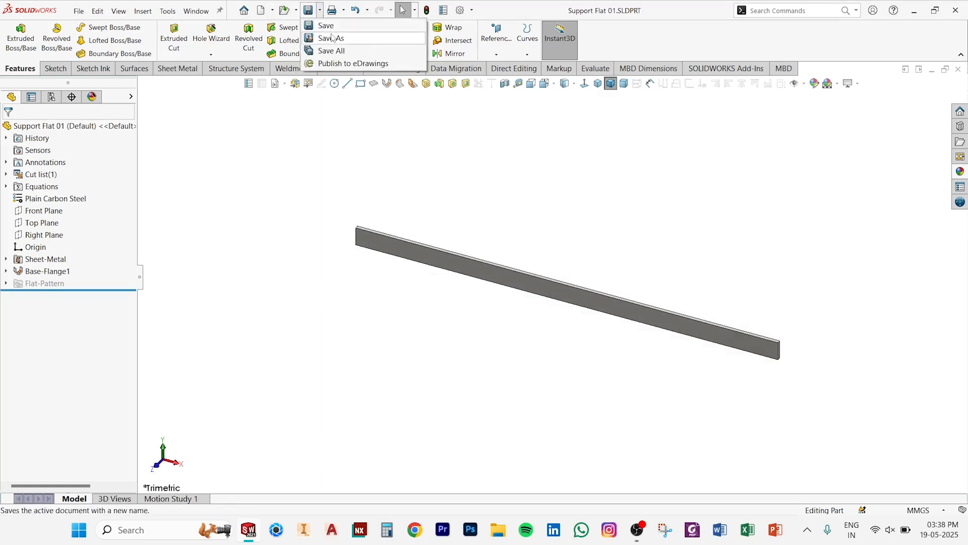
pyautogui.click(331, 37)
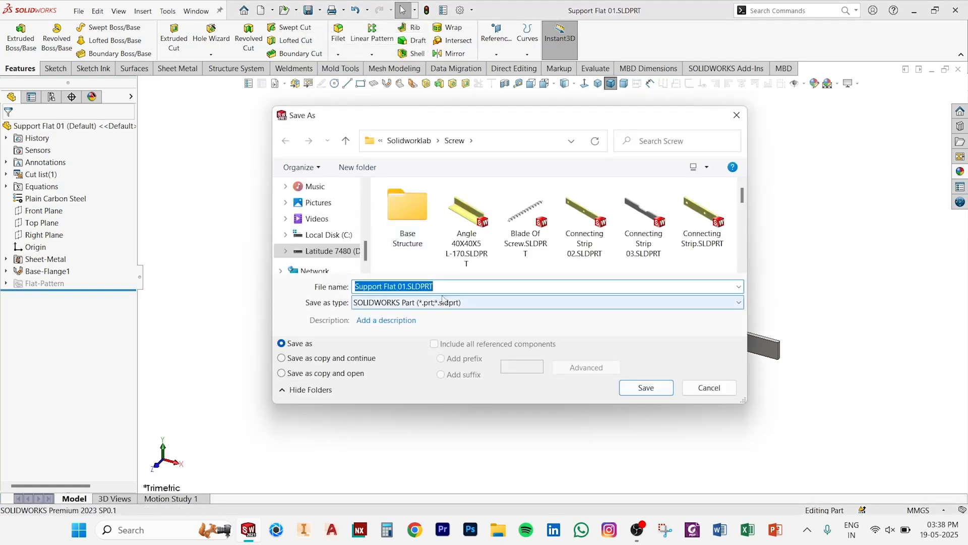
pyautogui.write('Support Flat 02')
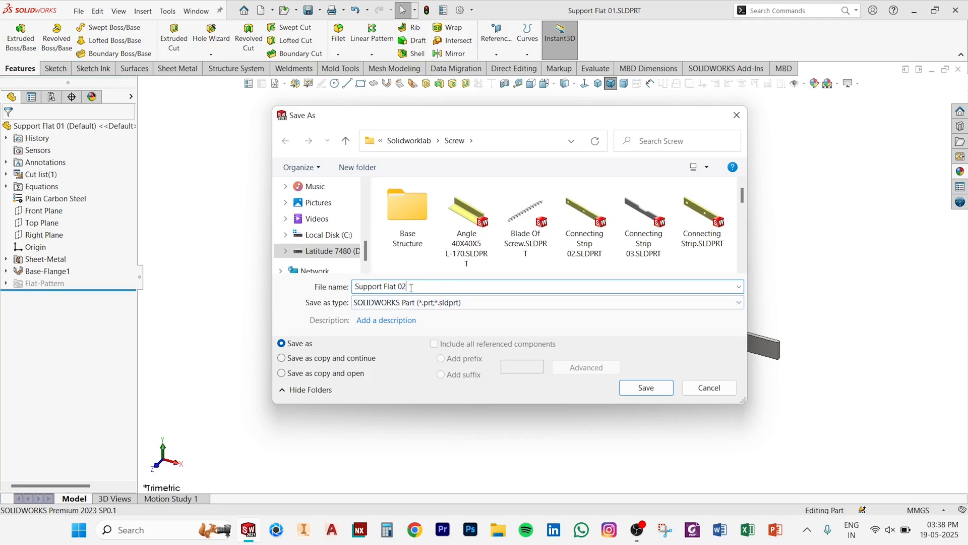
pyautogui.click(644, 387)
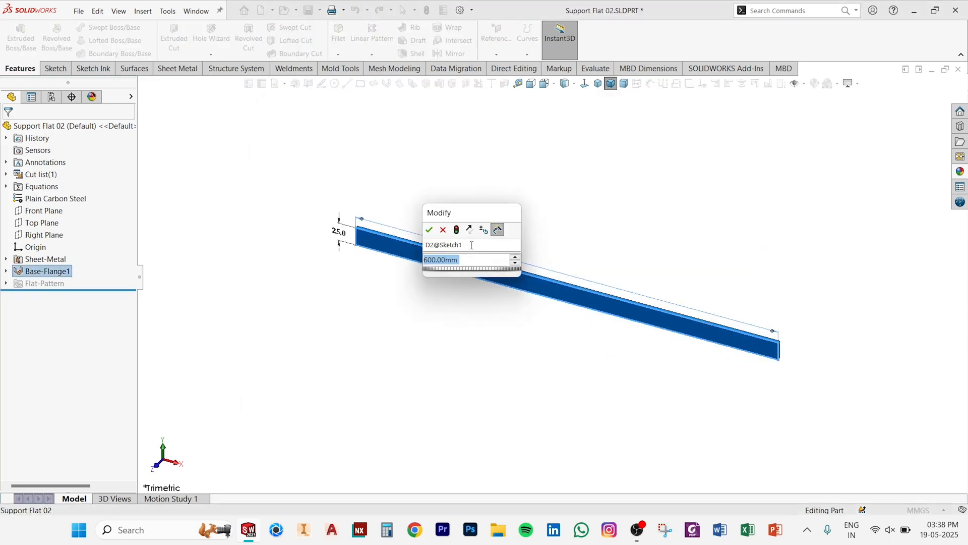
# Step: Change the base-flange length to 620 mm and save Support Flat 02
pyautogui.write('620')
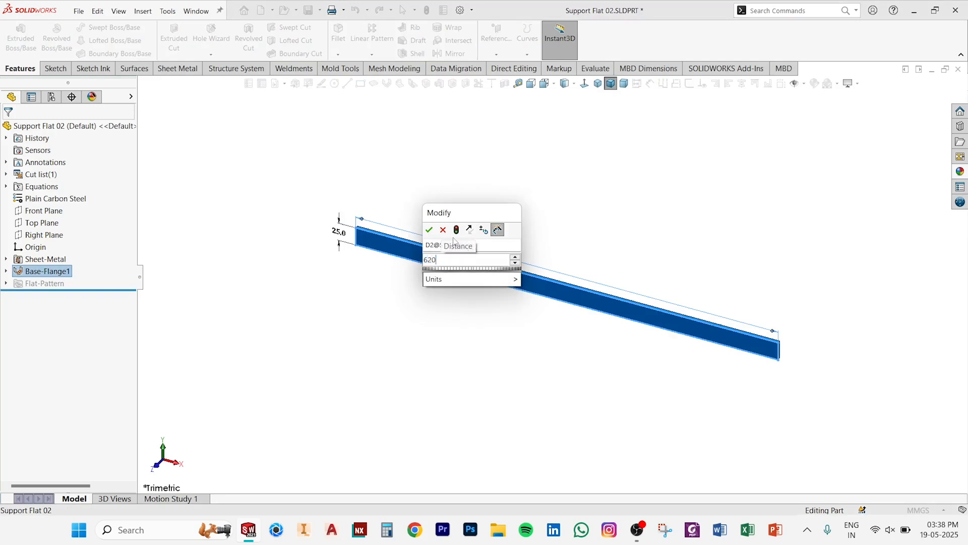
pyautogui.click(428, 230)
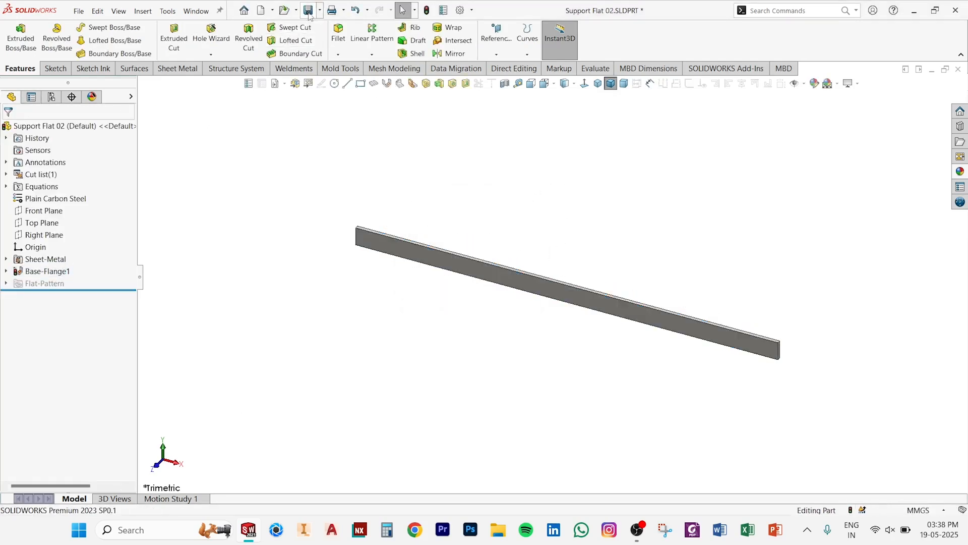
pyautogui.click(307, 10)
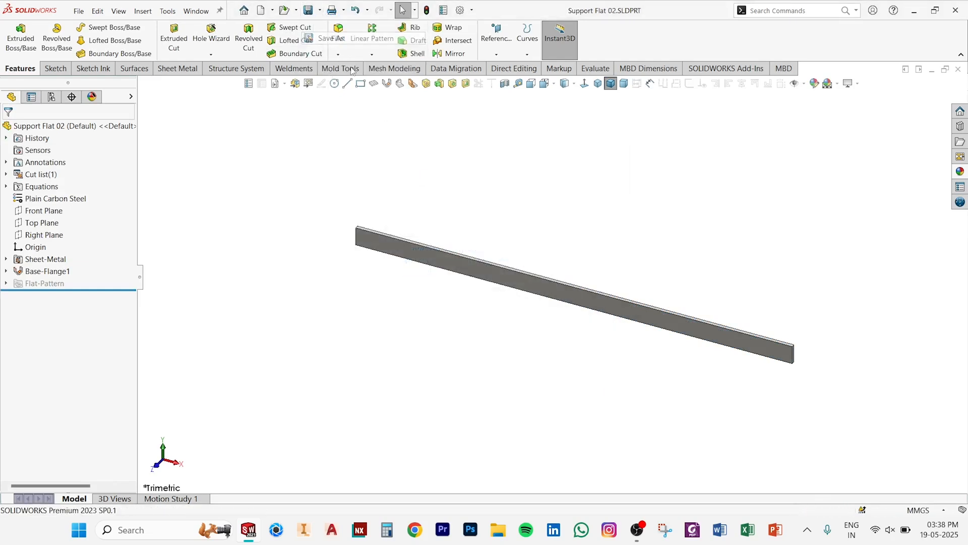
pyautogui.click(306, 10)
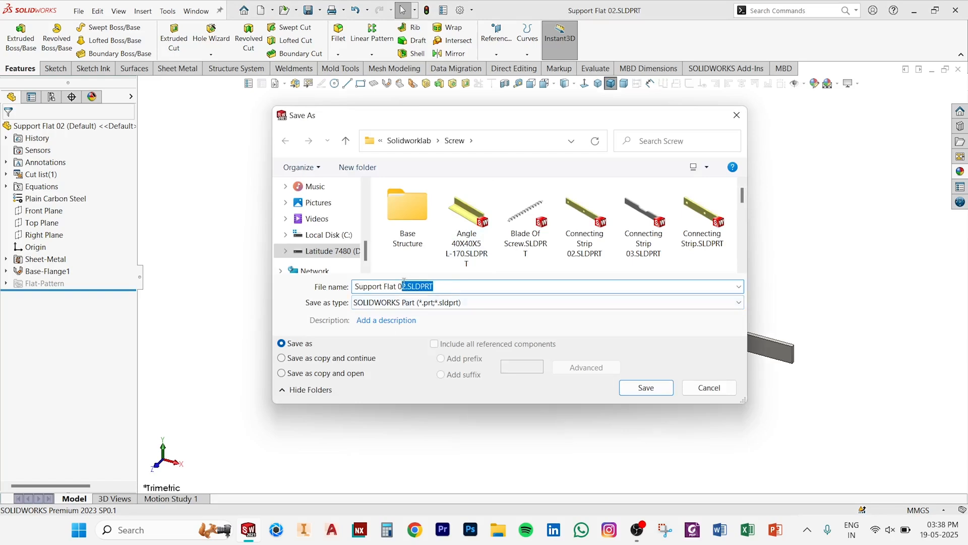
# Step: Save the copy as Support Flat 03 and start a new sketch on the flat's face
pyautogui.click(645, 388)
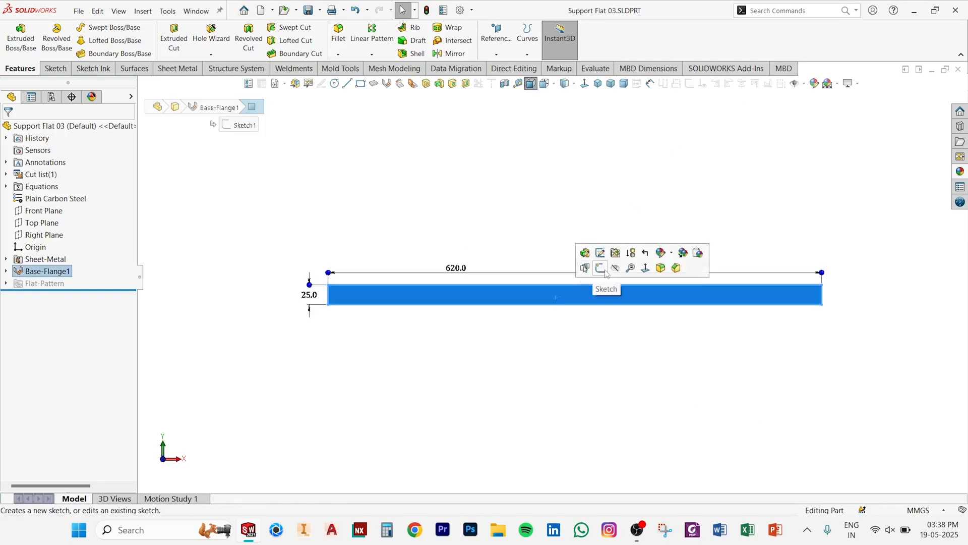
pyautogui.click(599, 268)
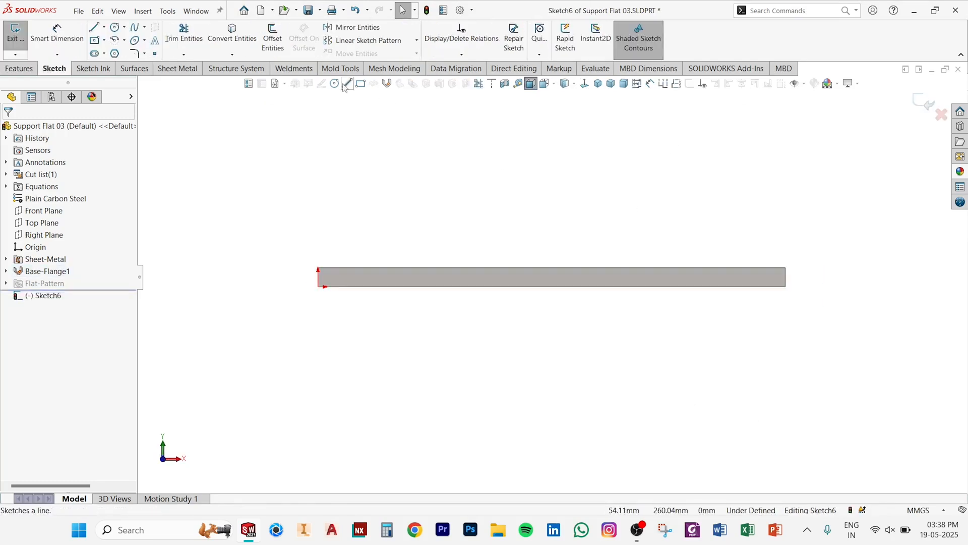
# Step: Draw a short line along the bar's top edge for the notch
pyautogui.click(93, 27)
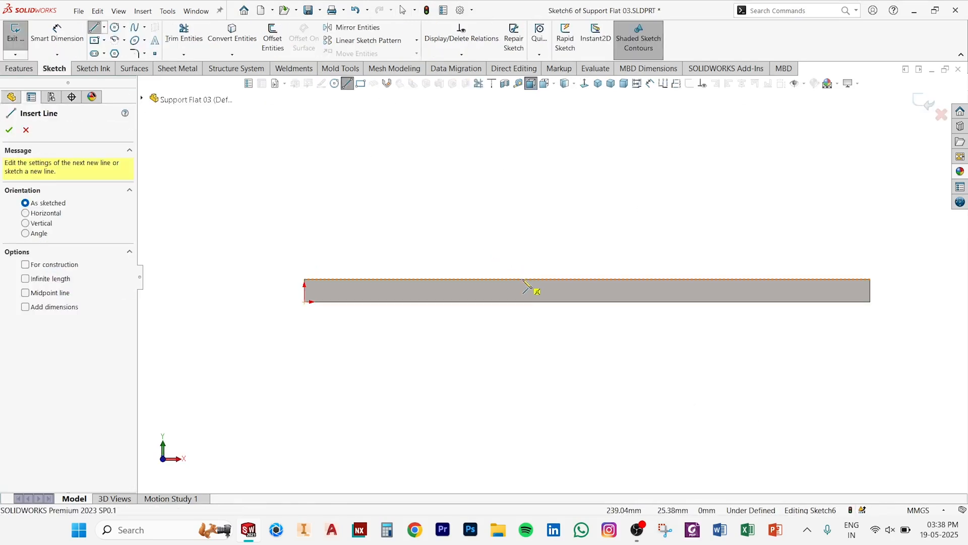
pyautogui.moveTo(614, 278); pyautogui.dragTo(397, 125)
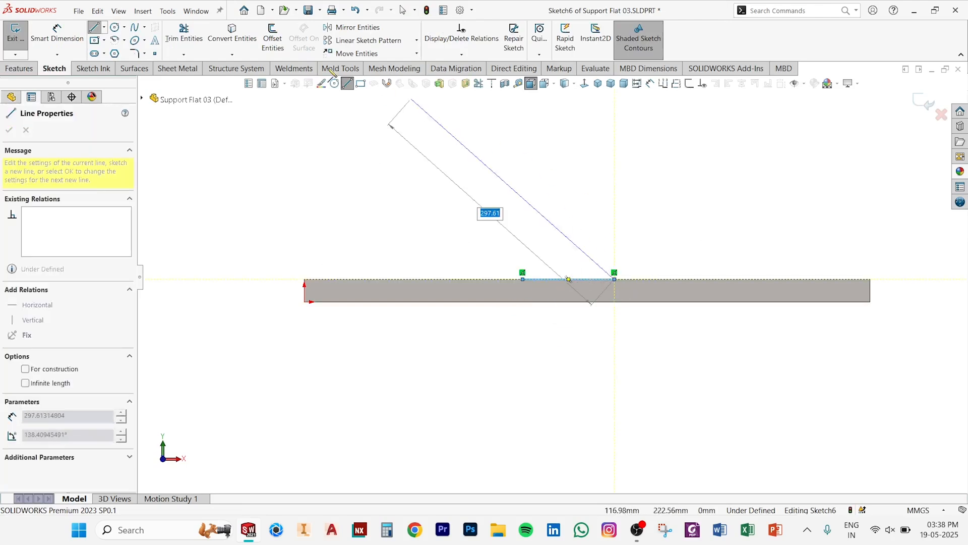
pyautogui.click(114, 27)
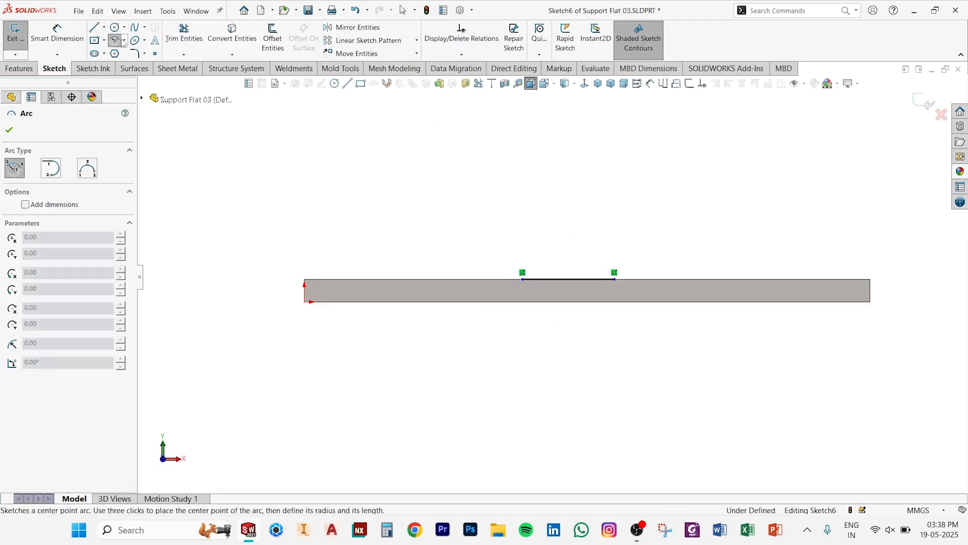
# Step: Draw the arc below the short line and dimension the notch 82.5 mm wide
pyautogui.click(86, 168)
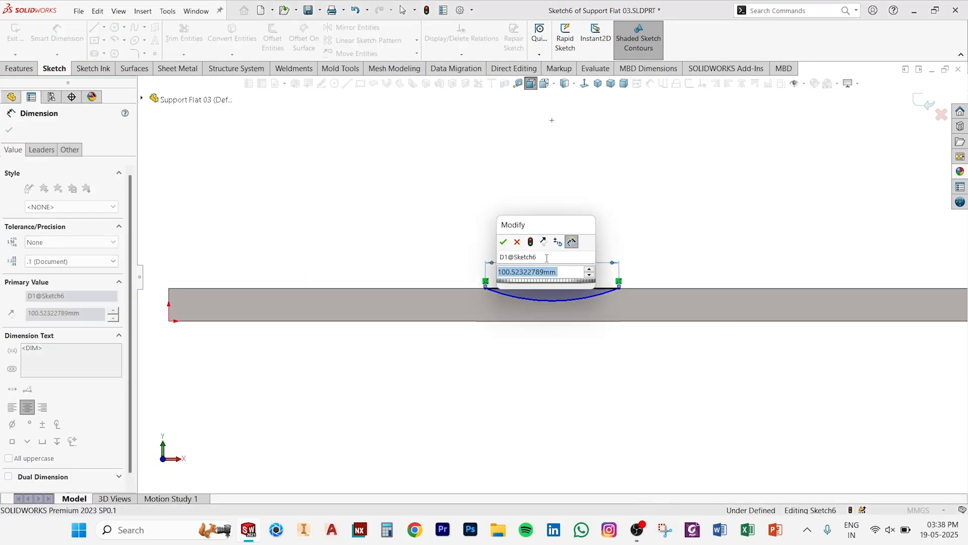
pyautogui.write('82')
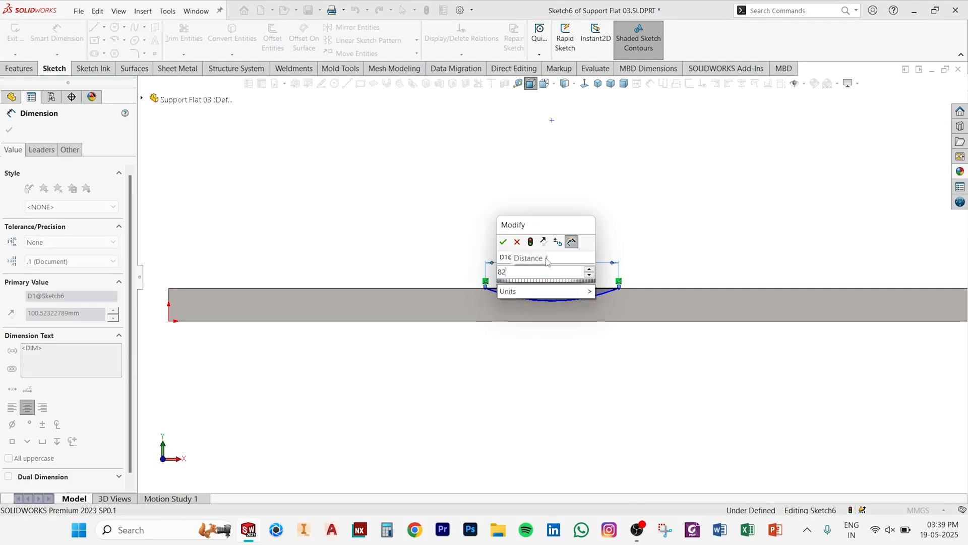
pyautogui.write('.5')
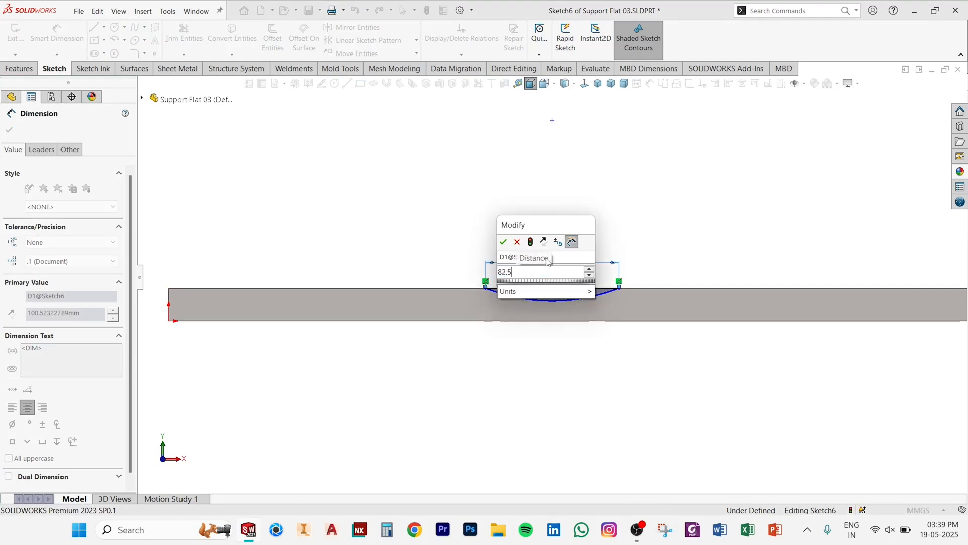
pyautogui.click(503, 241)
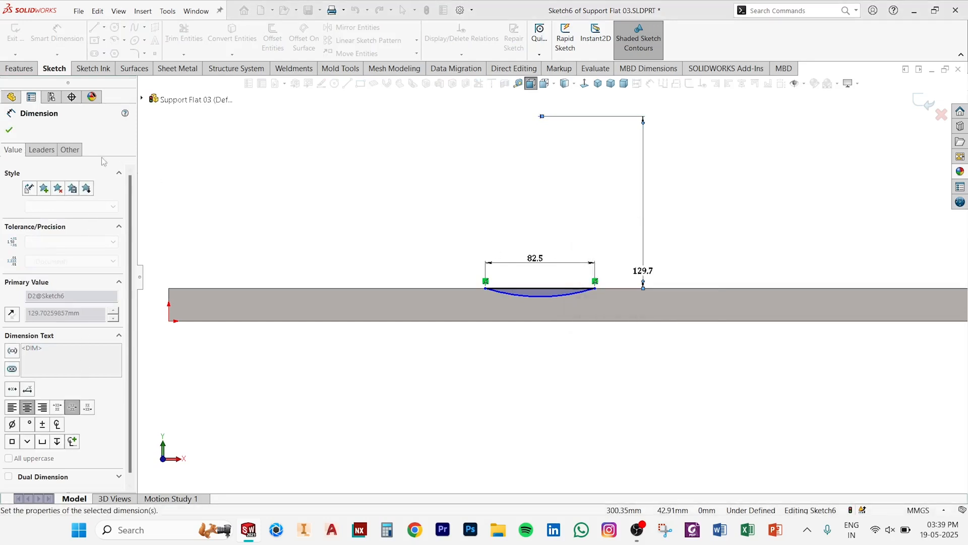
# Step: Dimension the notch 10 mm deep and centre it at 620/2 from the bar's end
pyautogui.click(41, 150)
pyautogui.write('10')
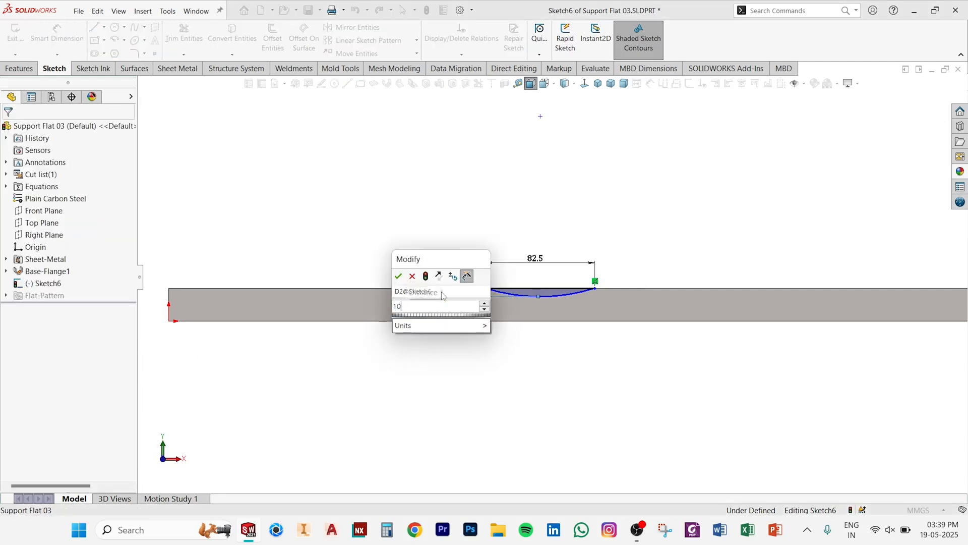
pyautogui.click(399, 276)
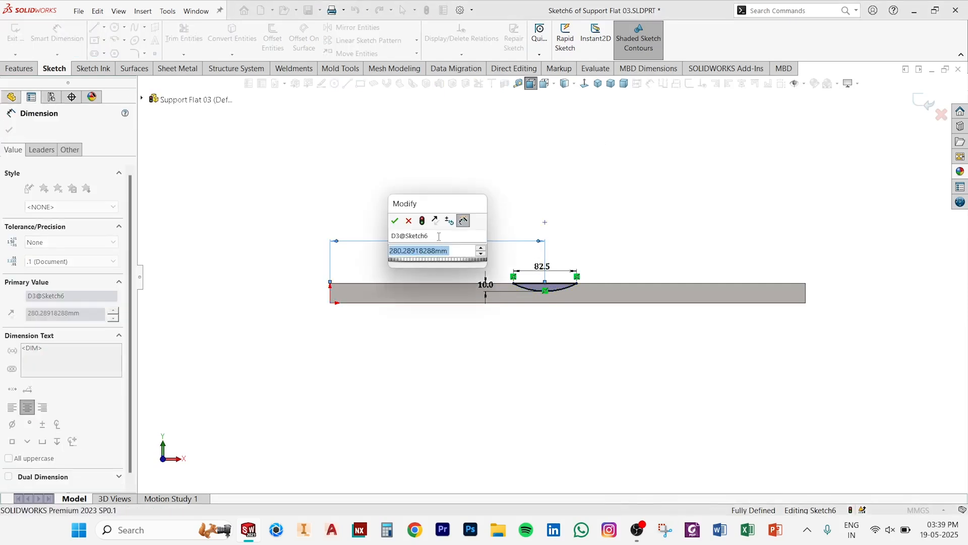
pyautogui.write('620/')
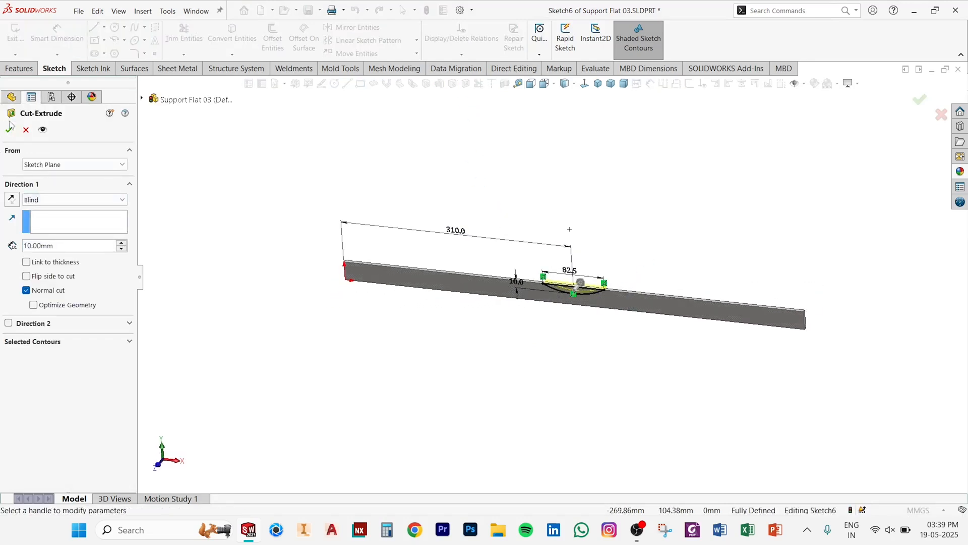
# Step: Cut-extrude the arc notch out of the support flat
pyautogui.click(9, 128)
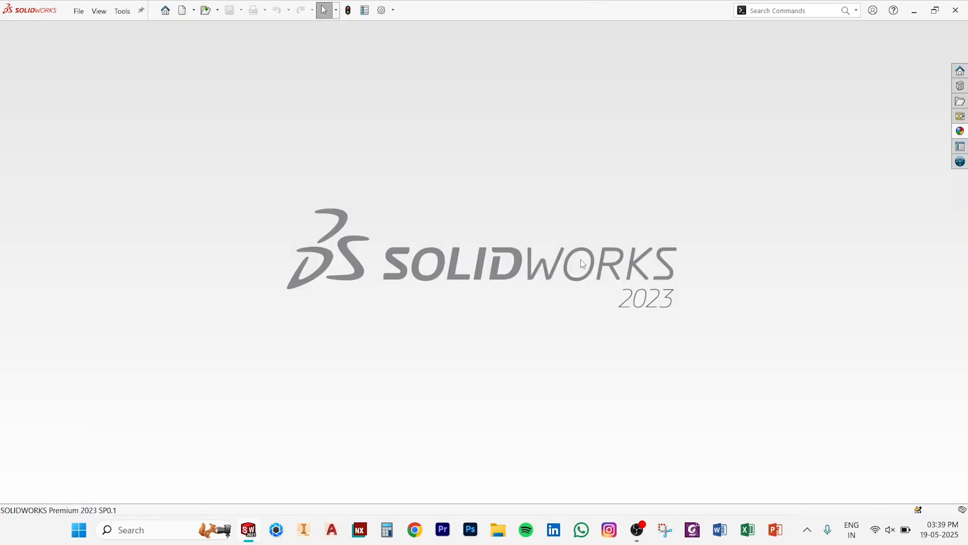
# Step: Start a new assembly with Hopper Sheet 02 inserted as the base component
pyautogui.click(182, 10)
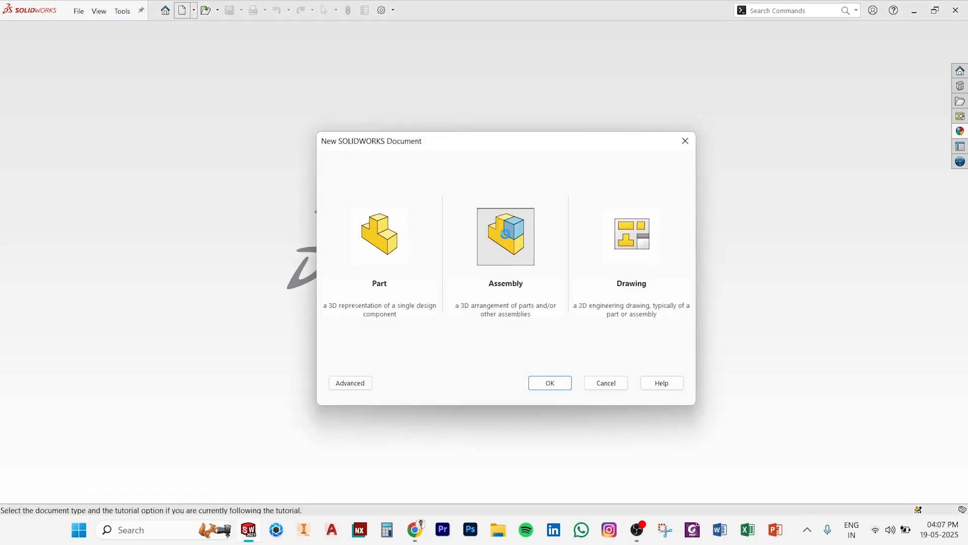
pyautogui.click(548, 383)
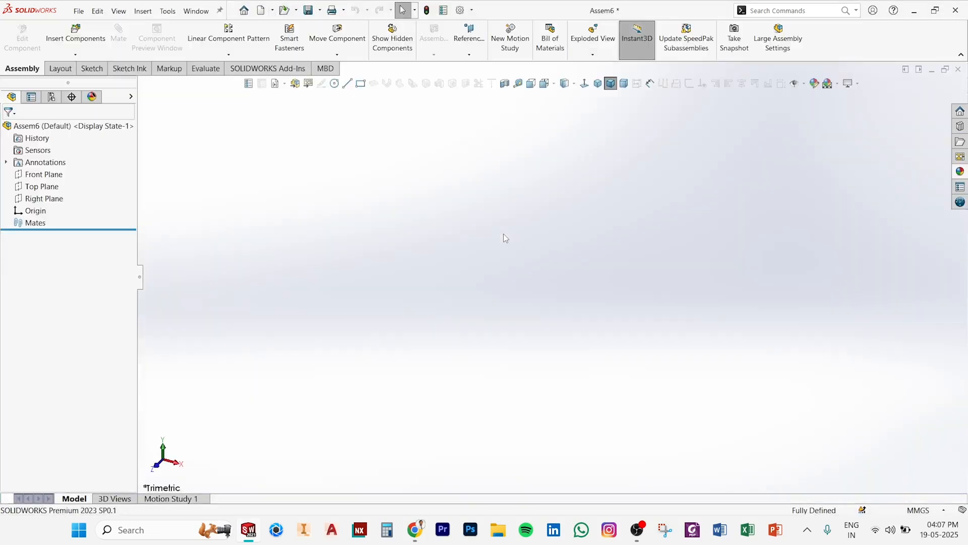
pyautogui.click(75, 34)
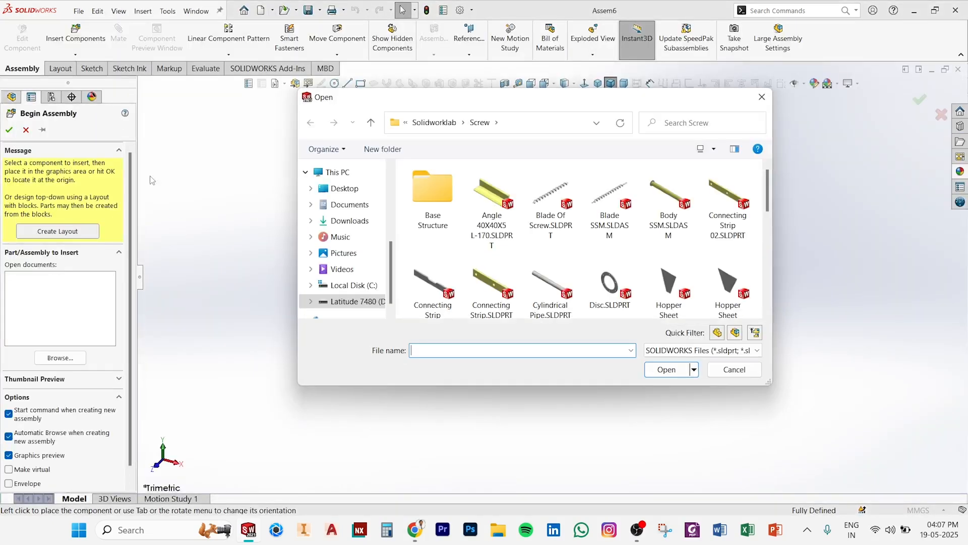
pyautogui.scroll(-3)
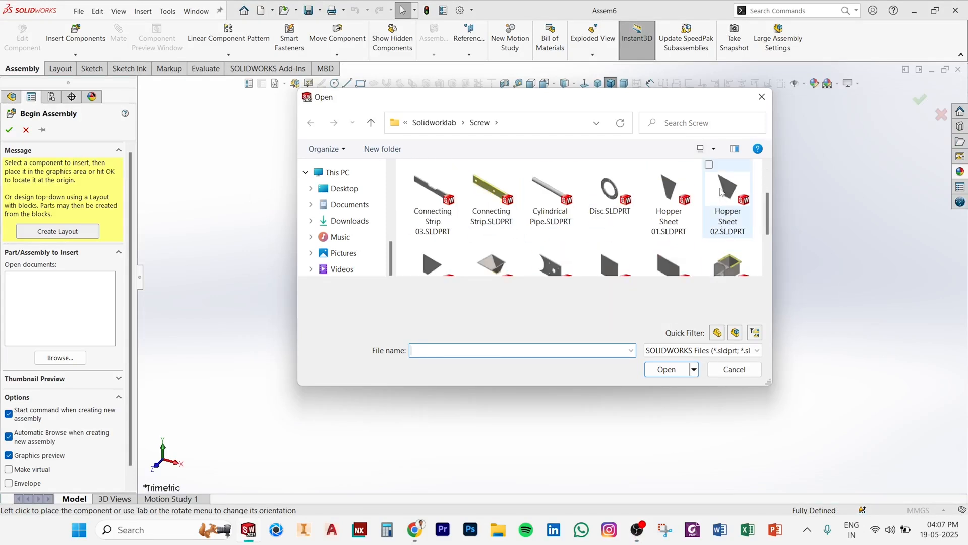
pyautogui.doubleClick(728, 192)
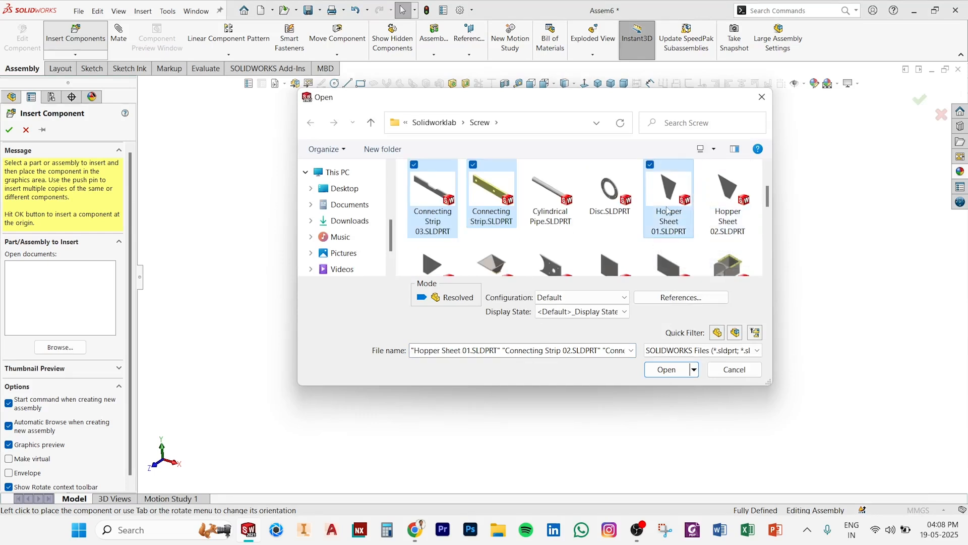
# Step: Insert the remaining connecting strips, hopper sheets and support flats into the assembly
pyautogui.scroll(-3)
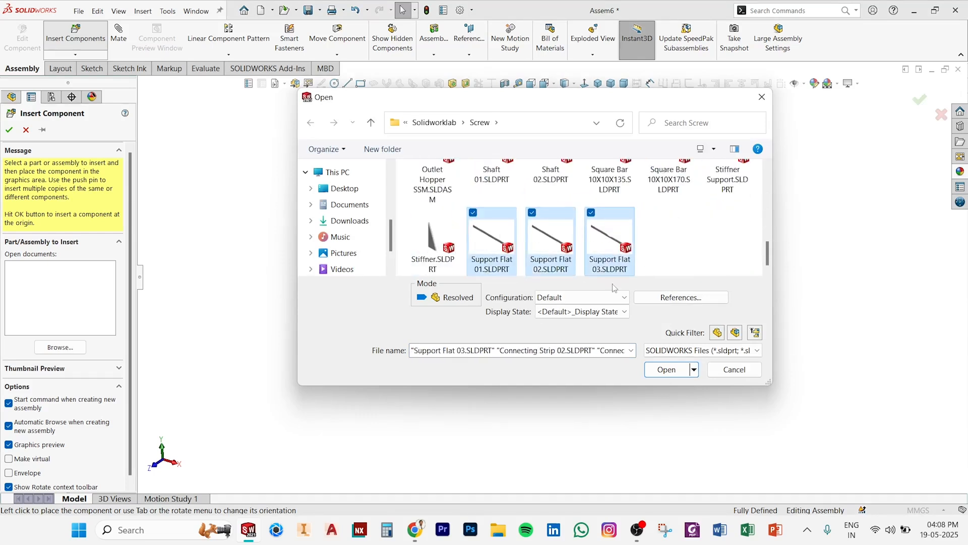
pyautogui.click(666, 369)
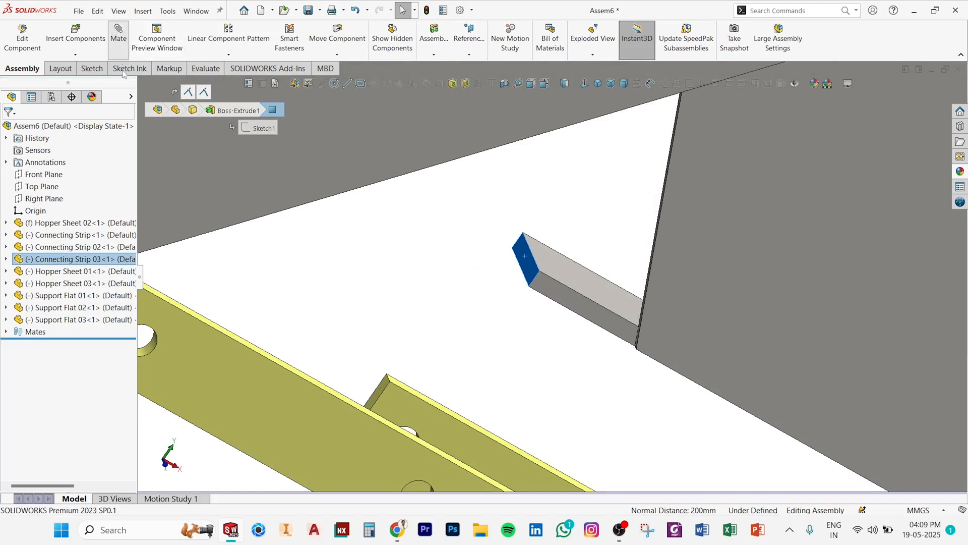
# Step: Add a Width mate centring Connecting Strip 03 across Hopper Sheet 02
pyautogui.click(118, 34)
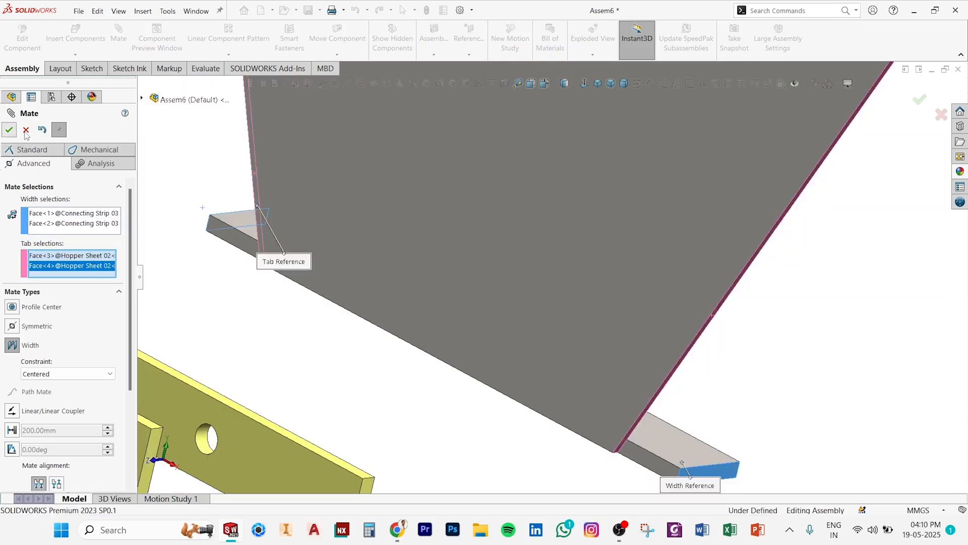
pyautogui.click(9, 130)
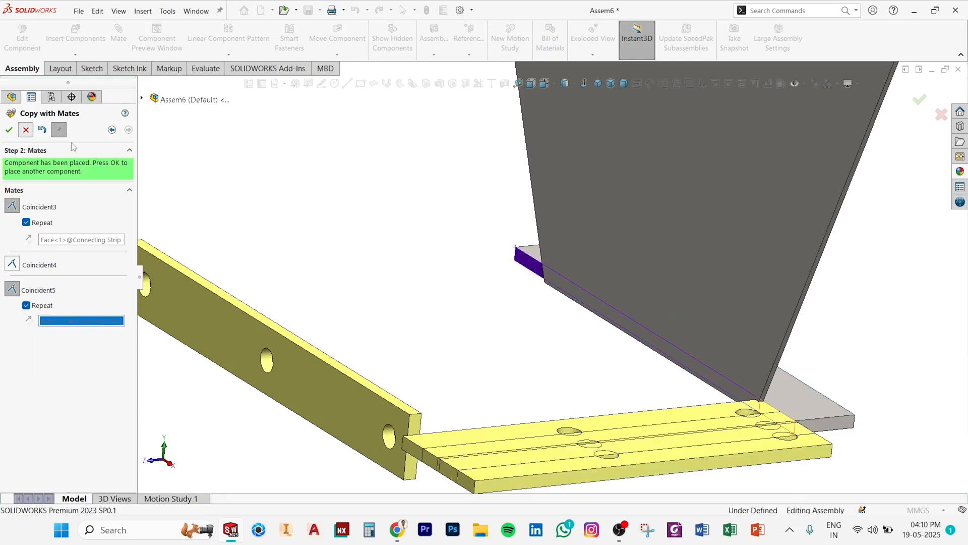
# Step: Confirm the Copy with Mates placement of the second Connecting Strip
pyautogui.click(9, 131)
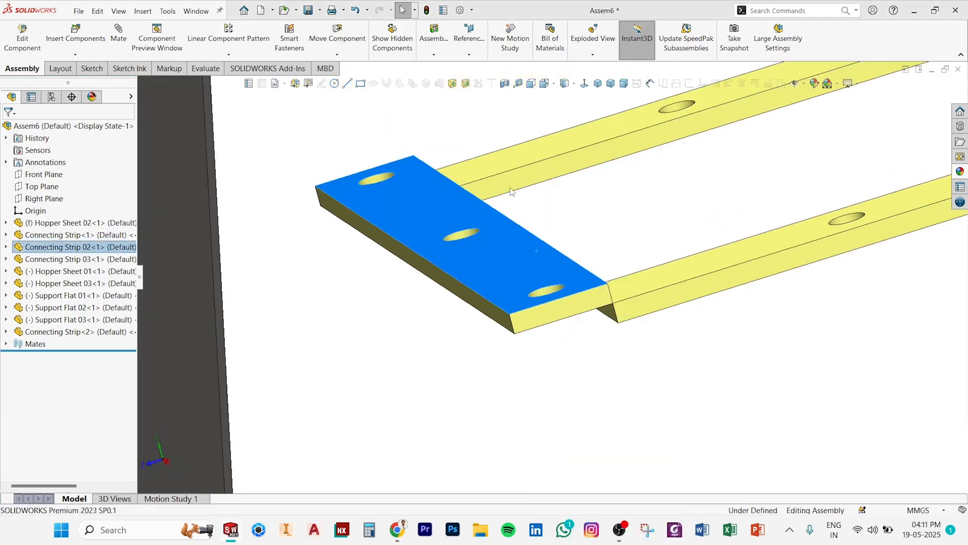
# Step: View the mates of Connecting Strip 02 and bring up options for Coincident11
pyautogui.click(81, 246)
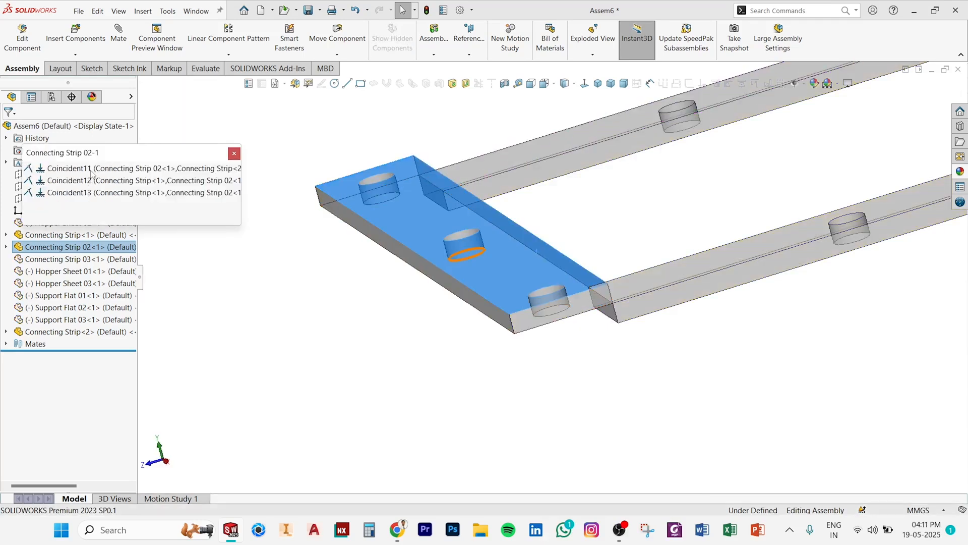
pyautogui.click(69, 169)
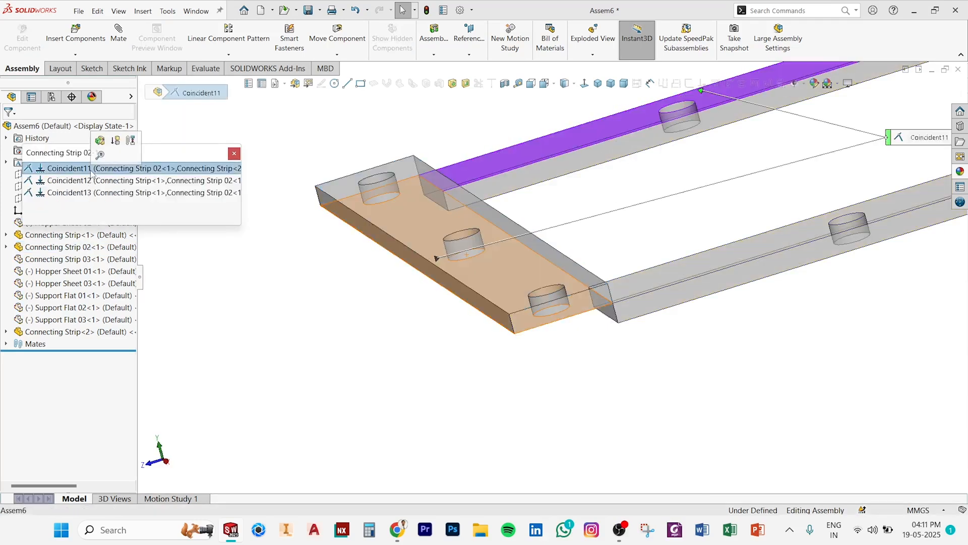
pyautogui.rightClick(68, 169)
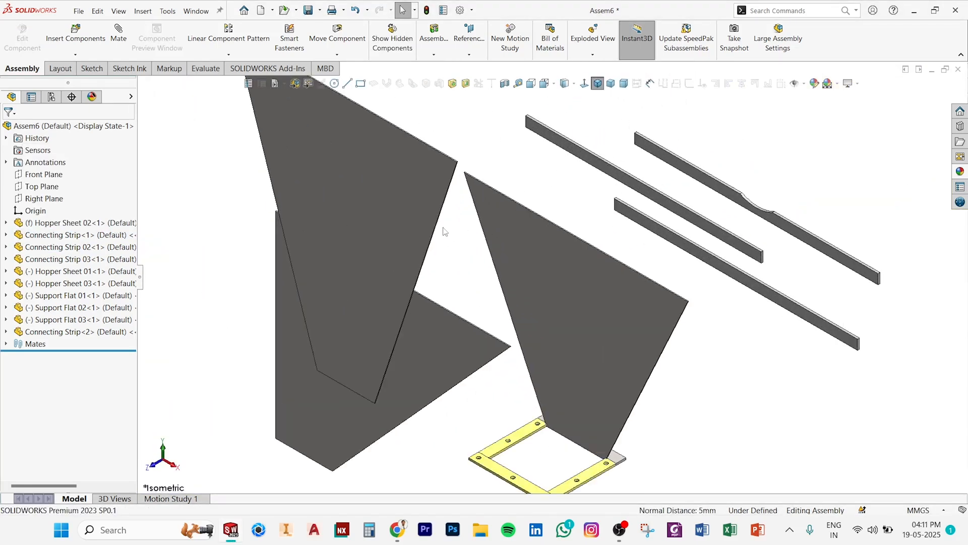
# Step: Hide Hopper Sheet 01 and Hopper Sheet 03, leaving Hopper Sheet 02 and its flats visible
pyautogui.click(383, 271)
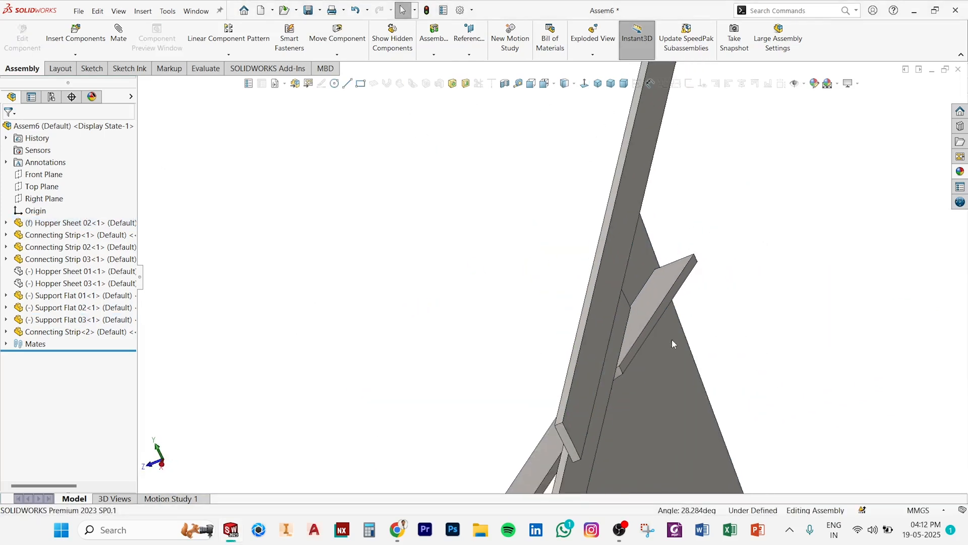
pyautogui.click(654, 297)
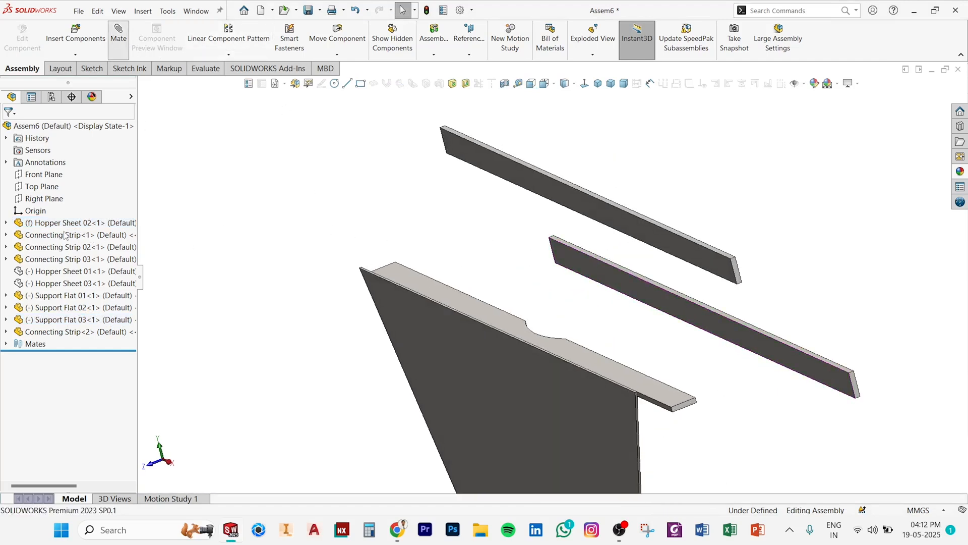
# Step: Add a Width mate centring Support Flat 03 between Hopper Sheet 02's side faces
pyautogui.click(117, 37)
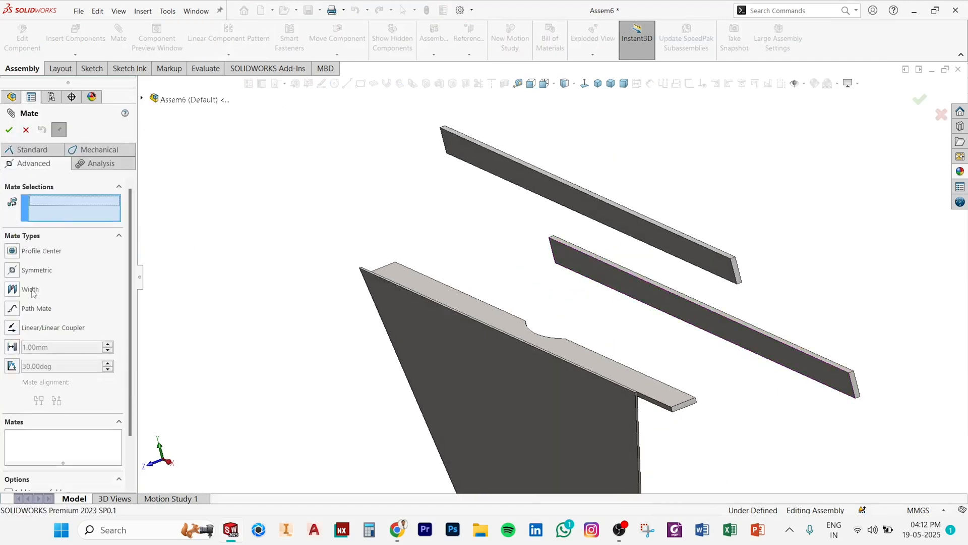
pyautogui.click(30, 289)
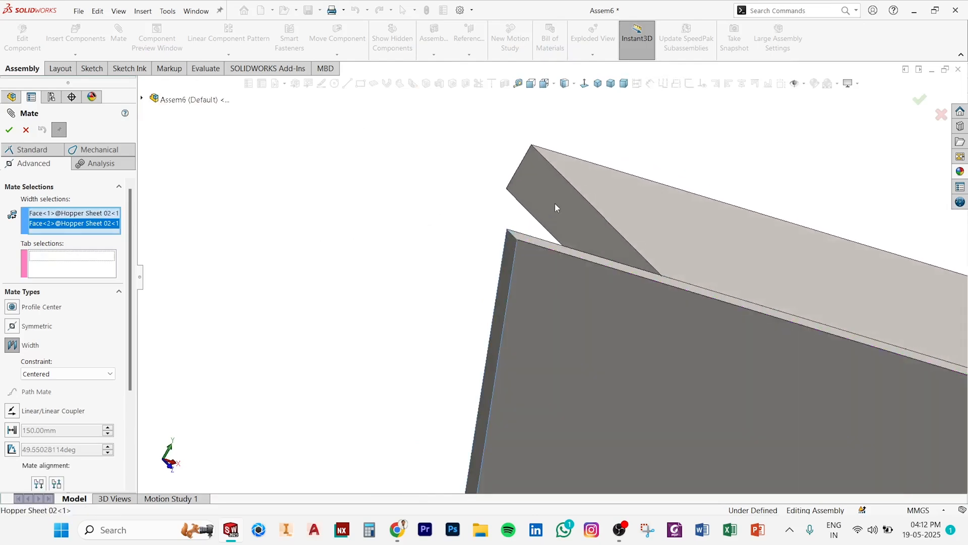
pyautogui.click(847, 353)
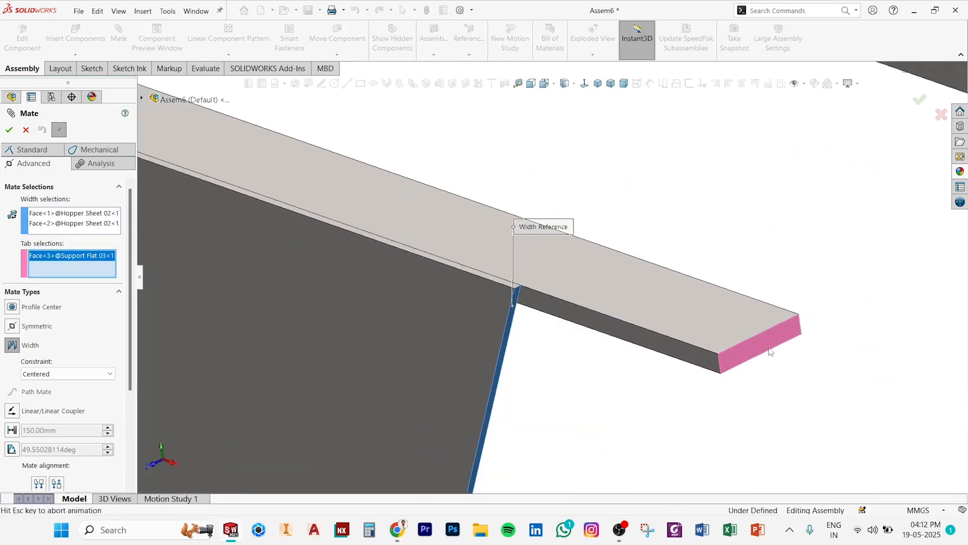
pyautogui.click(768, 351)
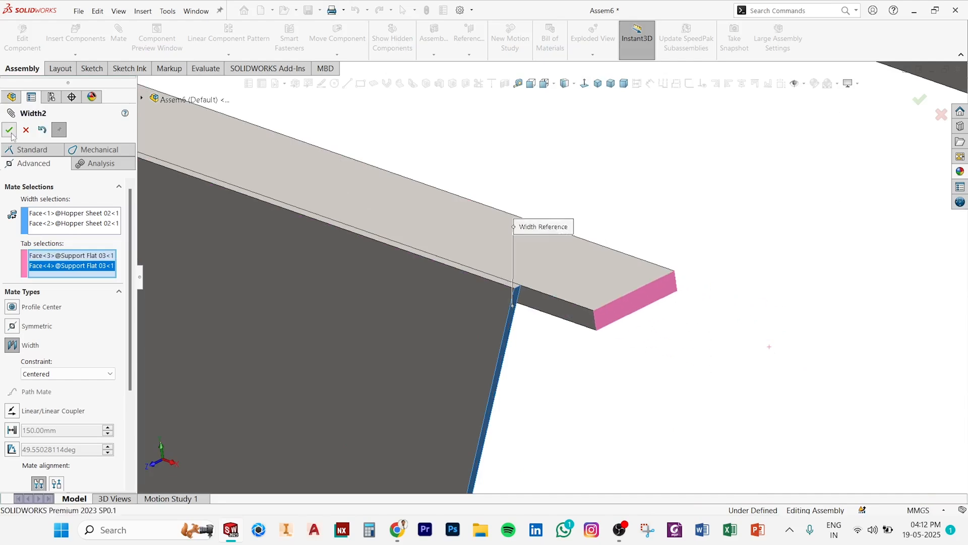
pyautogui.click(9, 130)
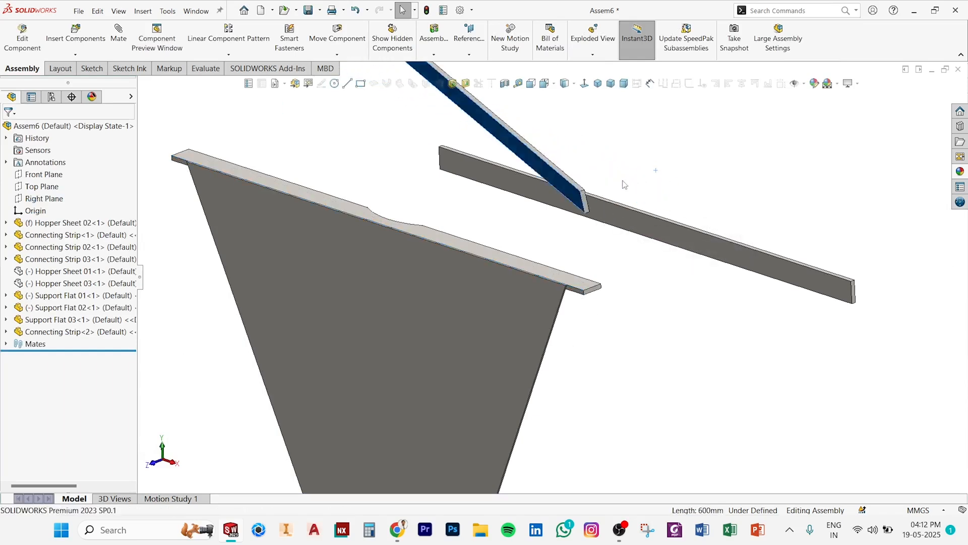
# Step: Select Support Flat 01 to position it next
pyautogui.click(512, 186)
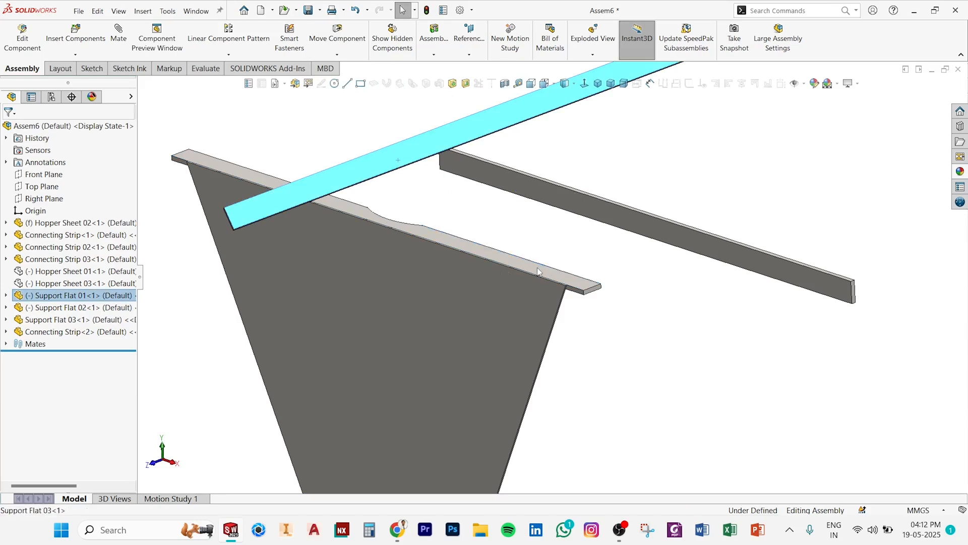
pyautogui.click(538, 266)
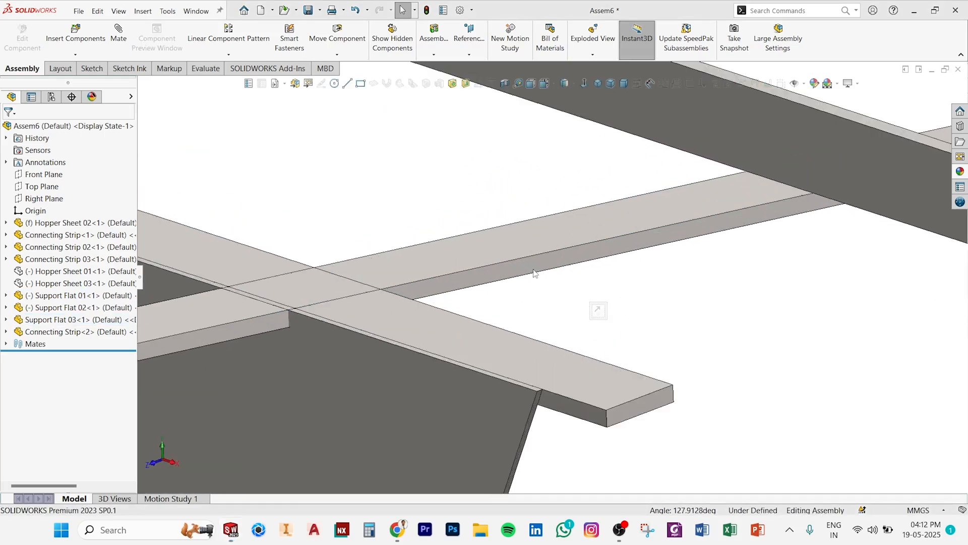
pyautogui.moveTo(632, 413)
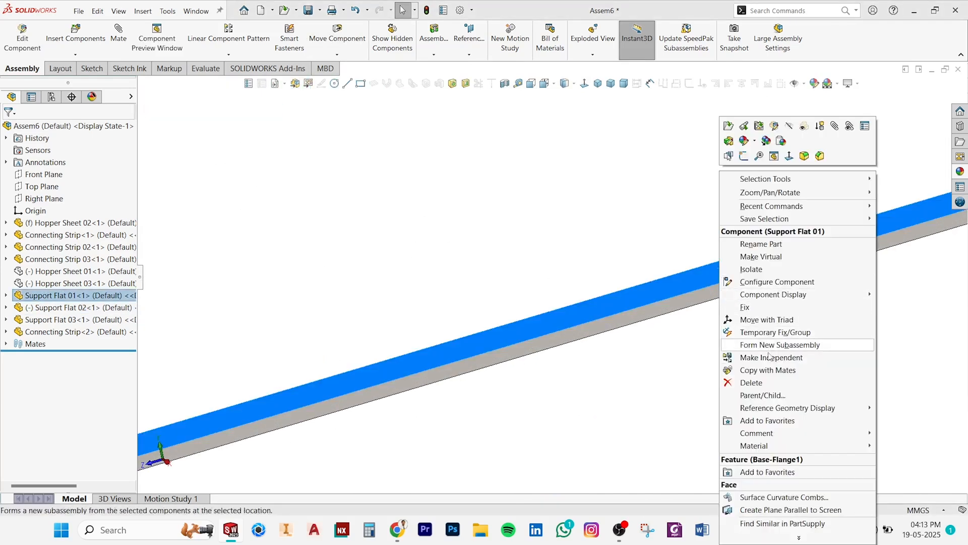
# Step: Copy Support Flat 01 with its mates, repeating the first coincident reference
pyautogui.click(767, 370)
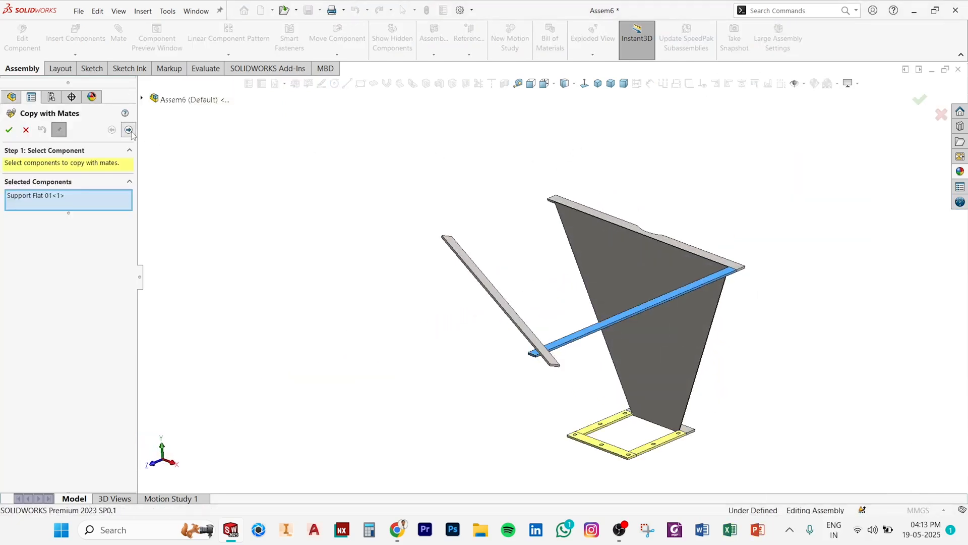
pyautogui.click(128, 130)
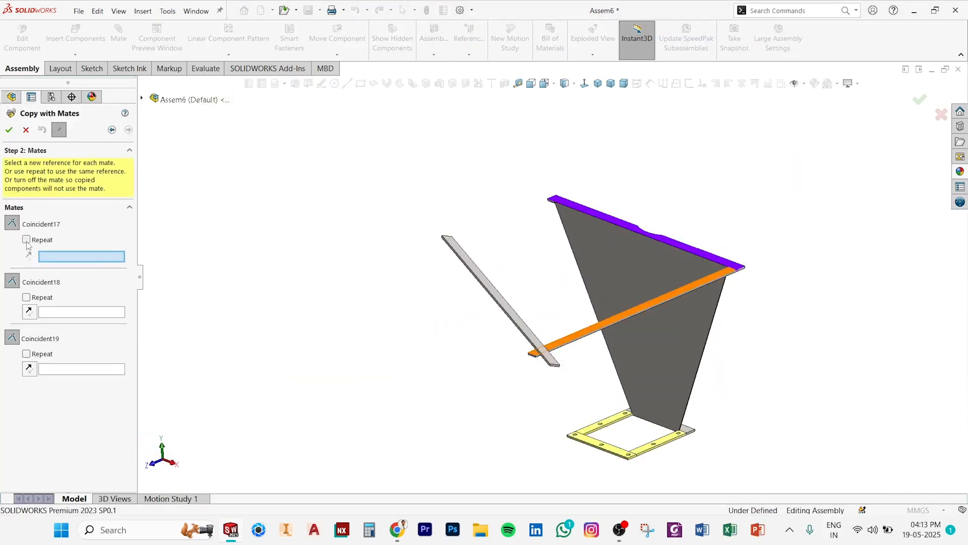
pyautogui.click(26, 240)
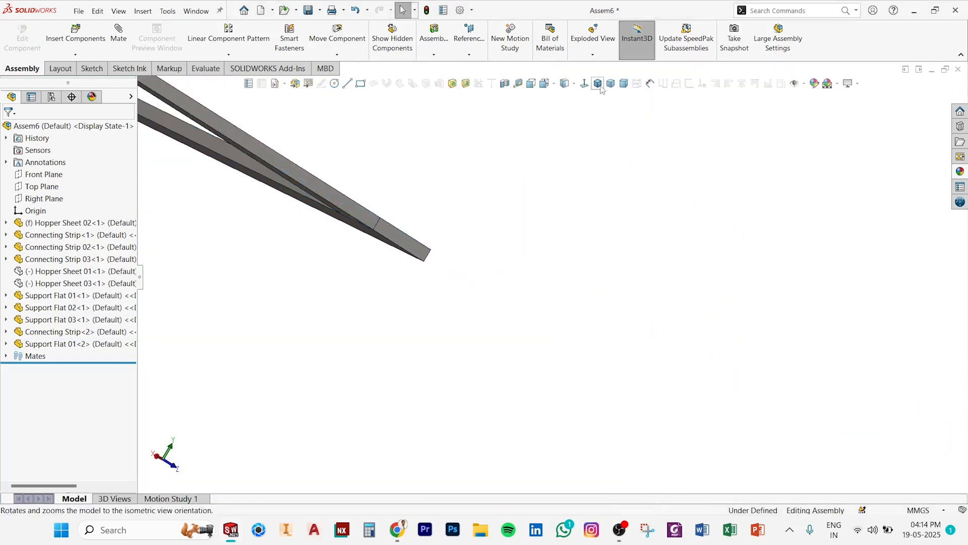
# Step: Show the whole assembly in isometric view and begin saving it
pyautogui.click(596, 83)
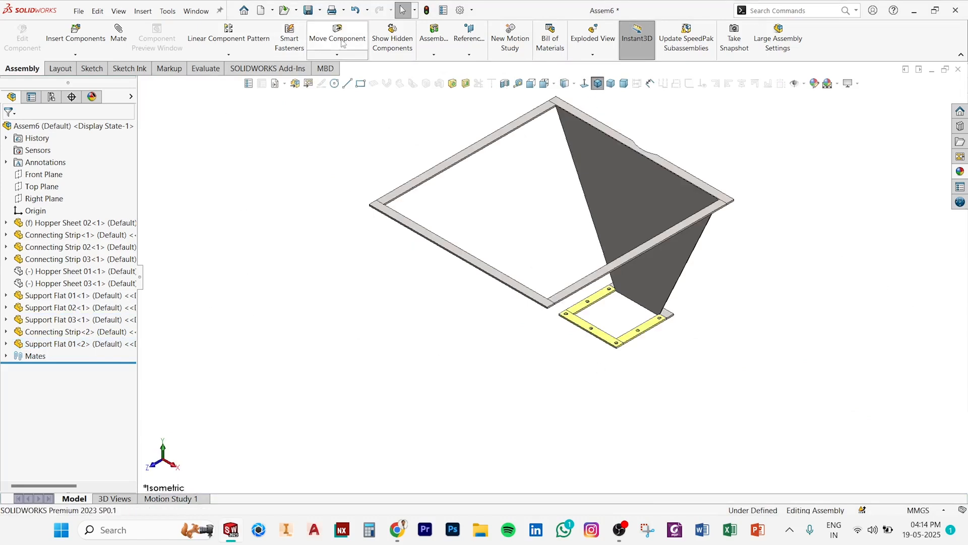
pyautogui.click(391, 37)
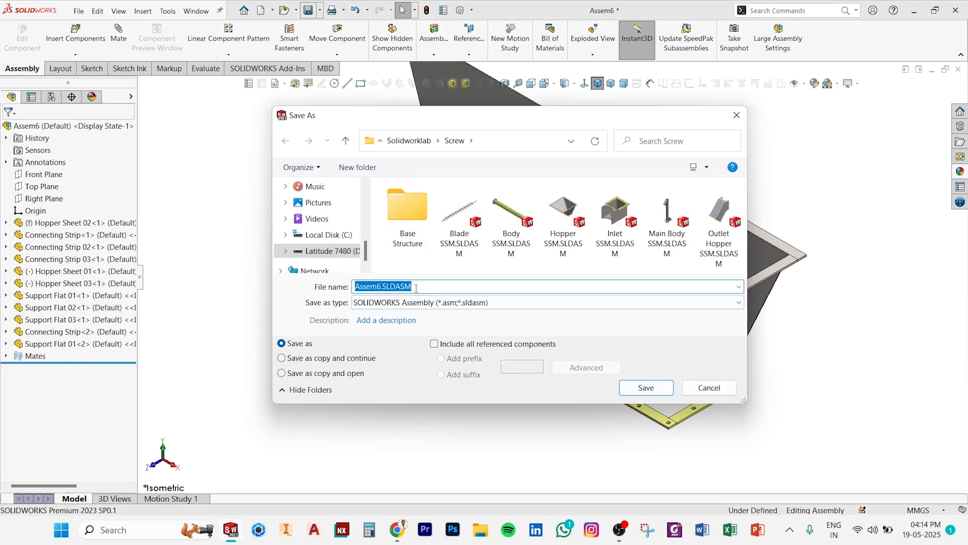
# Step: Save the assembly as Hopper SSM in the Screw folder
pyautogui.write('Hopp')
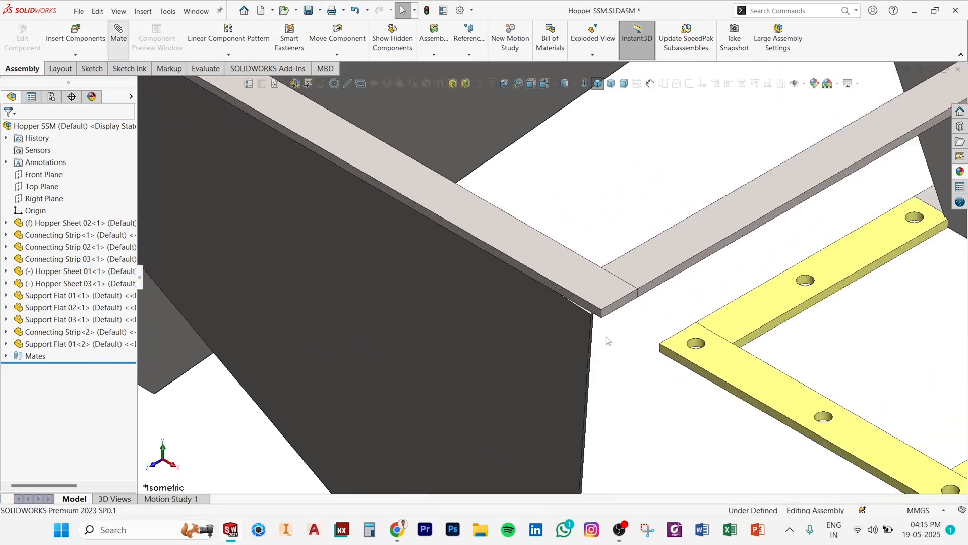
# Step: Start a new mate from a face of Hopper Sheet 01
pyautogui.click(117, 35)
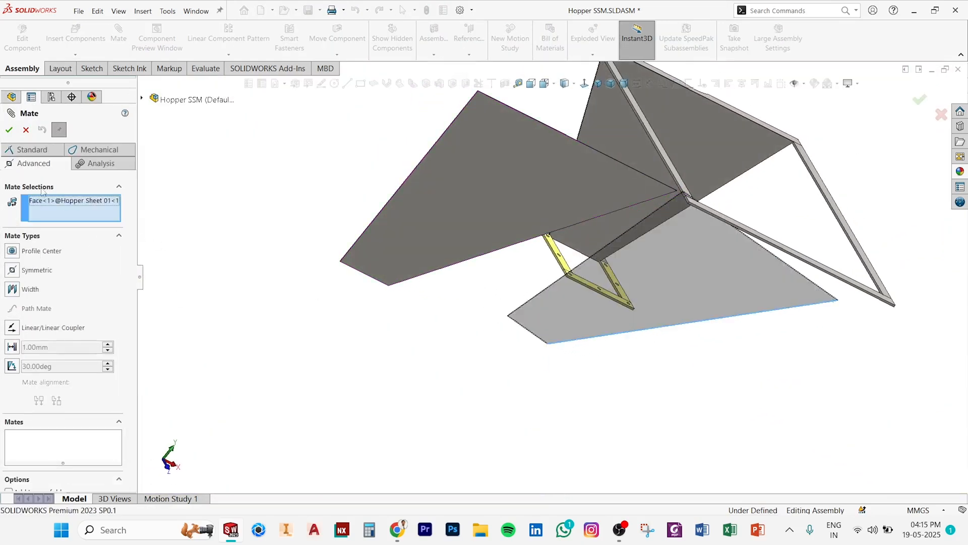
# Step: Add a Width mate centring Support Flat 02 between Hopper Sheet 01's side faces
pyautogui.click(29, 289)
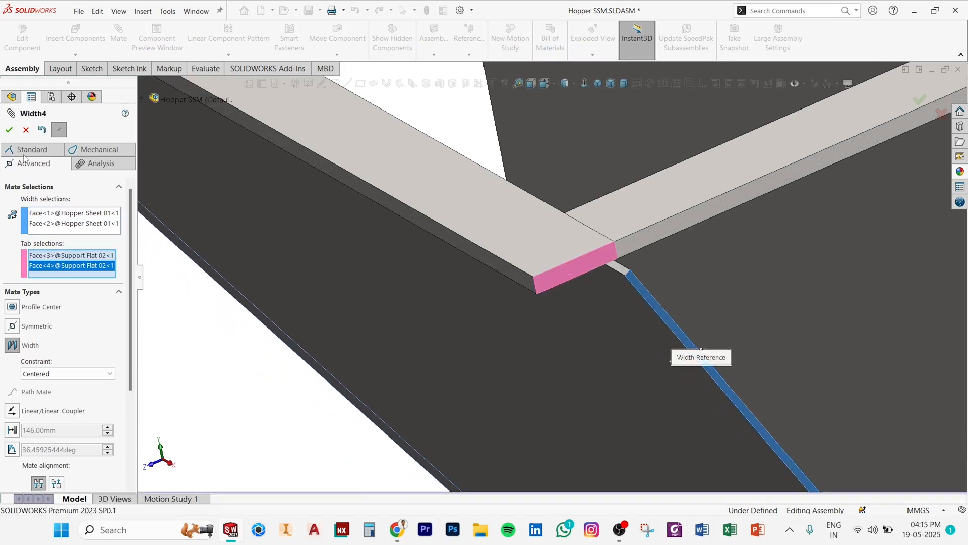
pyautogui.click(9, 130)
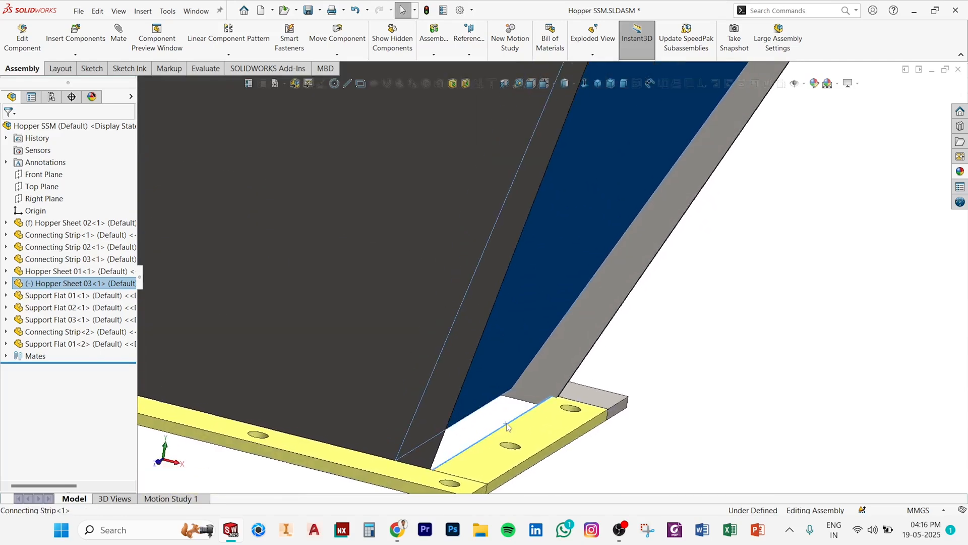
# Step: Mate Hopper Sheet 03 to the connecting strip edge so the assembly reports fully defined
pyautogui.click(507, 425)
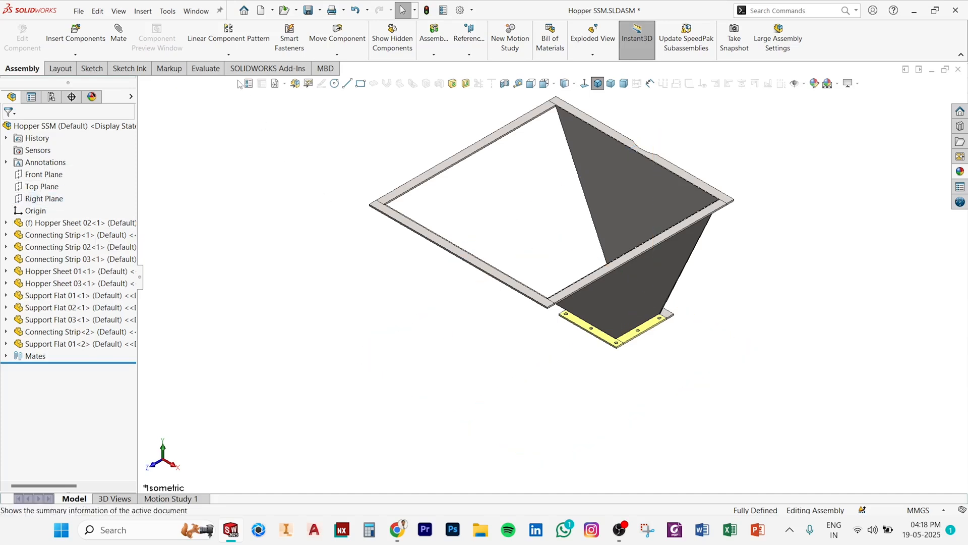
pyautogui.click(227, 29)
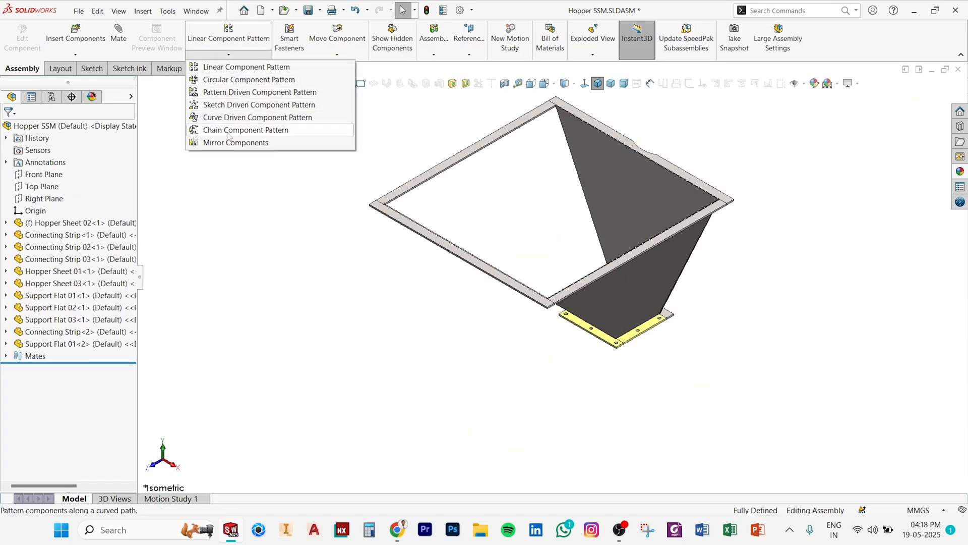
# Step: Mirror Hopper Sheet 03 about the Right Plane and proceed to orientation
pyautogui.click(235, 142)
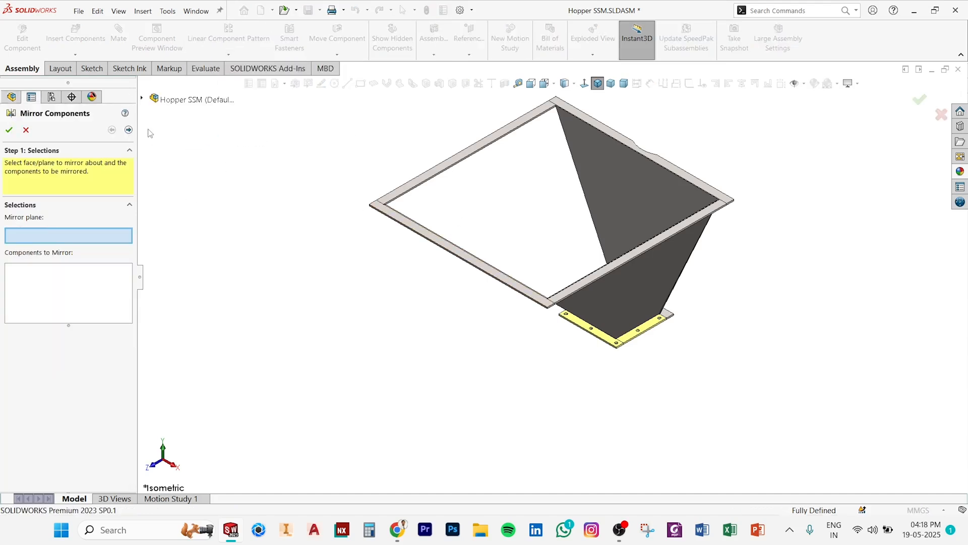
pyautogui.click(197, 100)
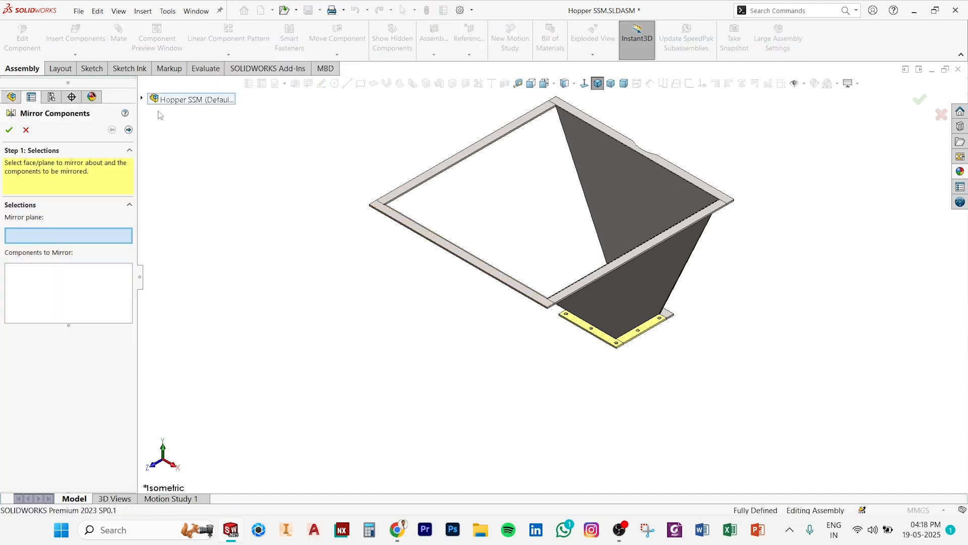
pyautogui.click(141, 100)
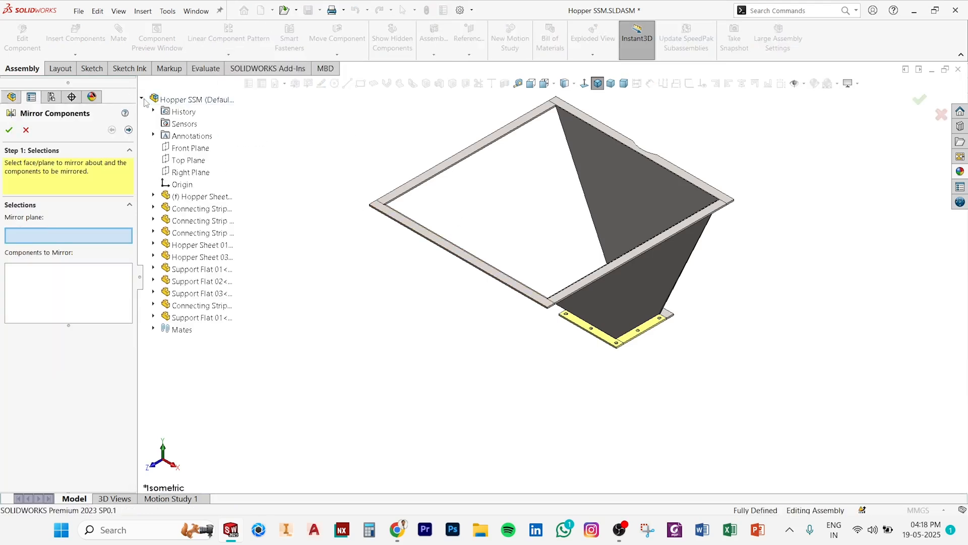
pyautogui.click(191, 172)
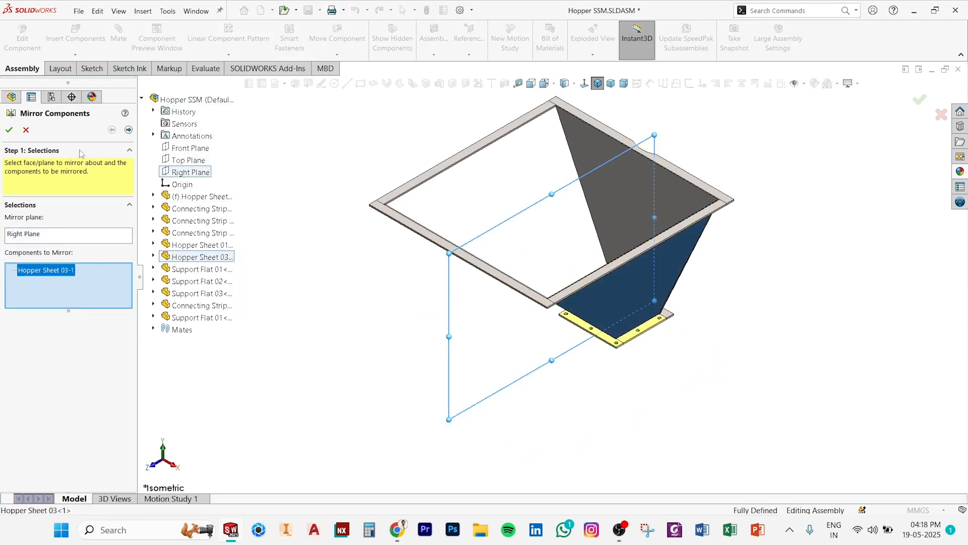
pyautogui.click(128, 130)
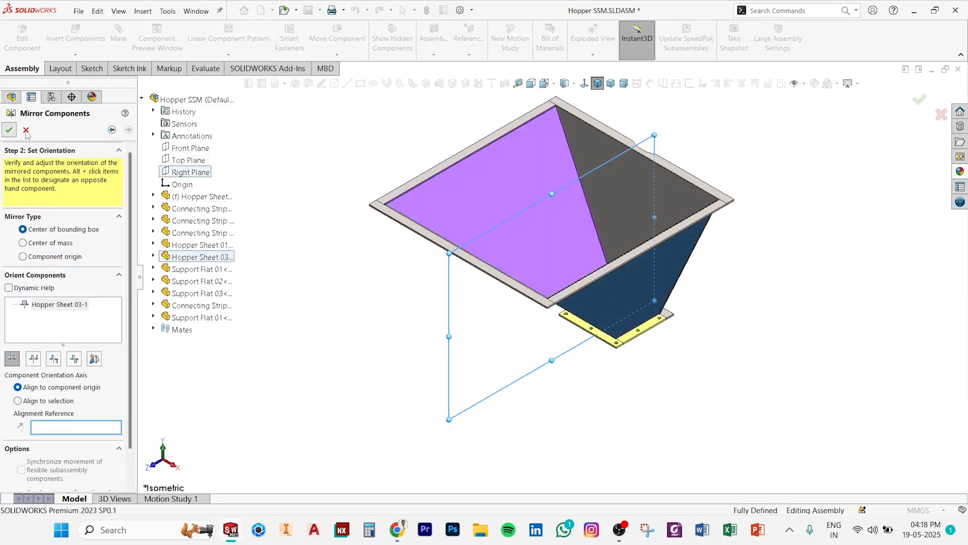